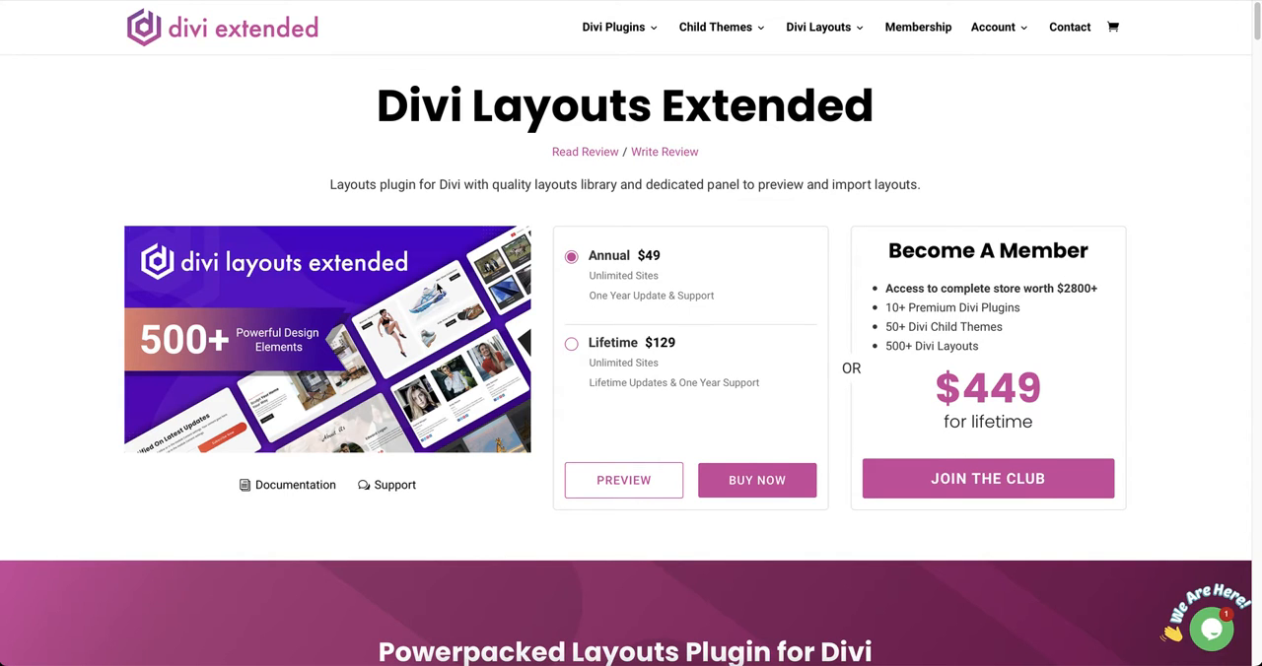
Step: Scroll through the front-end sample page, then switch to the site's admin Dashboard
scroll(down, 3)
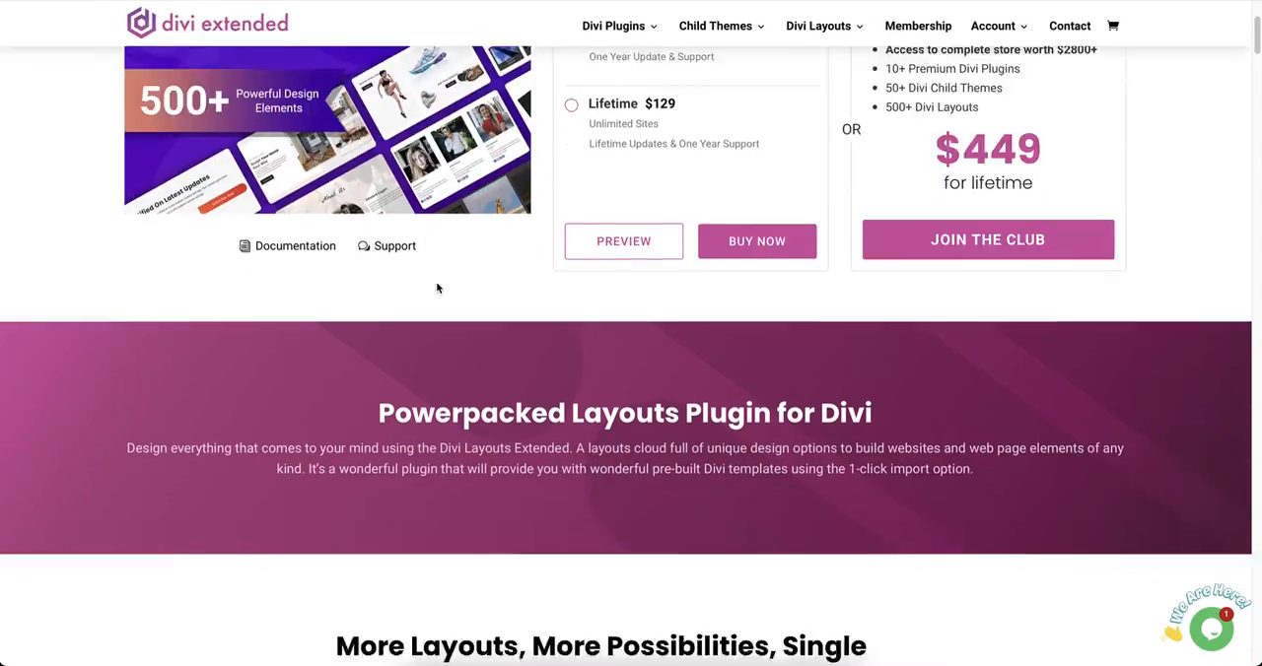
scroll(down, 3)
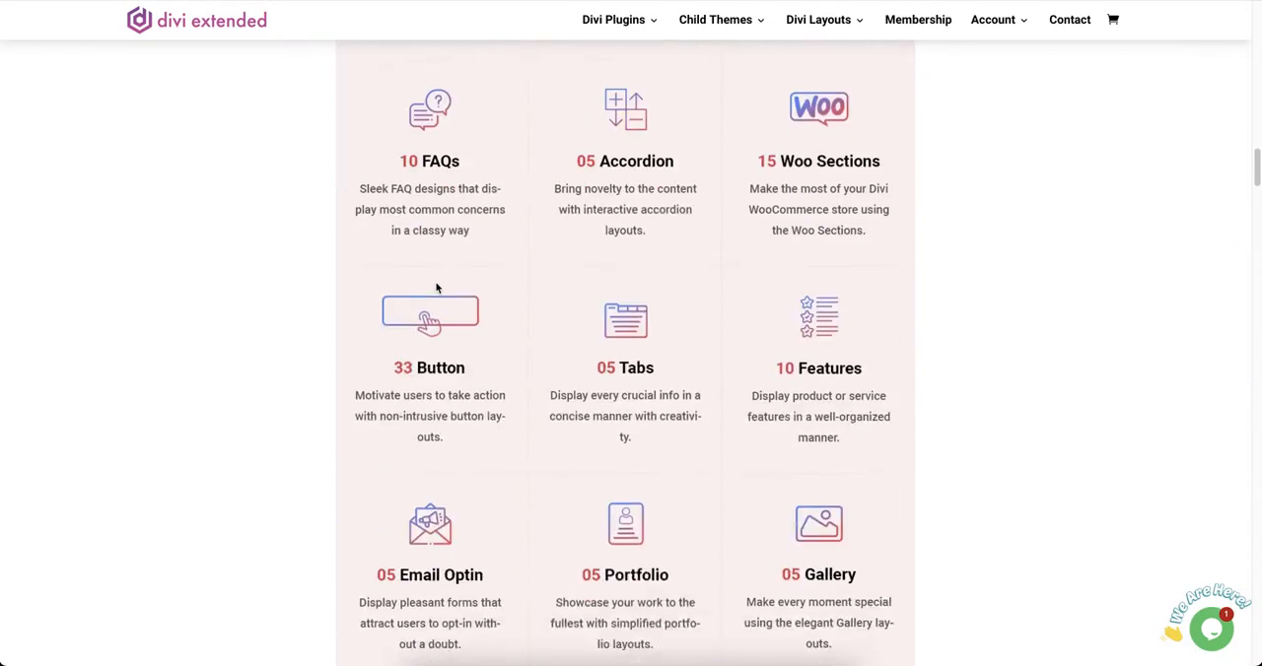
scroll(down, 3)
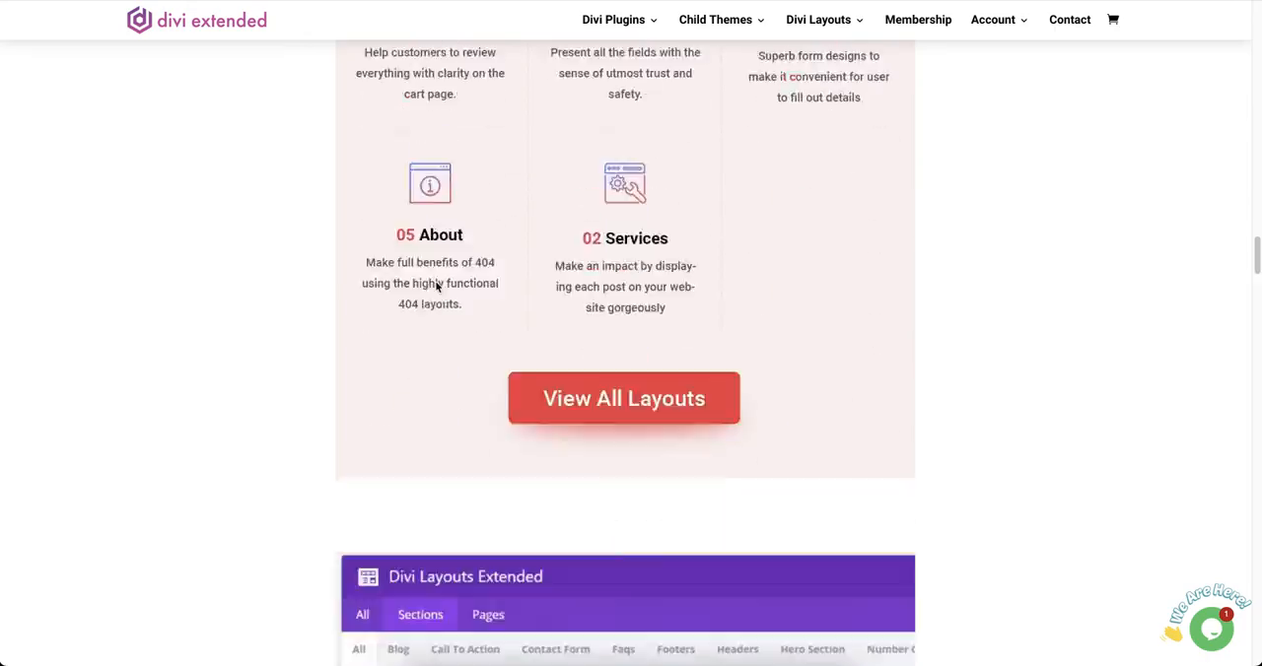
scroll(down, 3)
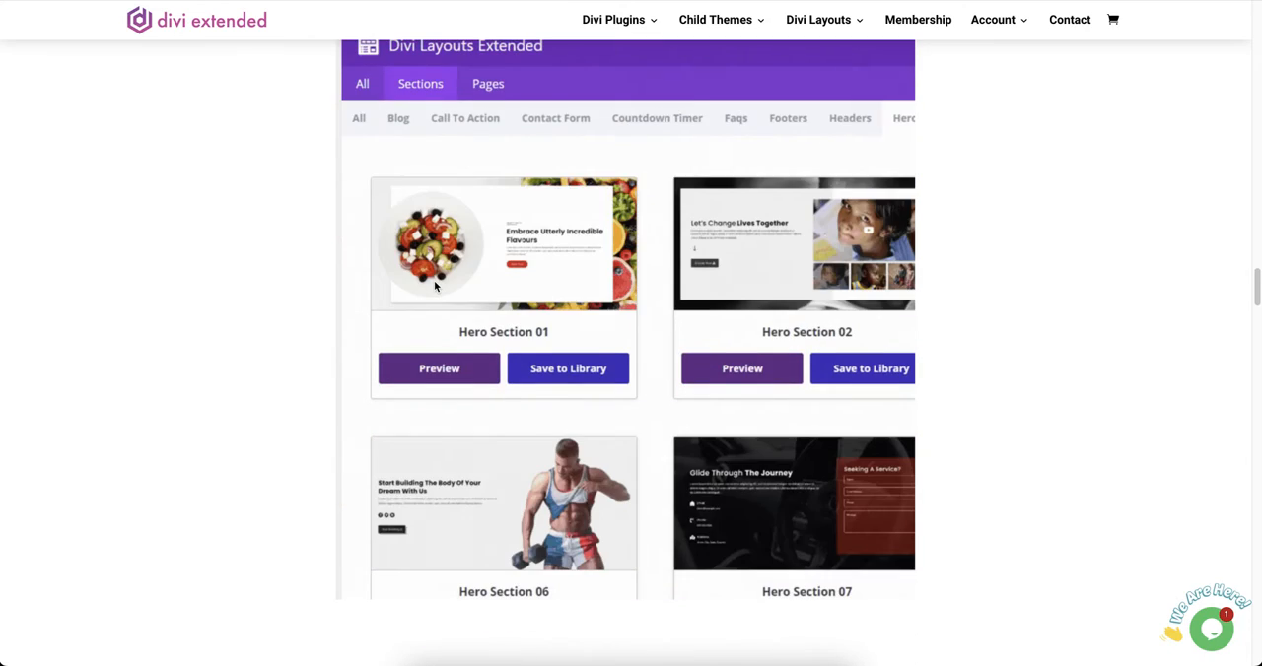
scroll(down, 3)
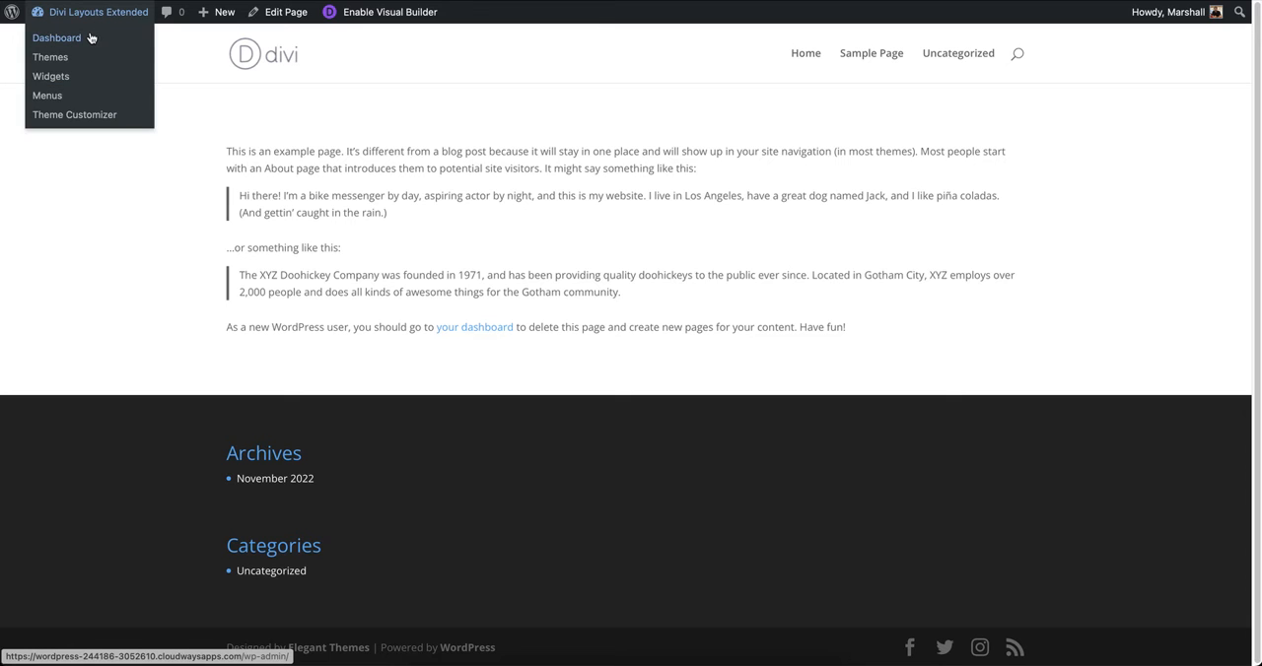
click(59, 37)
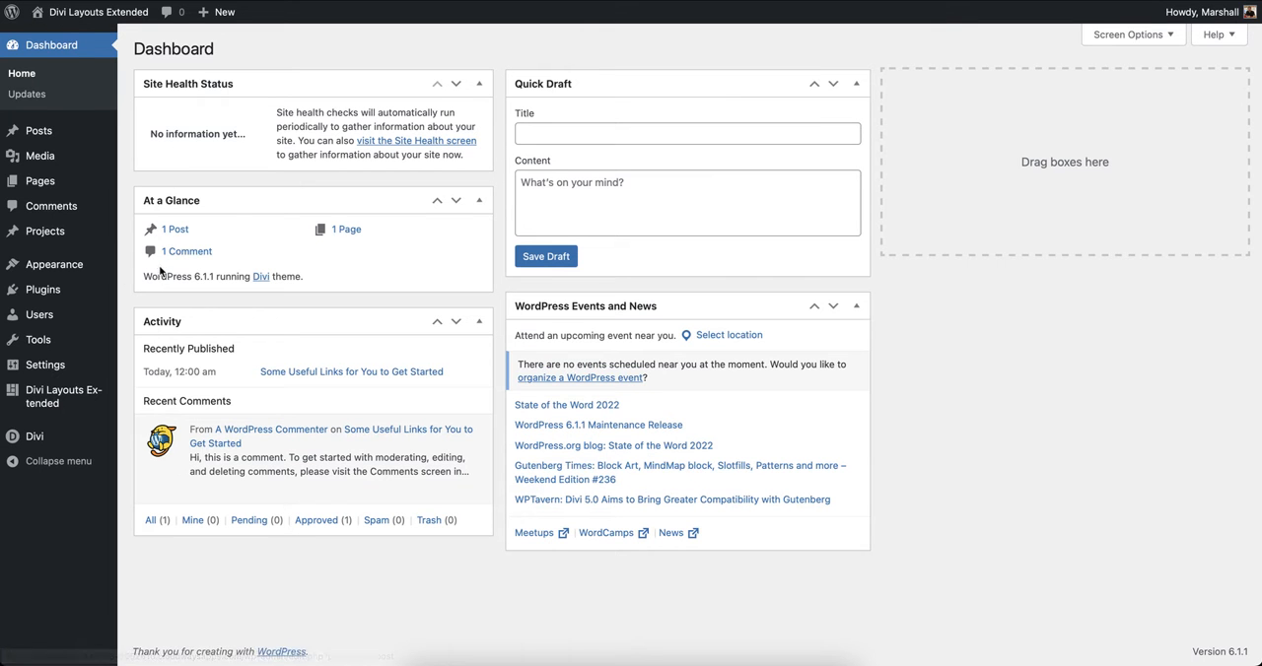
mouse_move(63, 397)
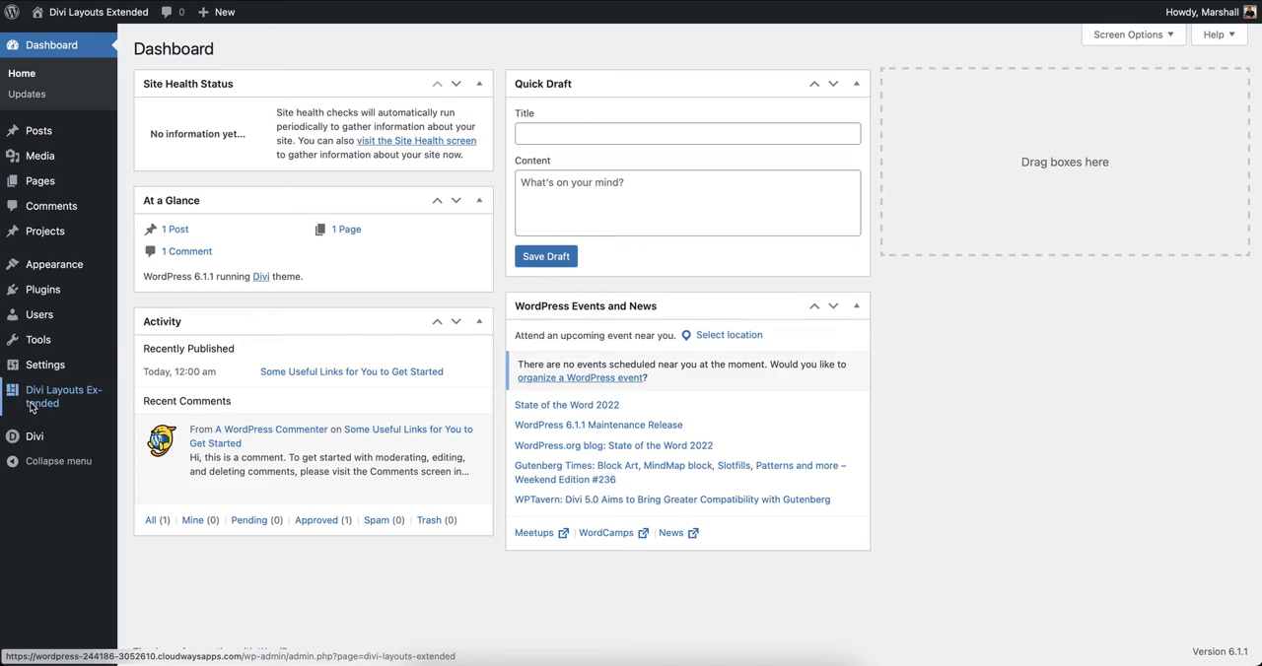
Step: Browse the Divi Layouts Extended library through its Modules, Sections and Pages categories
click(63, 397)
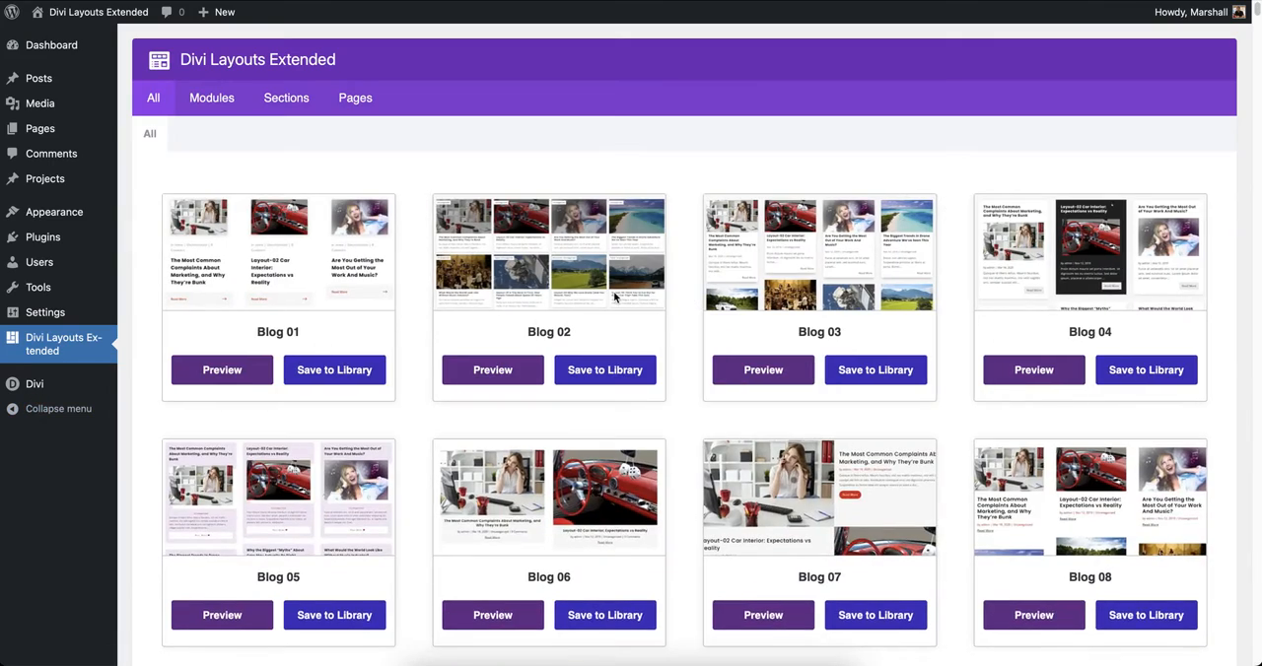
scroll(down, 3)
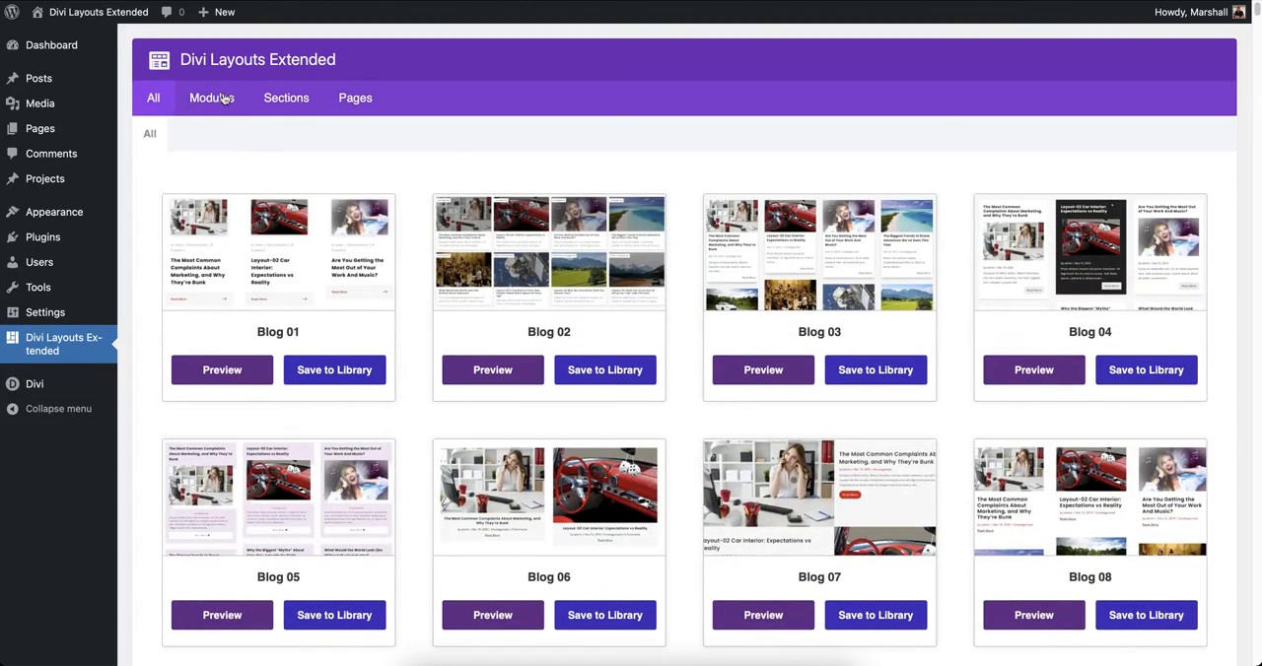
click(211, 99)
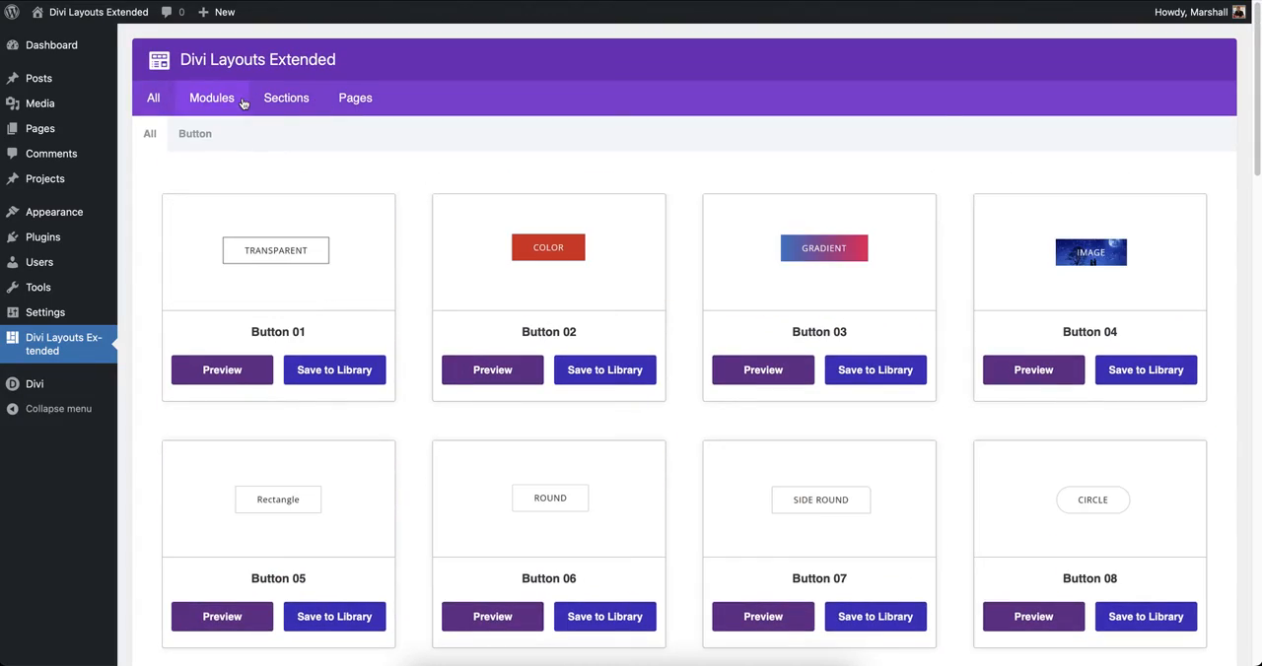
click(286, 99)
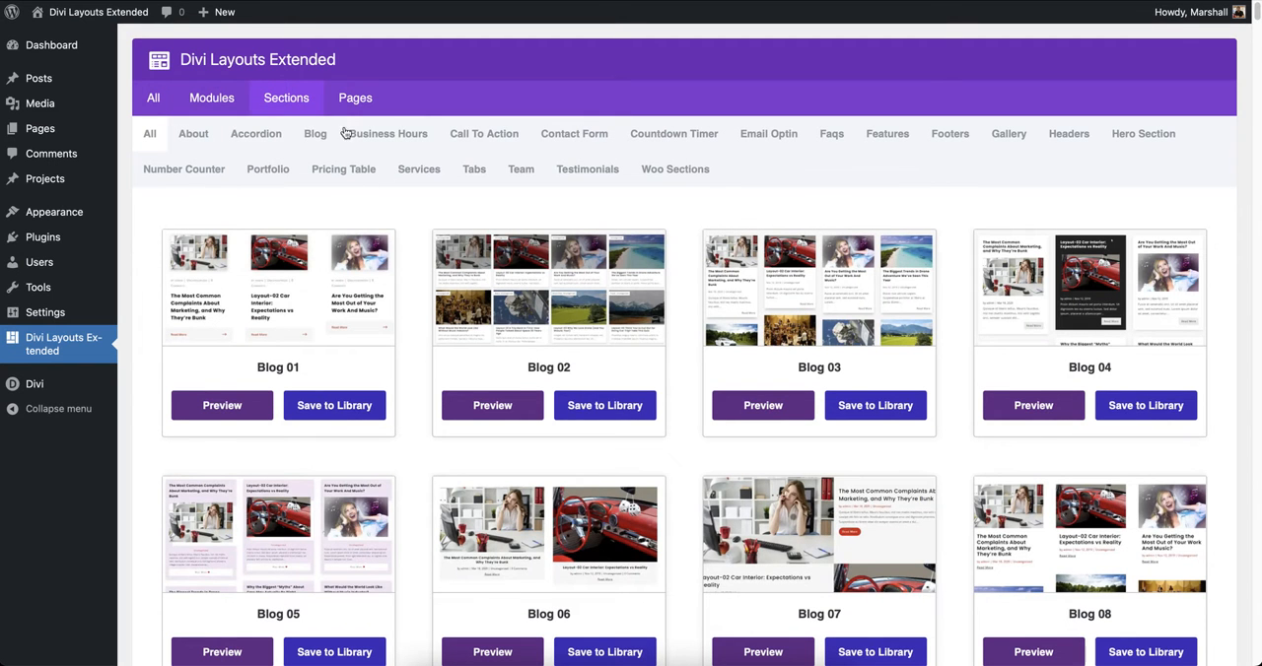
click(355, 99)
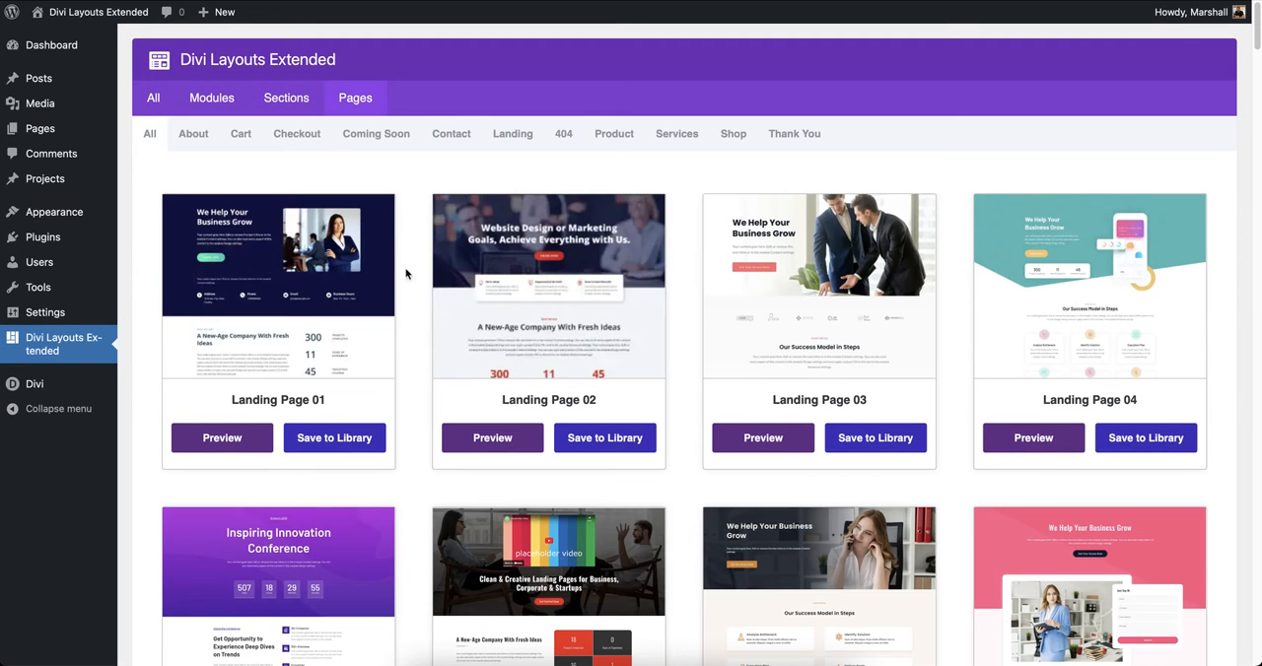
Step: Save Landing Page 03 to the Divi library and preview Landing Page 02
scroll(up, 3)
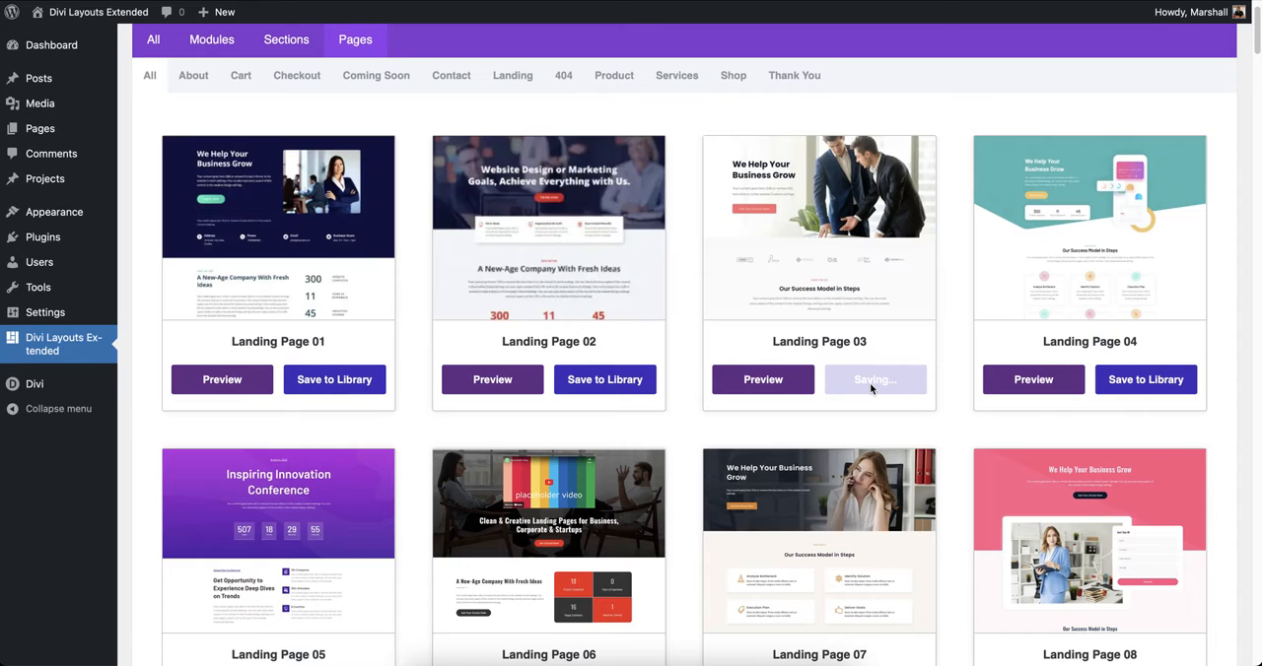
click(875, 379)
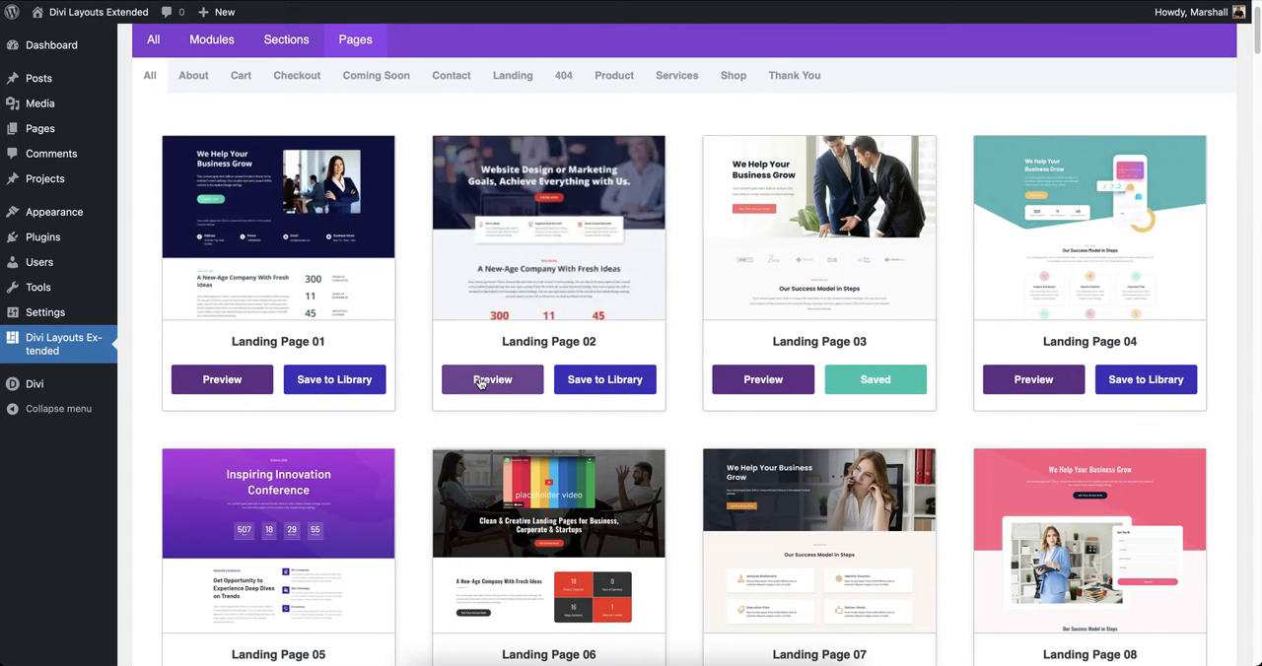
click(493, 379)
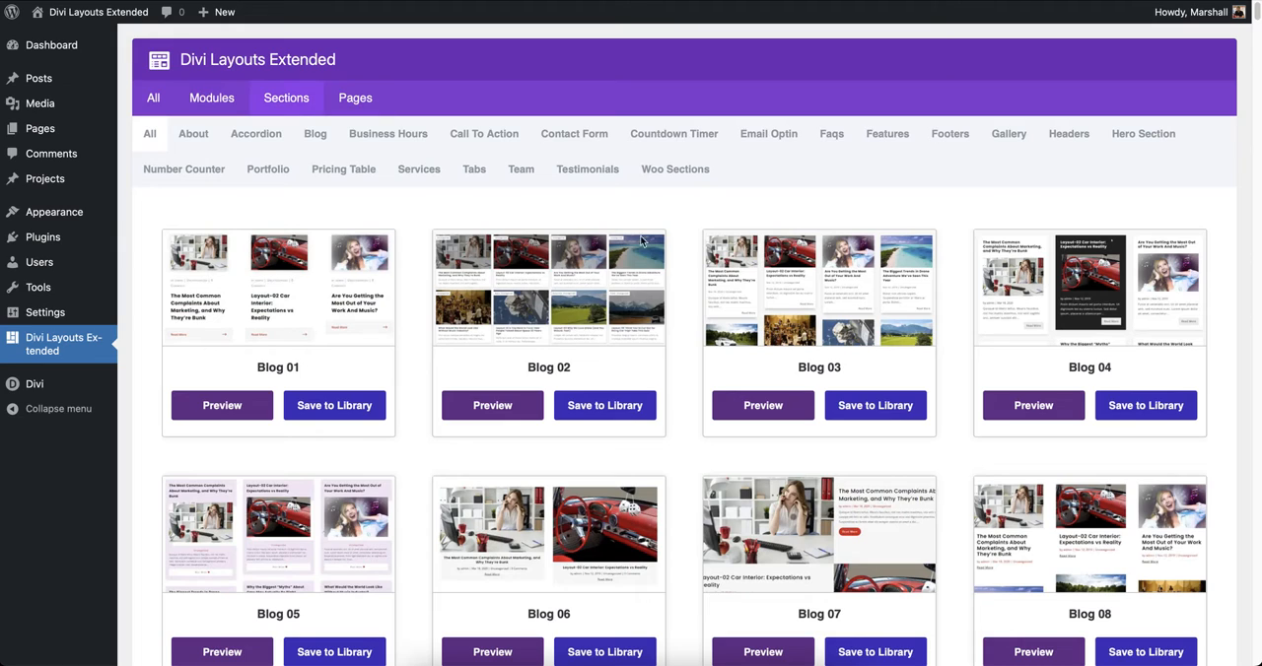
Step: Show the Headers section layouts, Header 01 through Header 08
click(1068, 134)
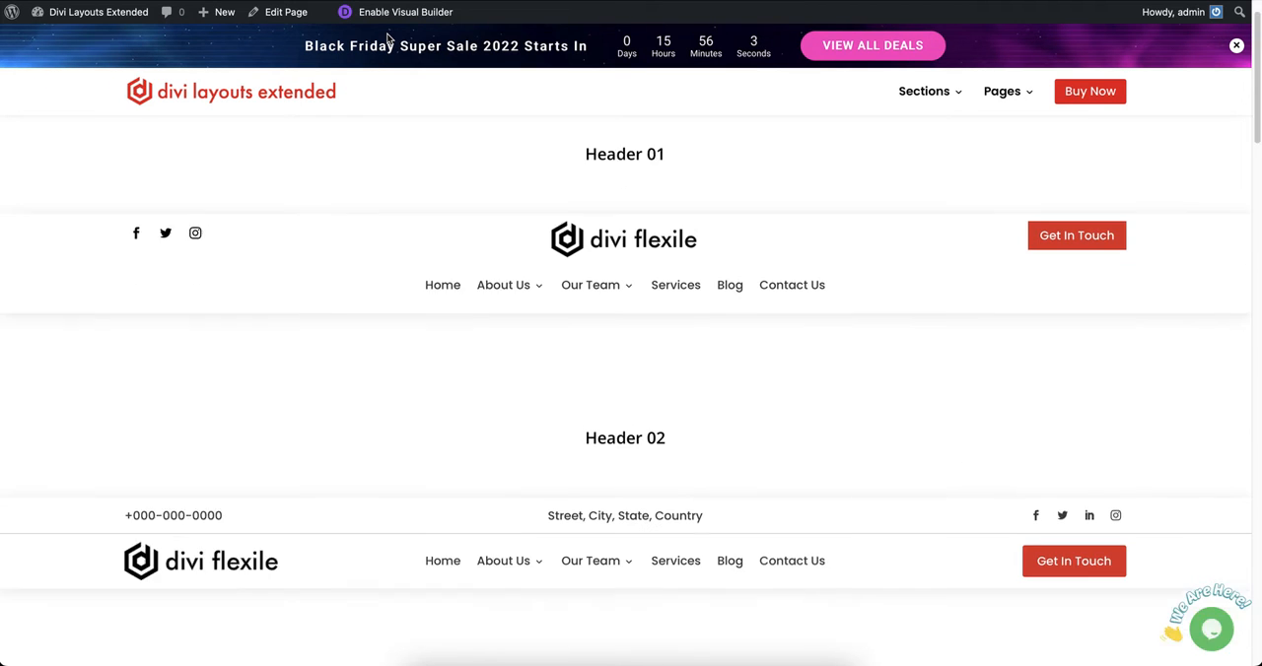
scroll(down, 3)
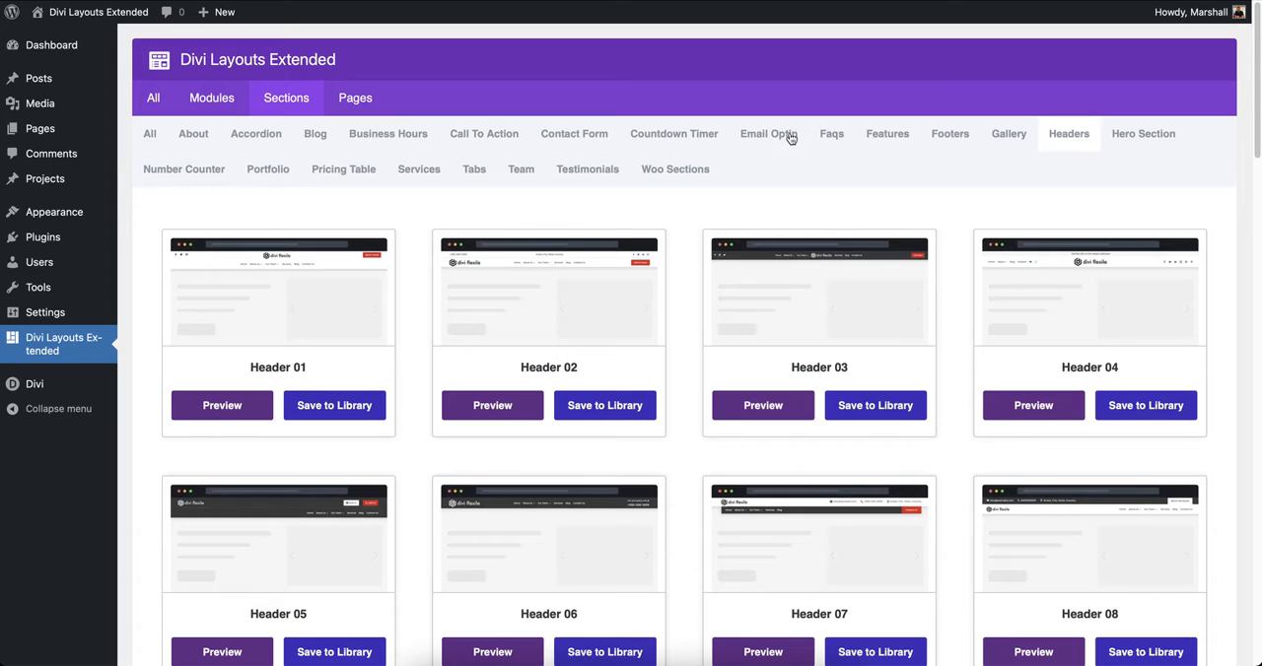
Step: Show the Footers section layouts and save Footer 01 to the Divi library
click(951, 134)
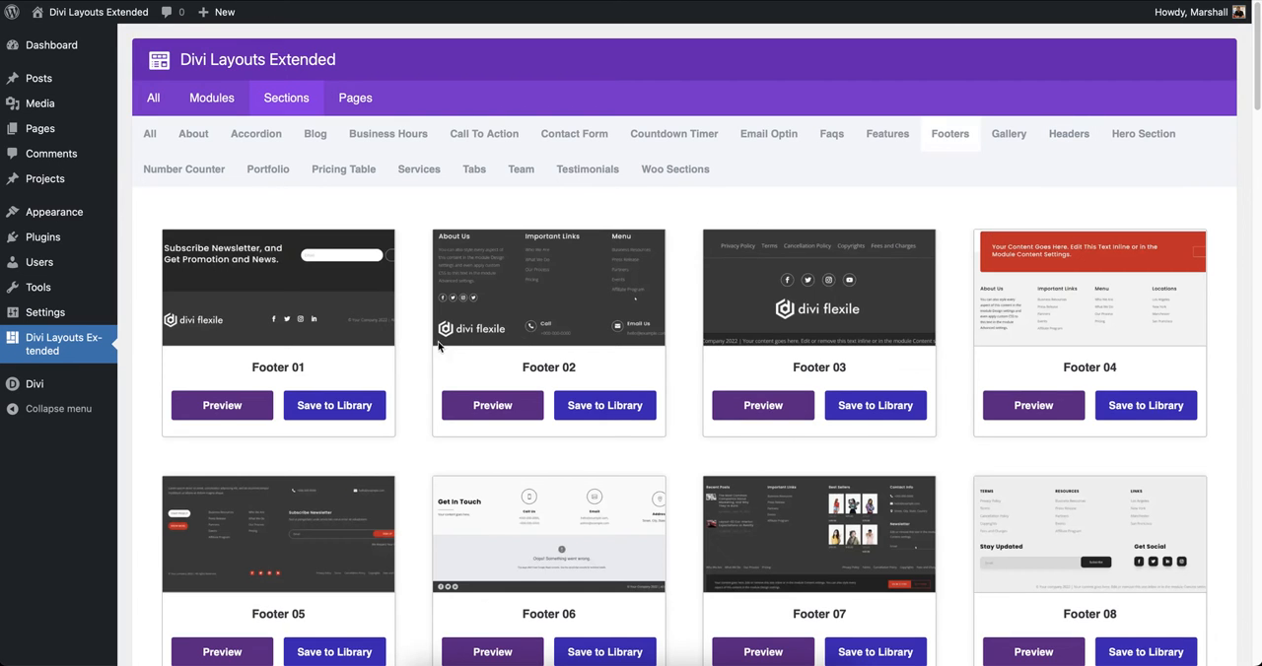
click(335, 406)
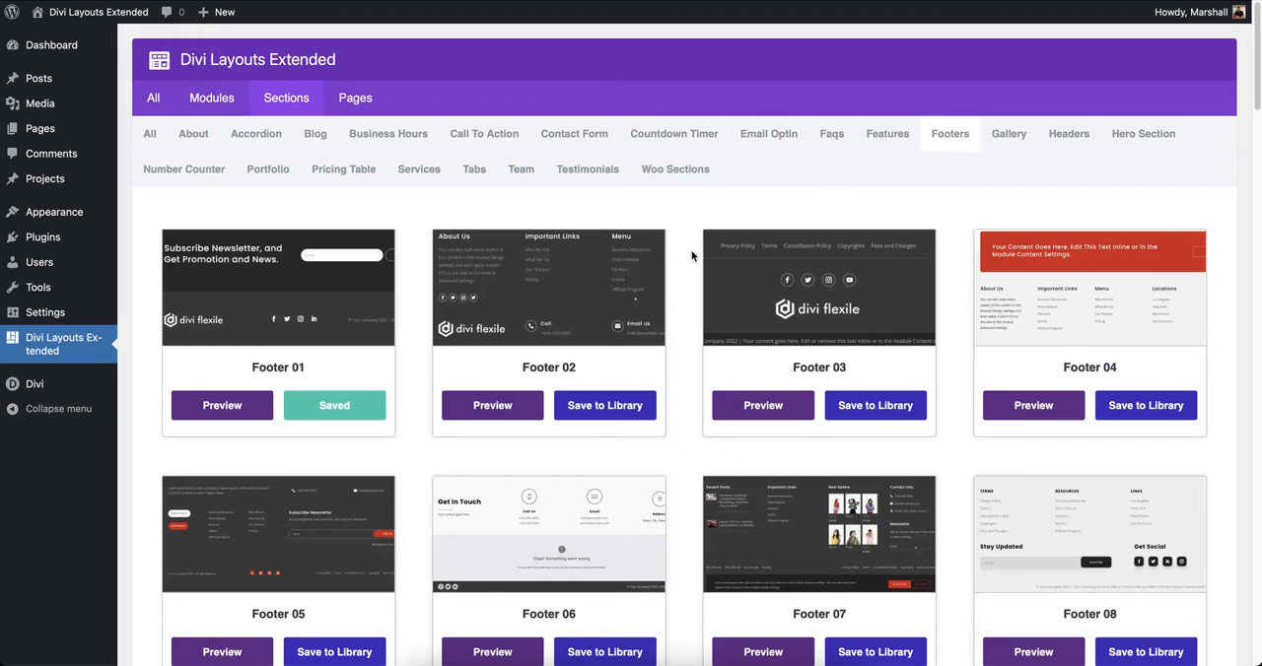
mouse_move(867, 170)
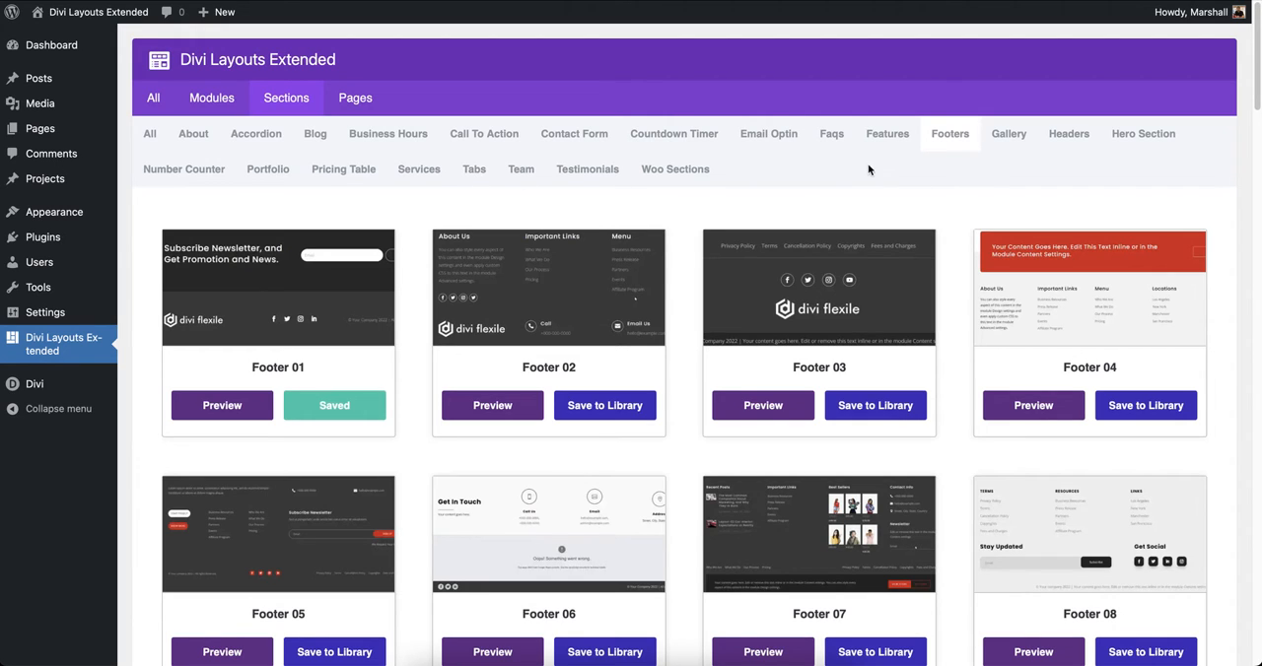
mouse_move(387, 170)
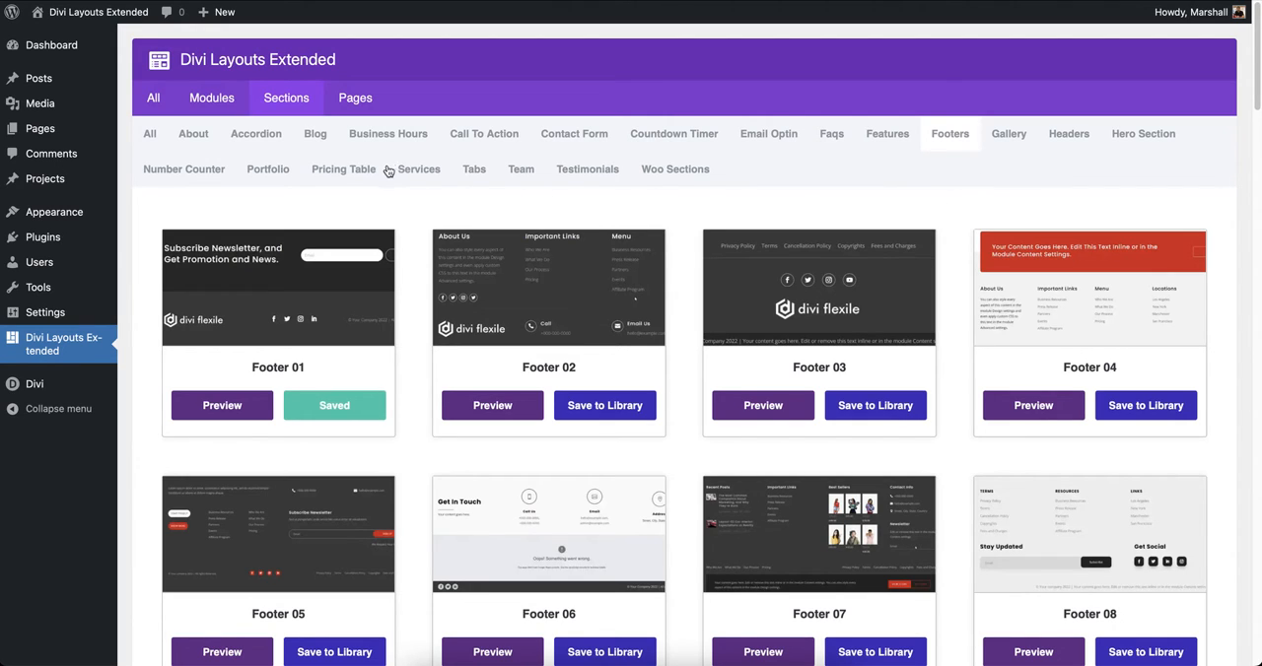
mouse_move(884, 190)
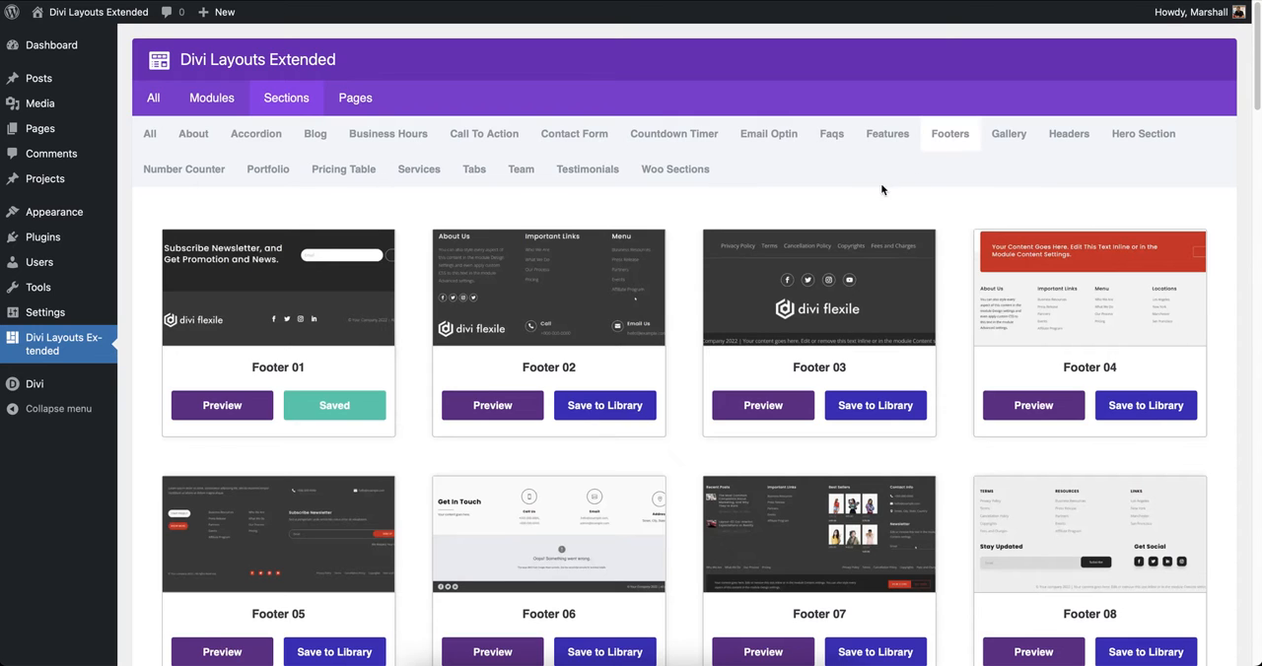
Step: Show the Contact Form section layouts and save Contact Form 06 to the Divi library
click(574, 134)
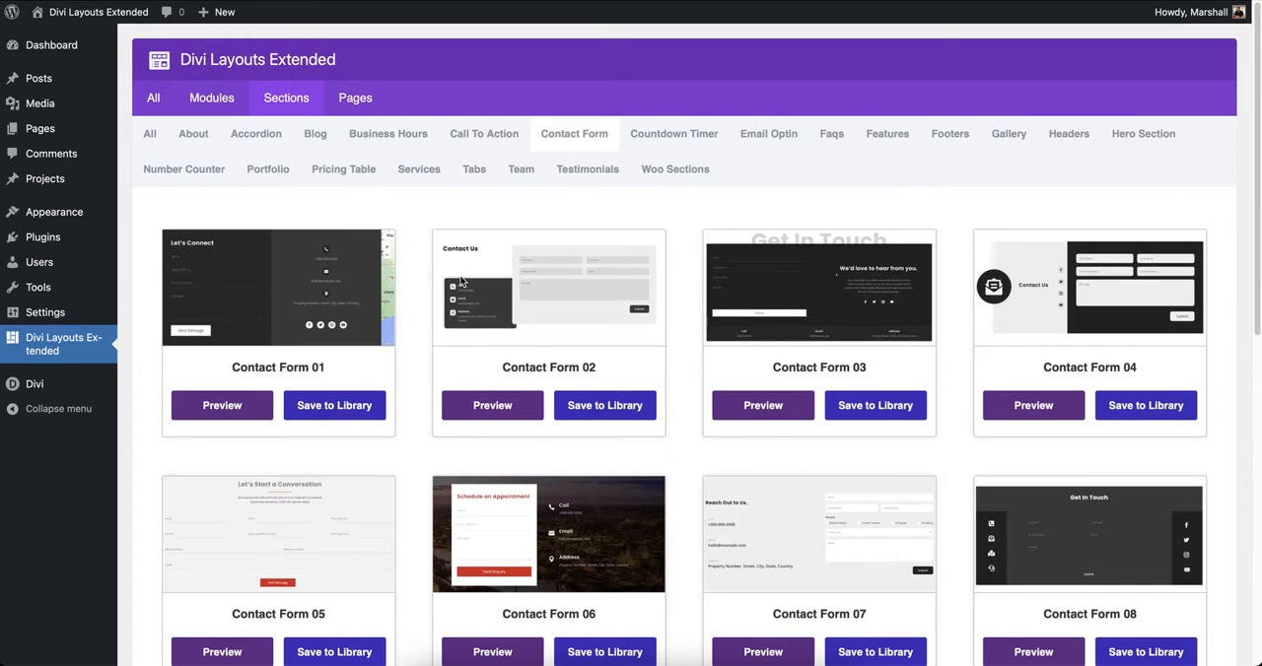
scroll(down, 3)
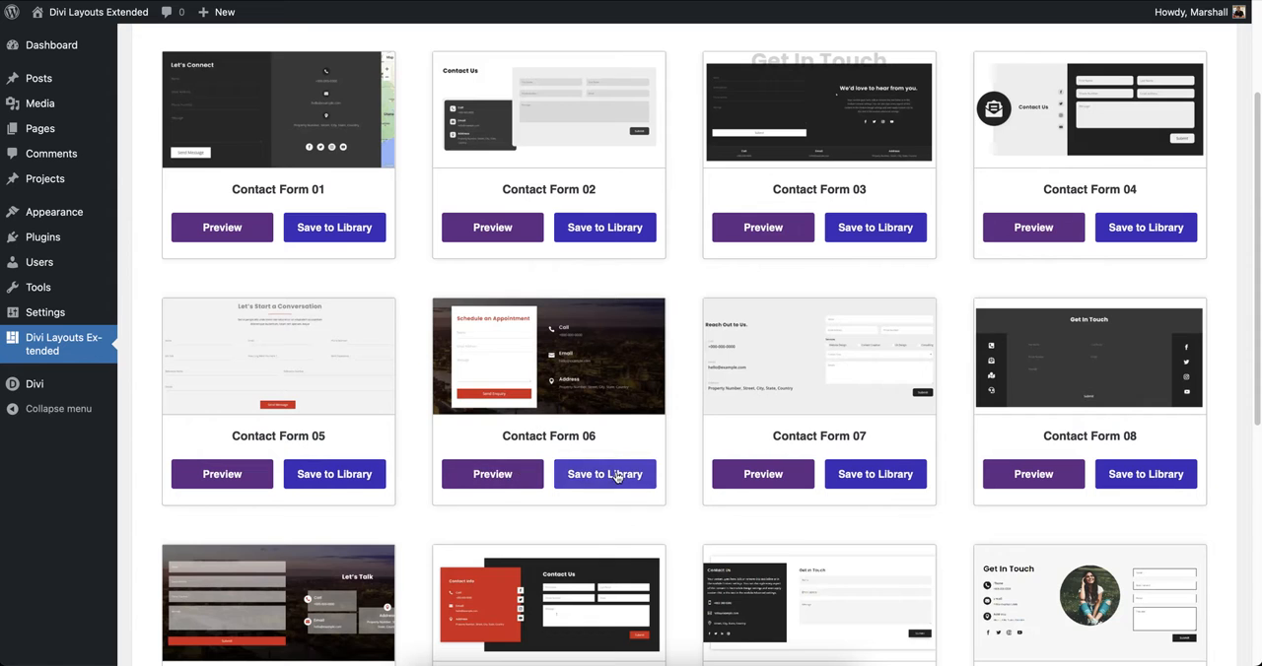
click(604, 474)
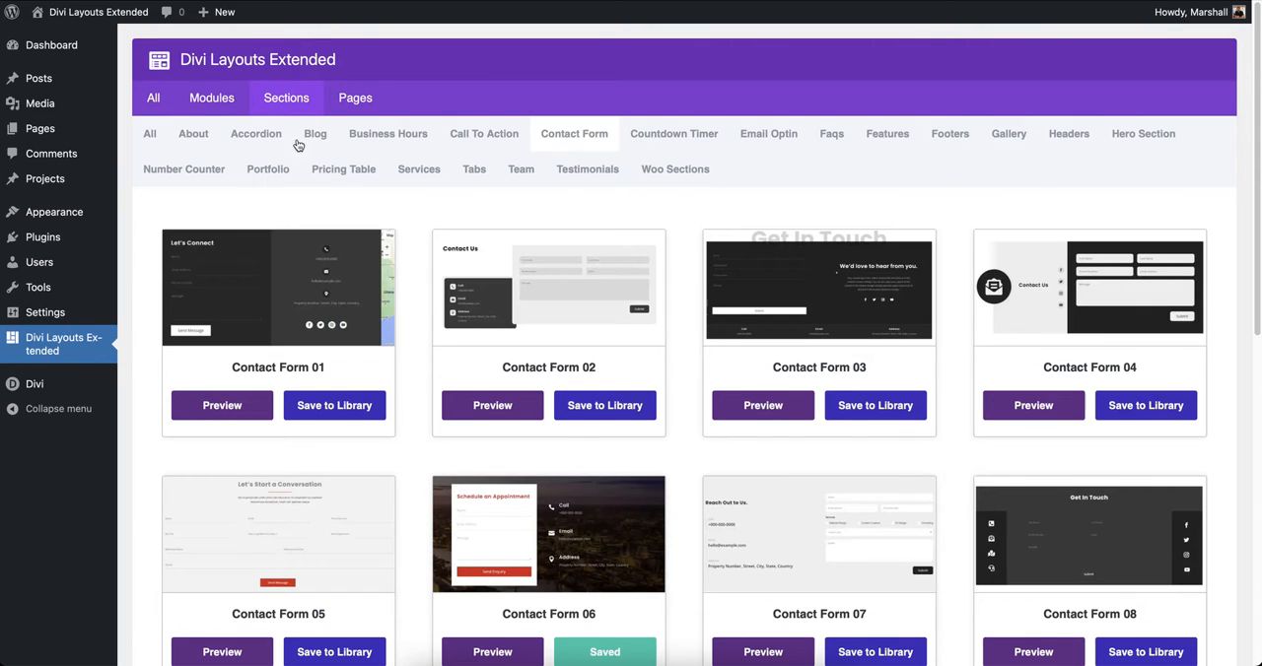
Step: Show the About section layouts and save About 01 to the Divi library
click(194, 134)
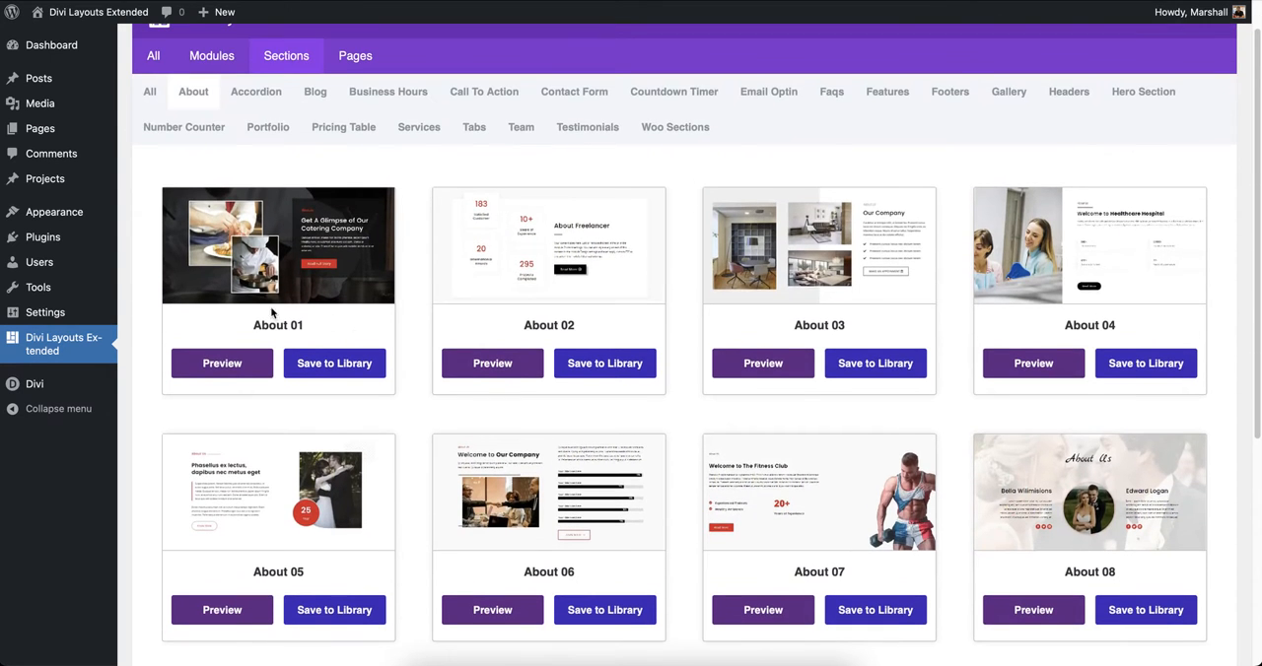
scroll(down, 3)
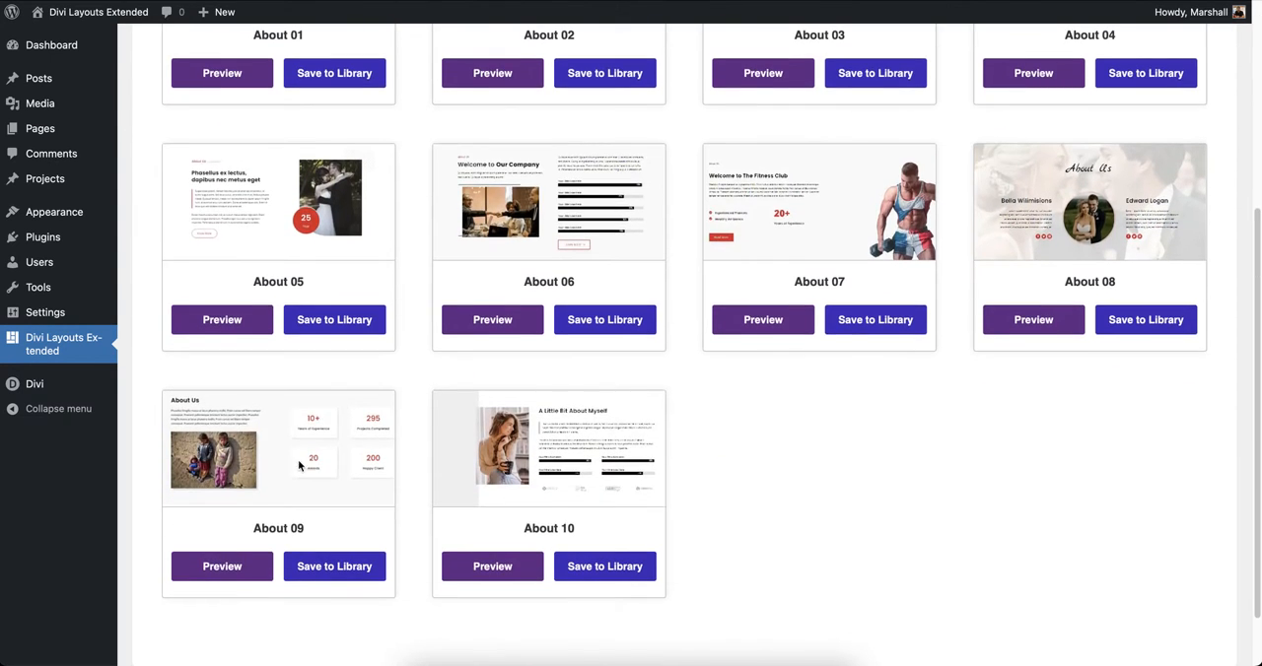
scroll(up, 3)
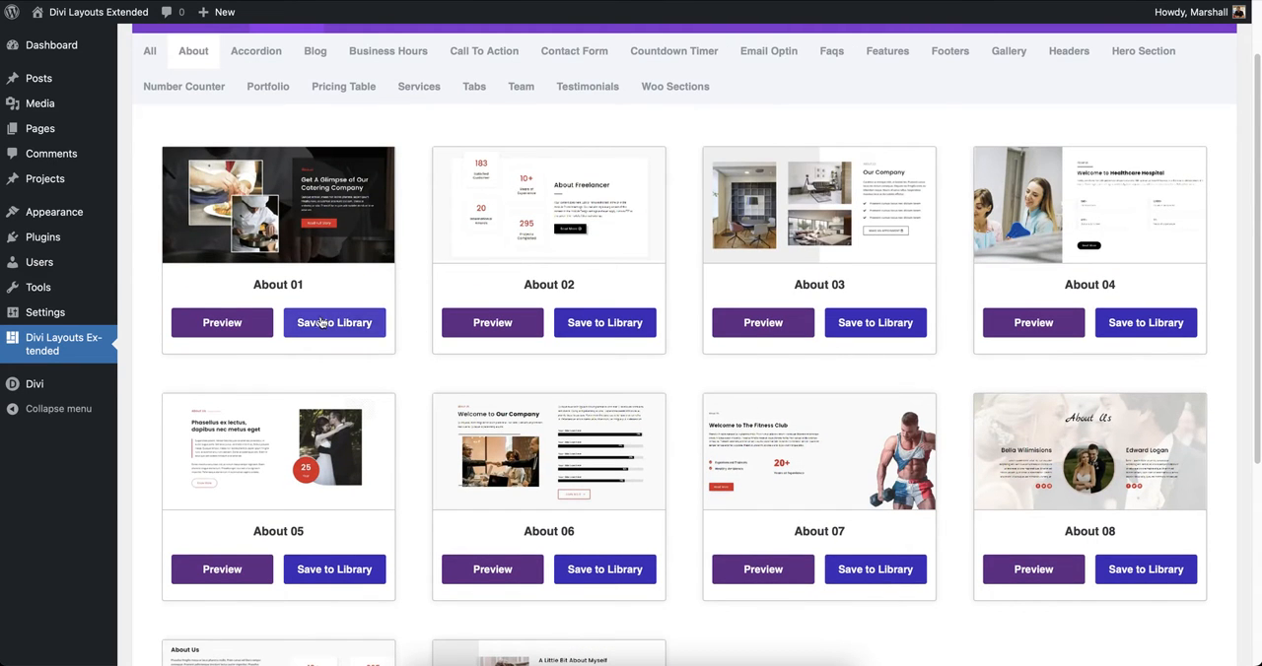
click(335, 323)
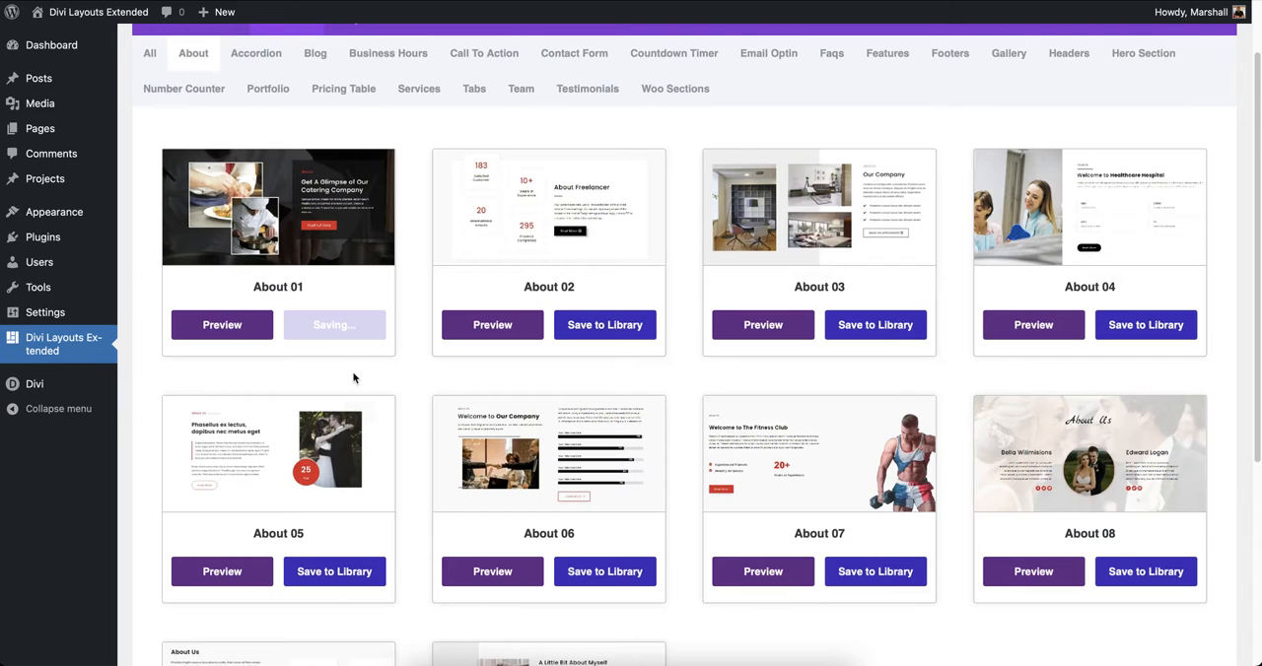
scroll(up, 3)
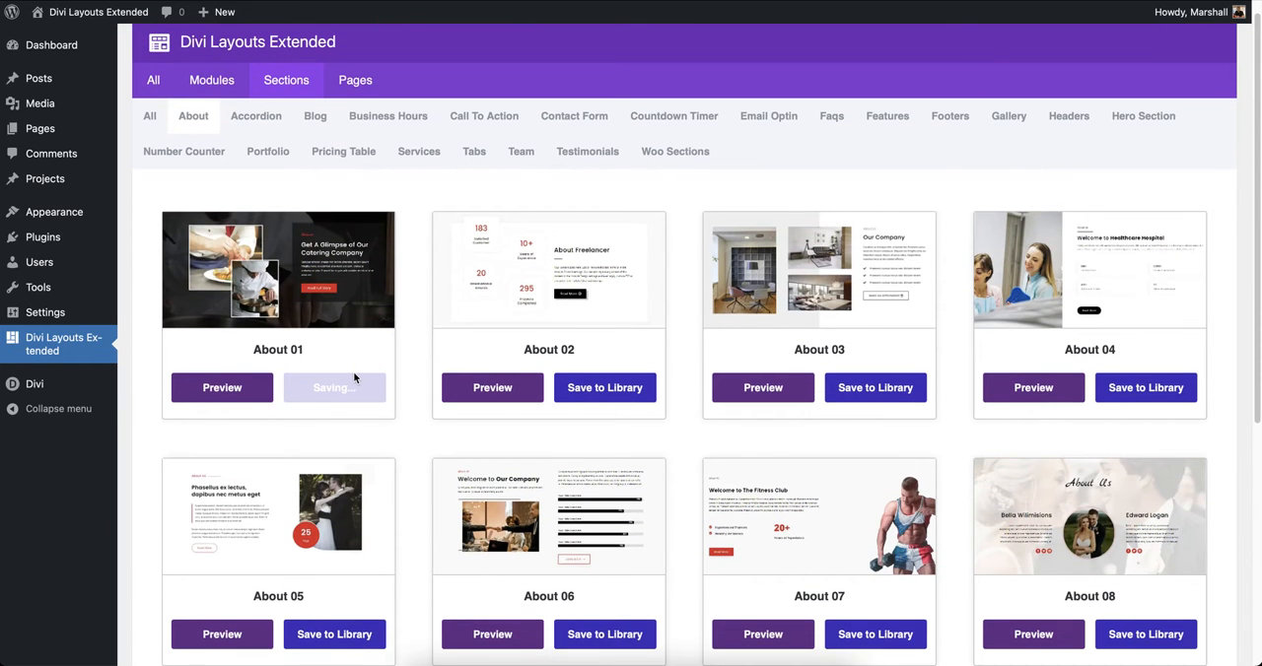
click(335, 386)
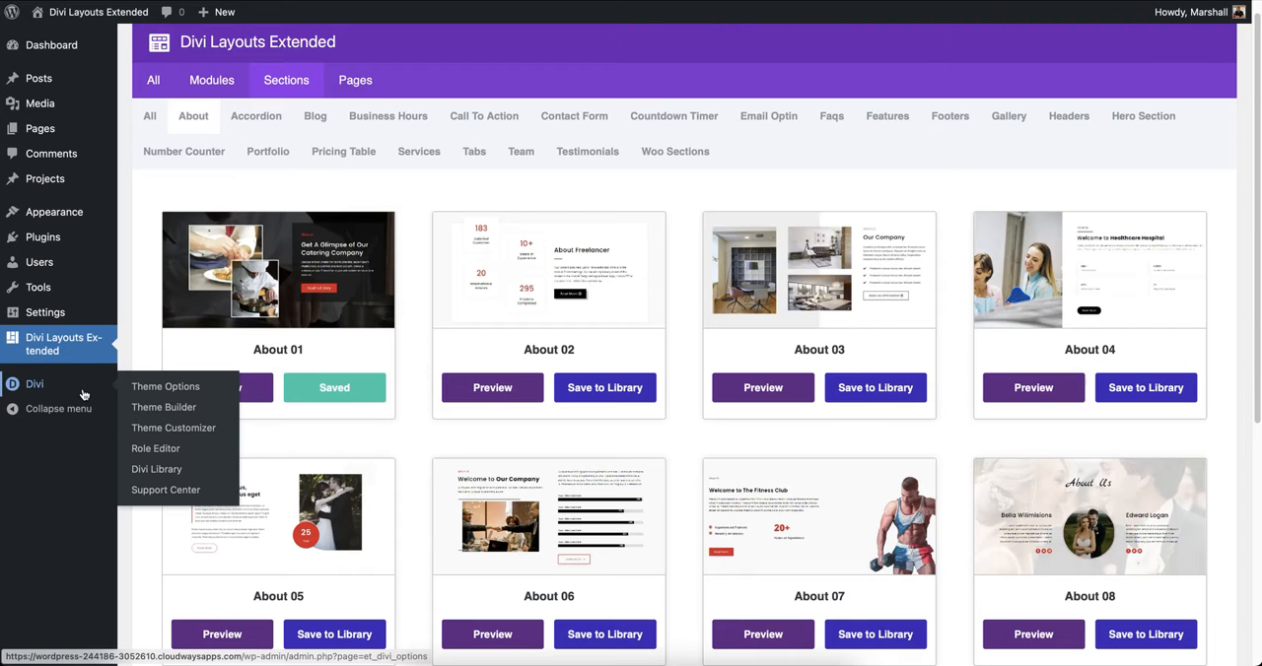
mouse_move(156, 470)
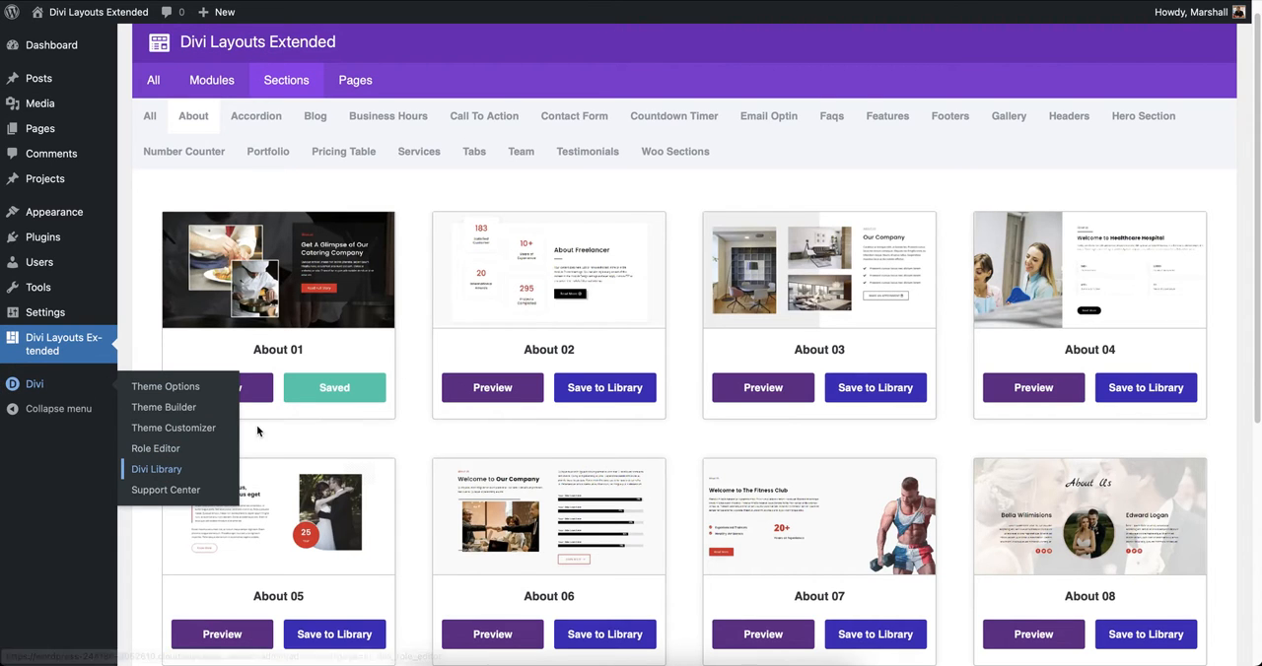
Step: View the Divi Library list with About 01, Contact Form 06, Footer 01 and Landing Page 03
click(158, 469)
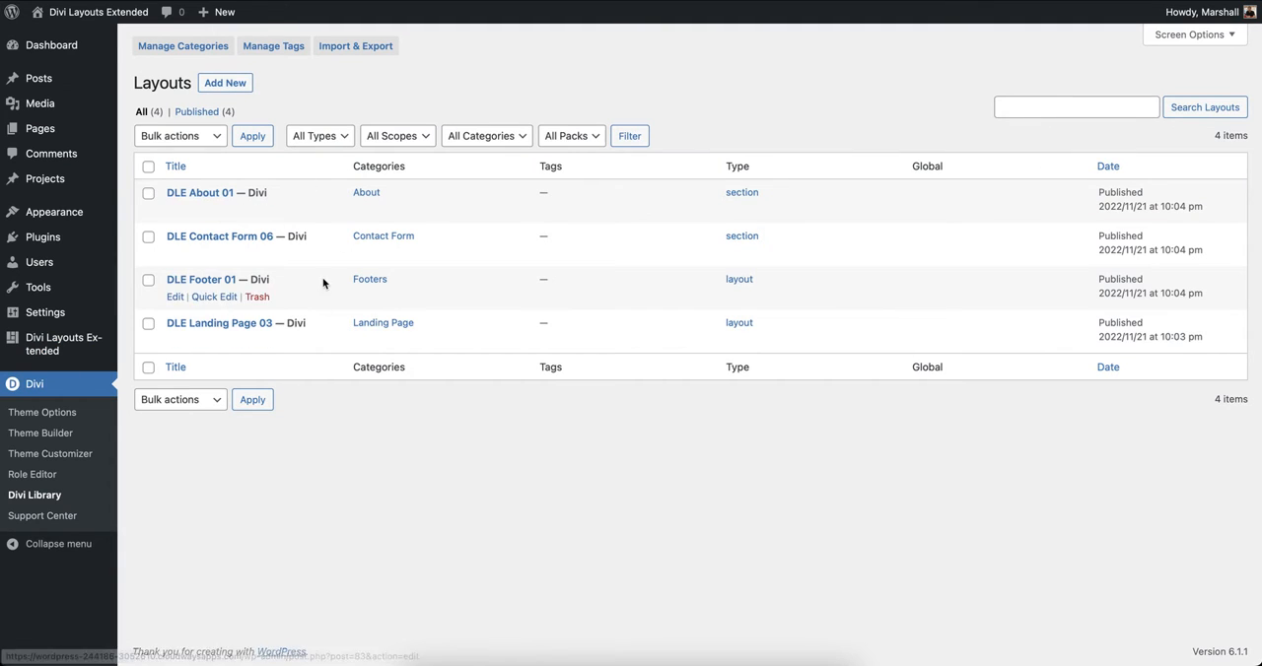
mouse_move(473, 252)
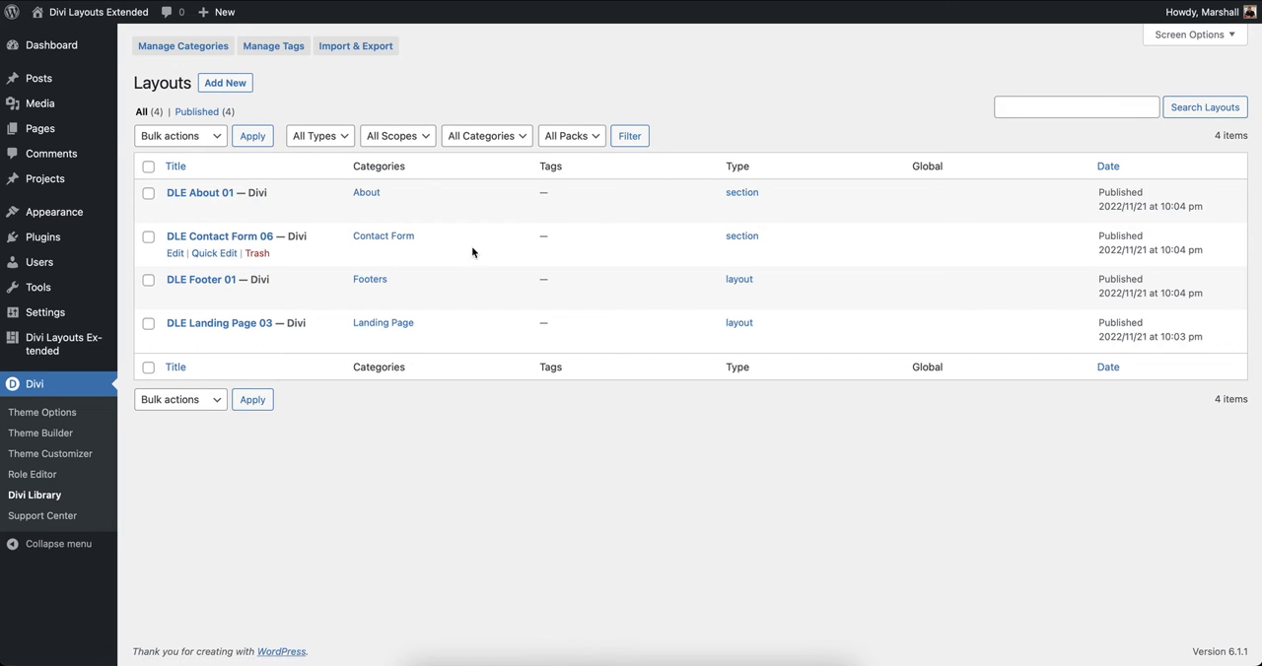
mouse_move(784, 235)
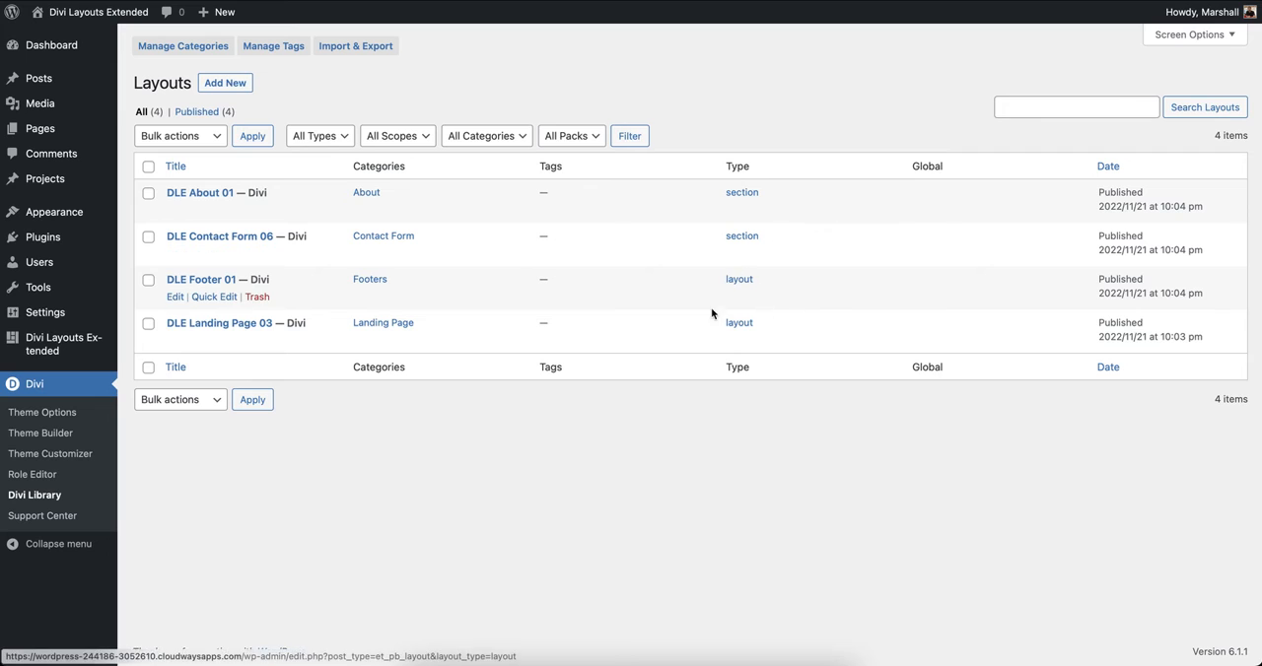
mouse_move(769, 329)
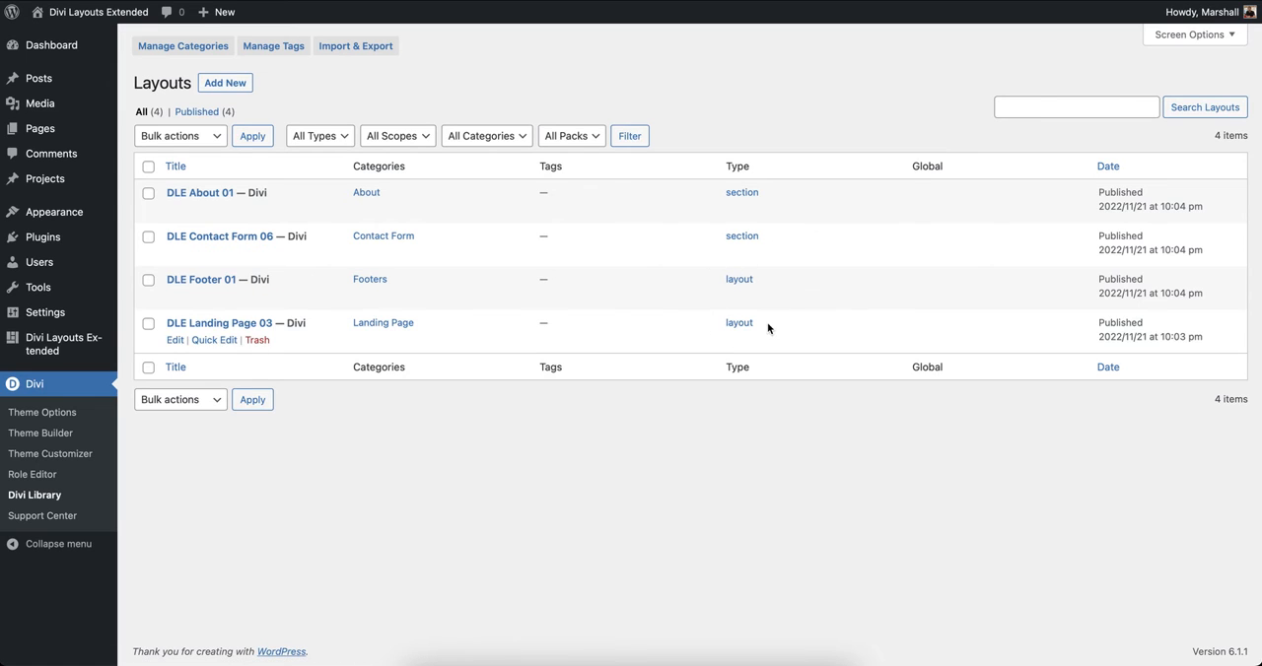
mouse_move(801, 231)
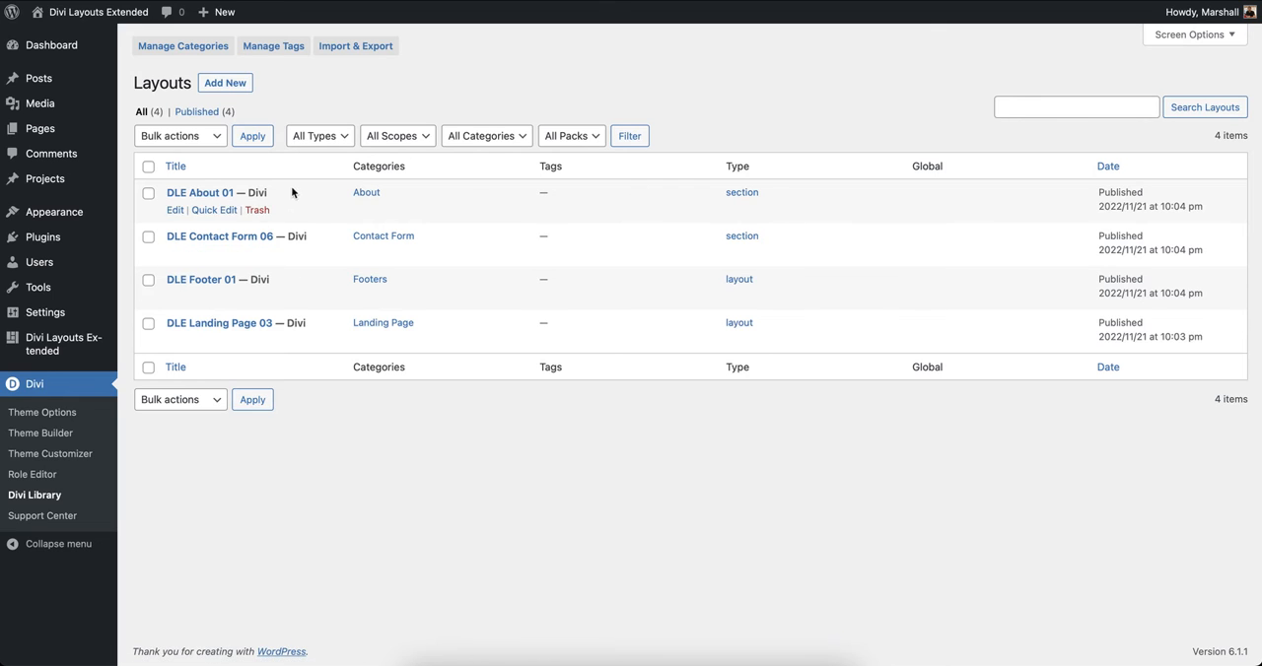
mouse_move(201, 280)
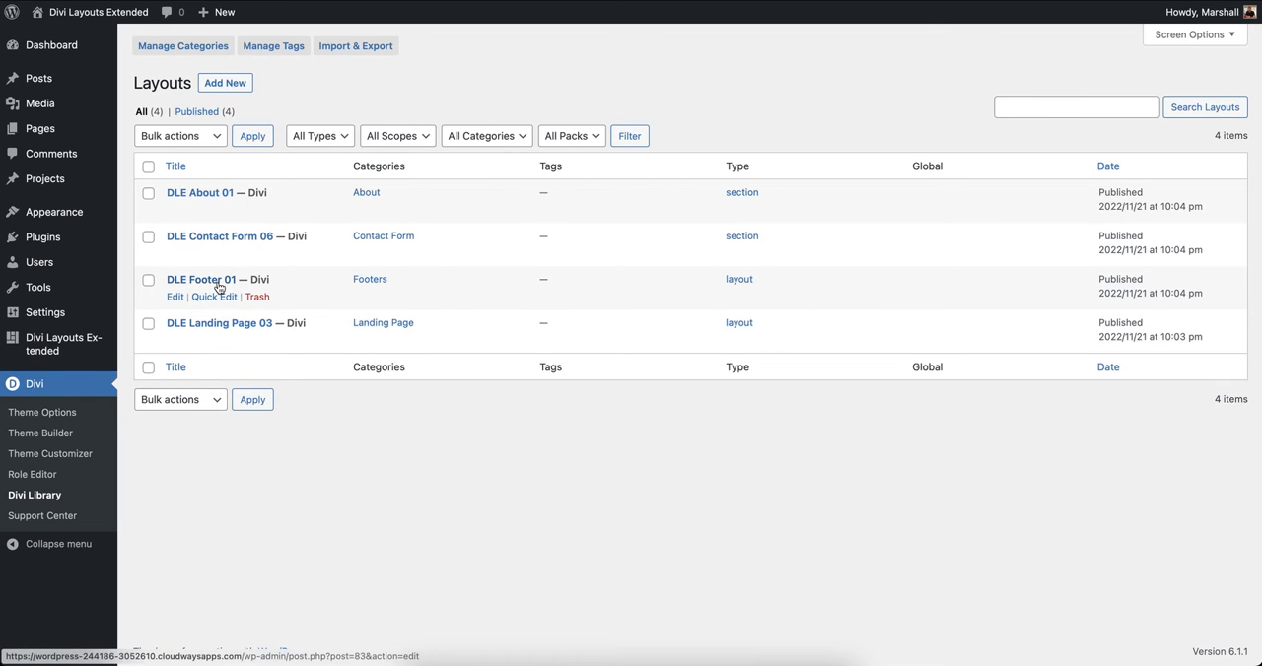
mouse_move(225, 307)
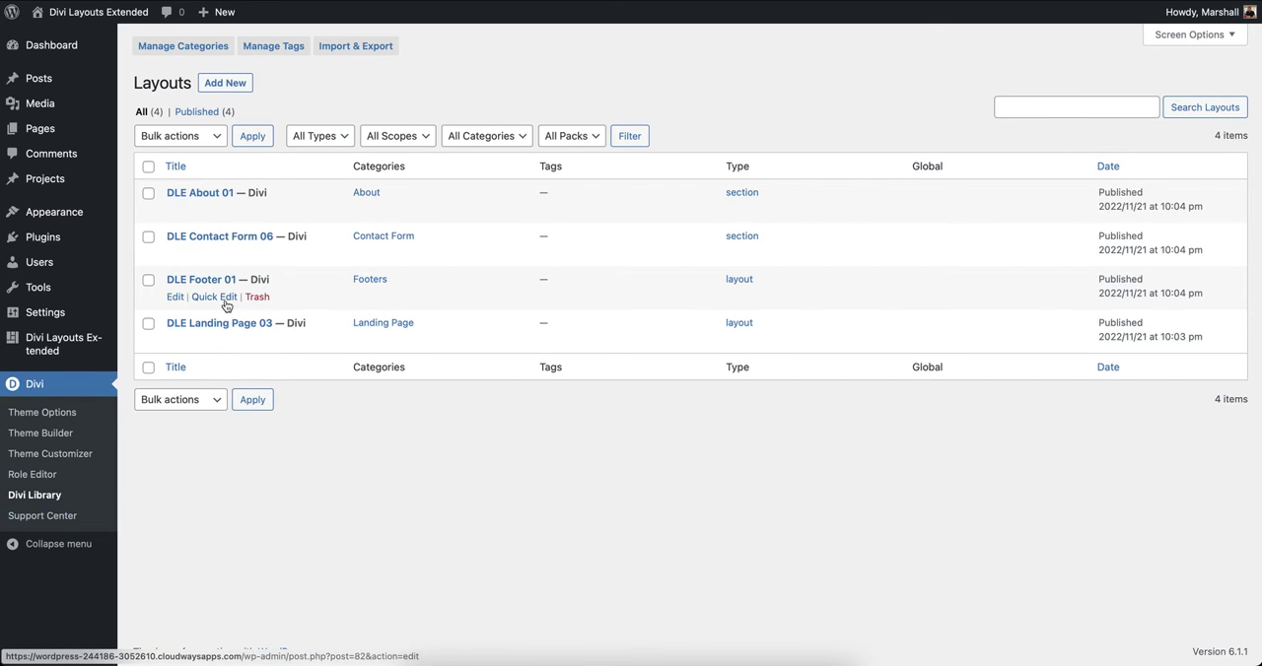
mouse_move(39, 509)
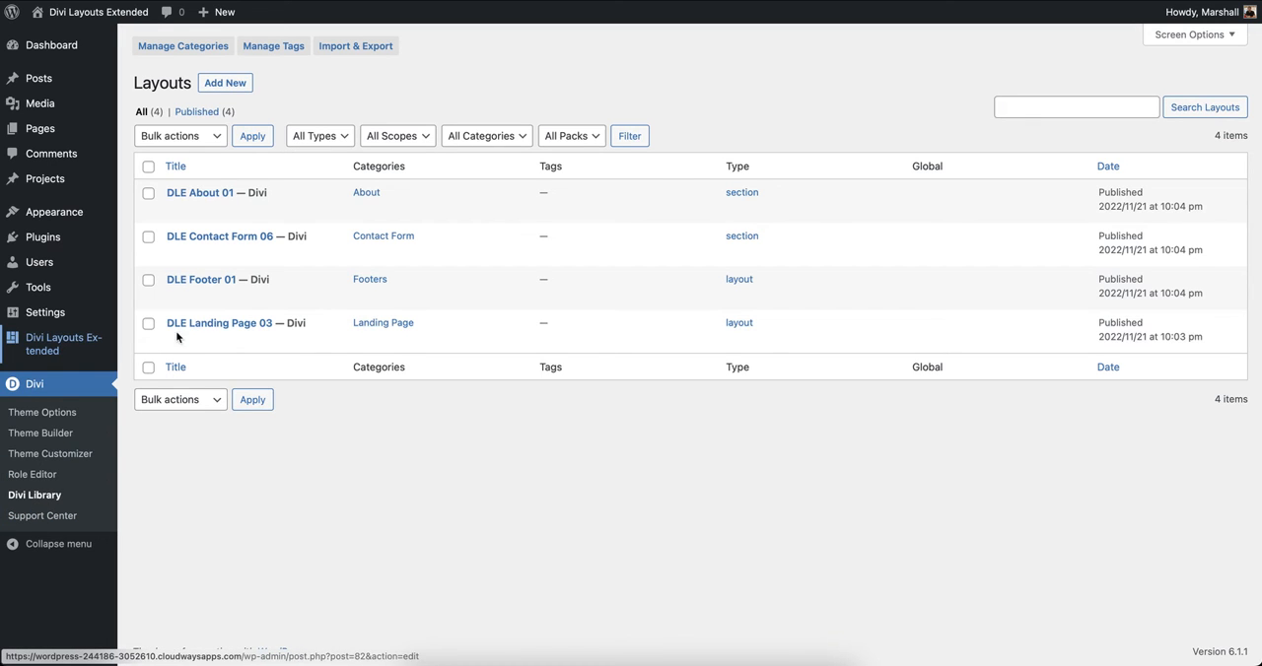
Step: Save Header 03 from the Headers section layouts to the Divi library
click(63, 343)
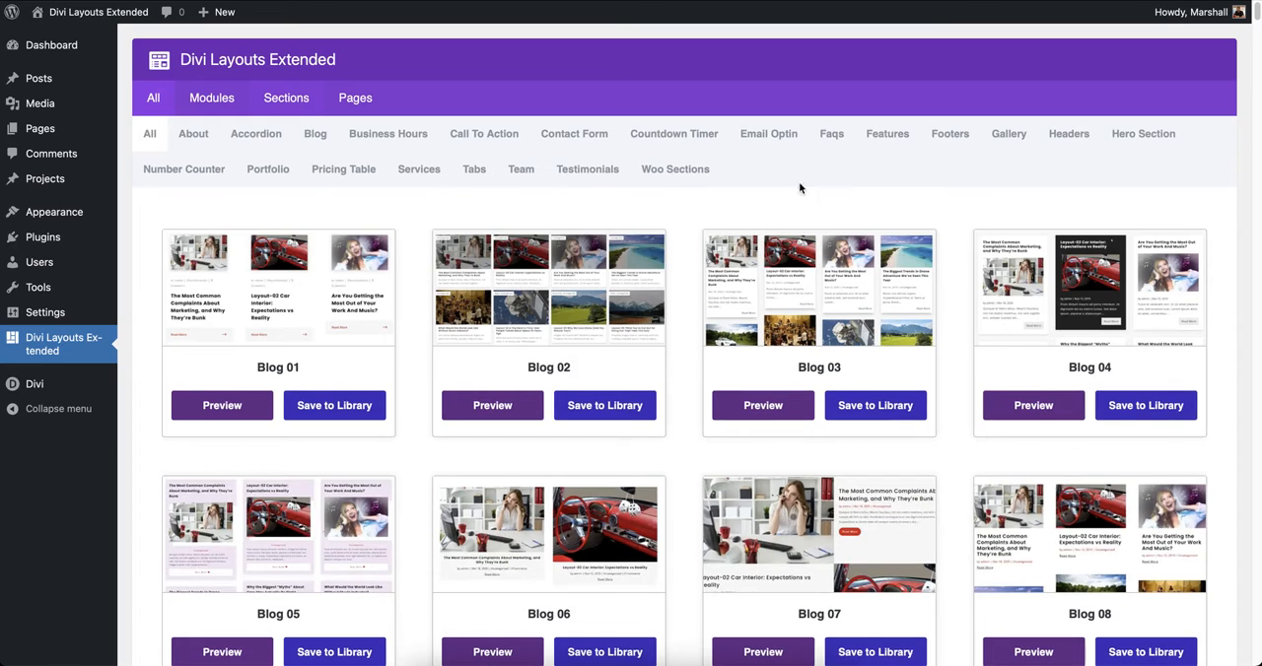
click(1068, 135)
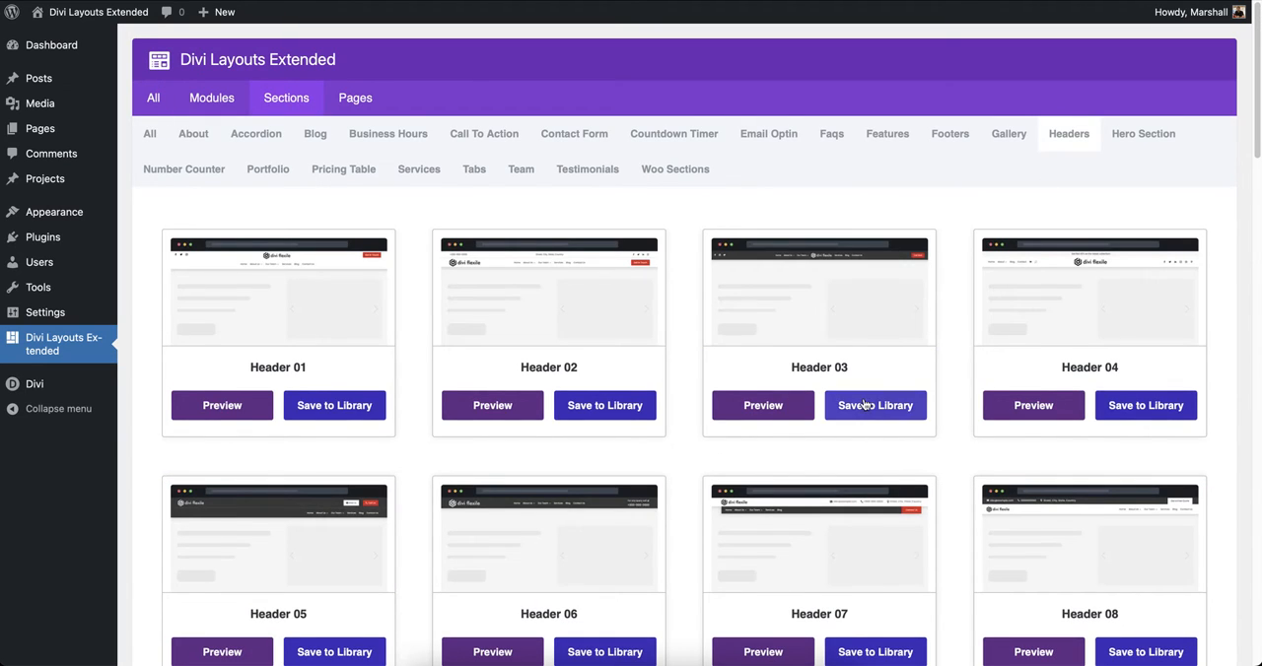
click(876, 406)
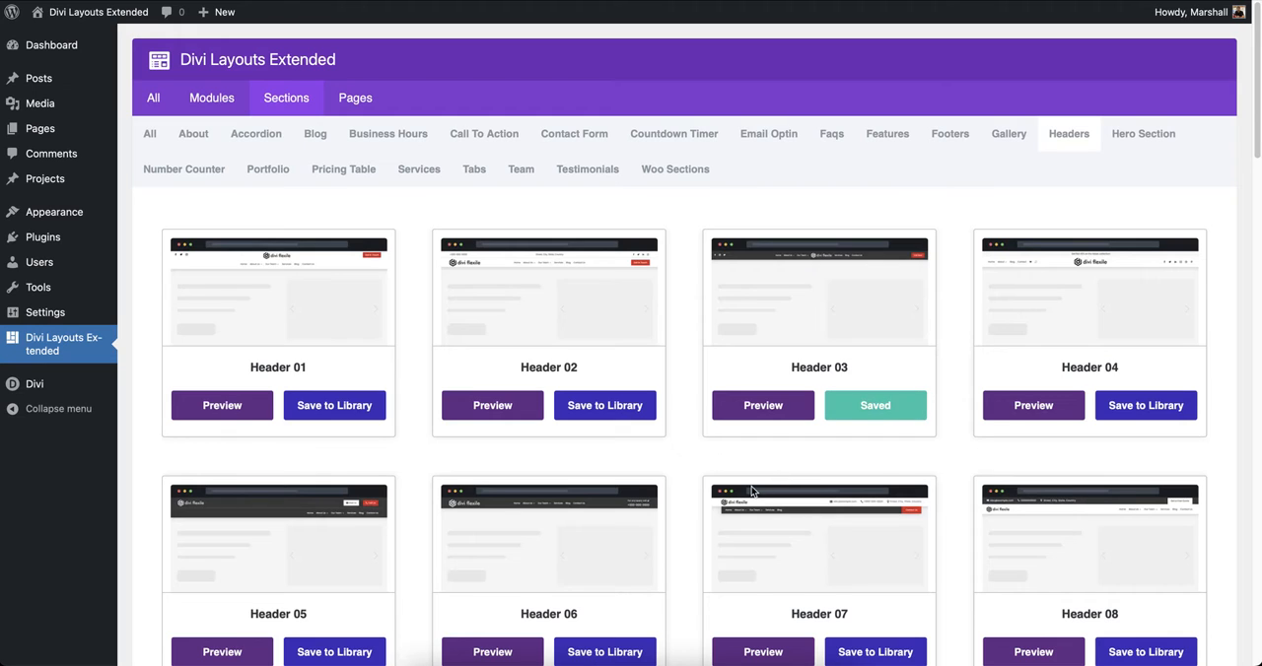
Step: Check the Divi Library now lists five layouts, then visit the live site's front end
click(32, 382)
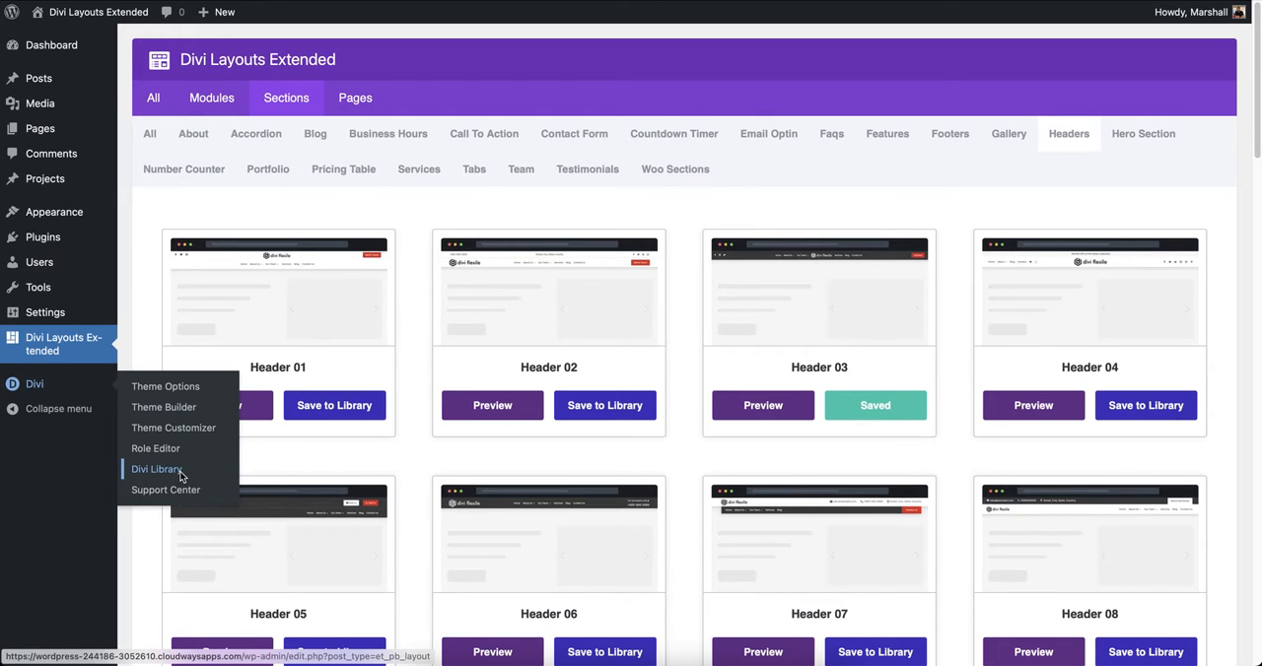
click(158, 469)
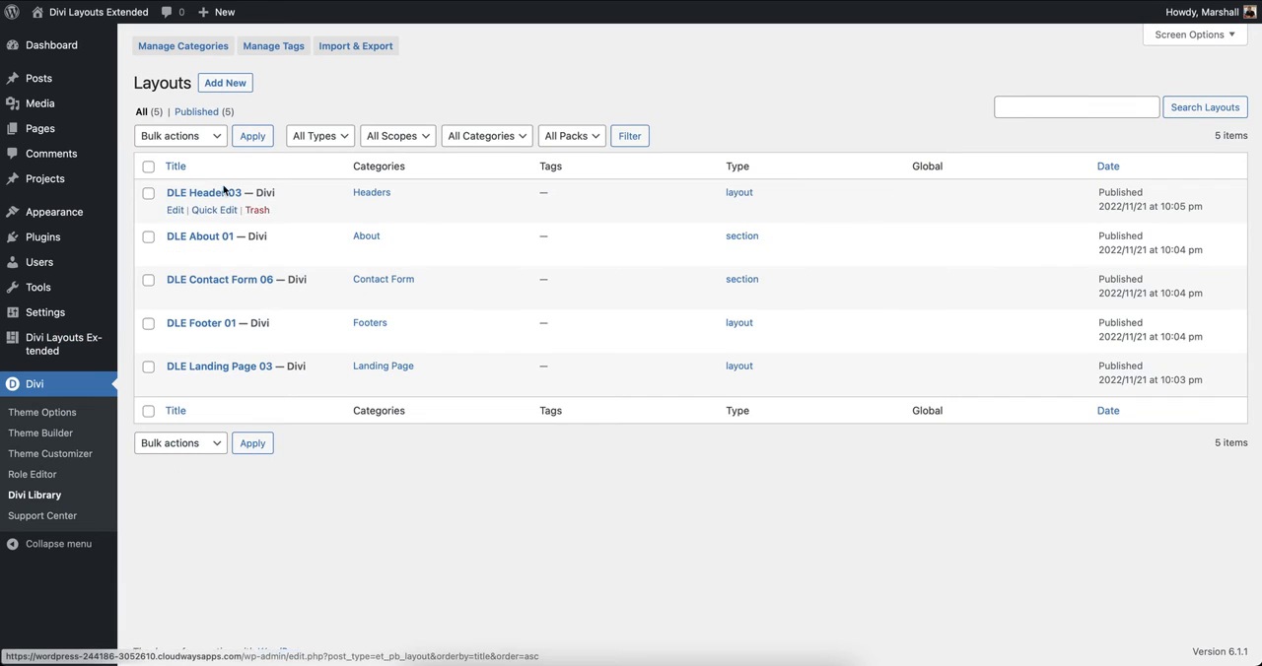
mouse_move(96, 12)
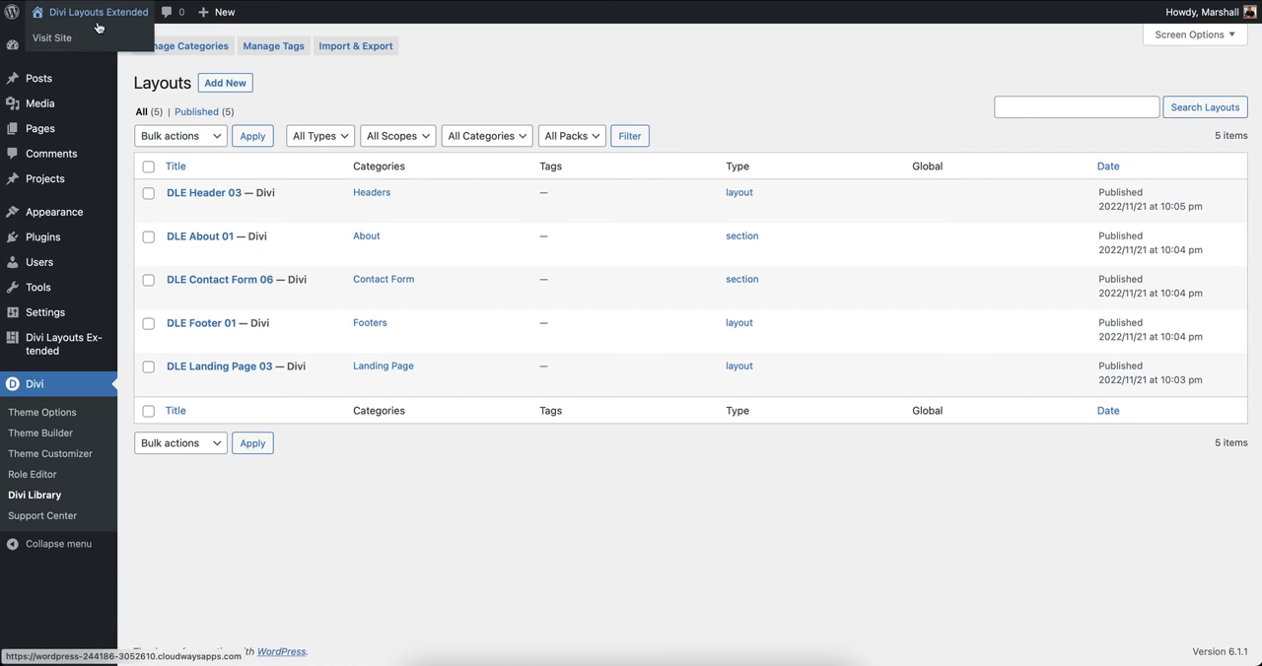
click(51, 37)
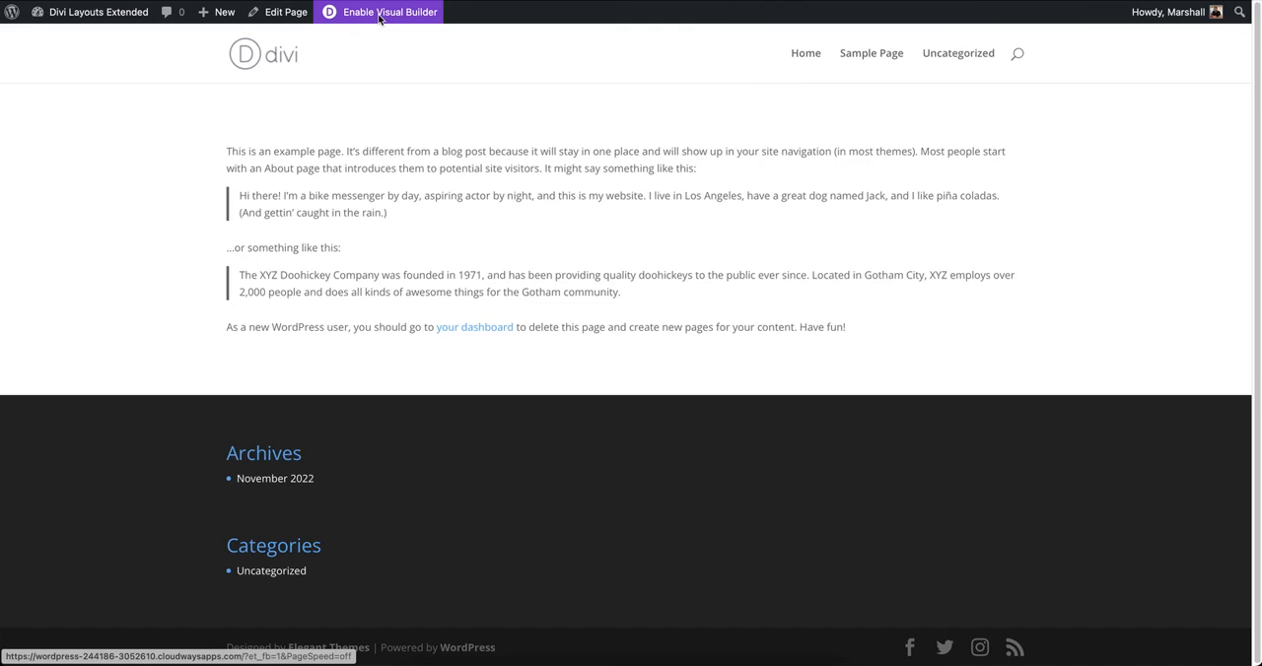
Step: Enable the Divi Visual Builder on the sample page and reveal its page-level options
click(387, 11)
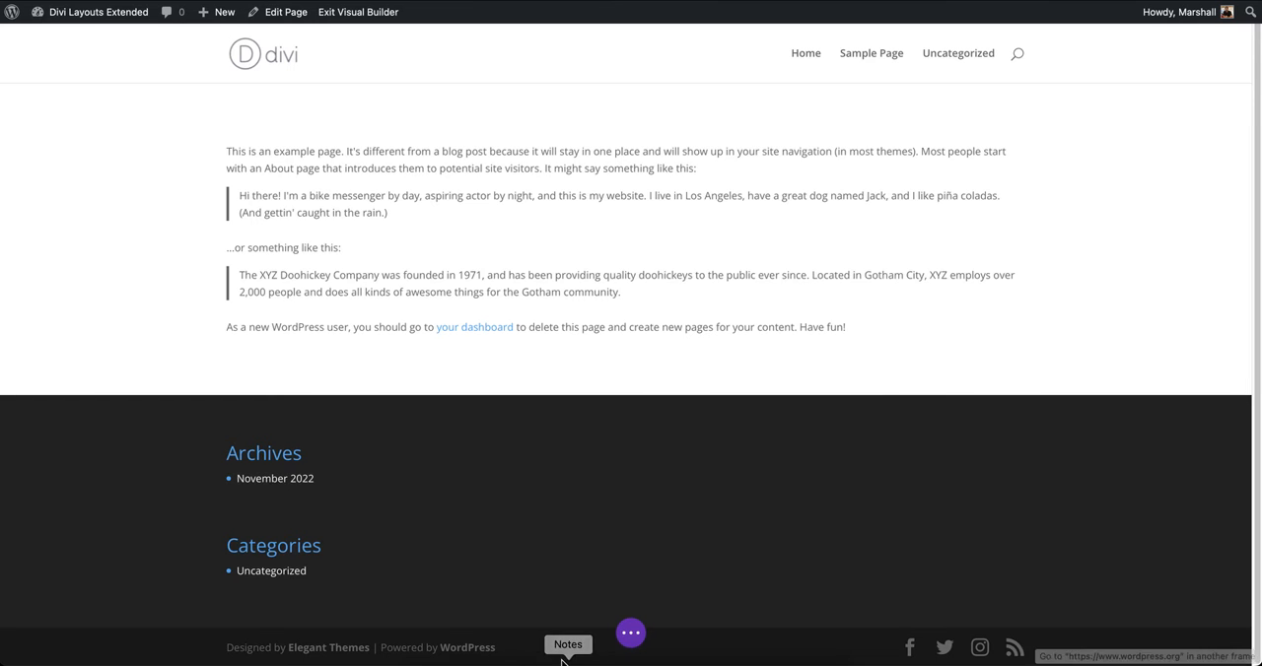
click(631, 633)
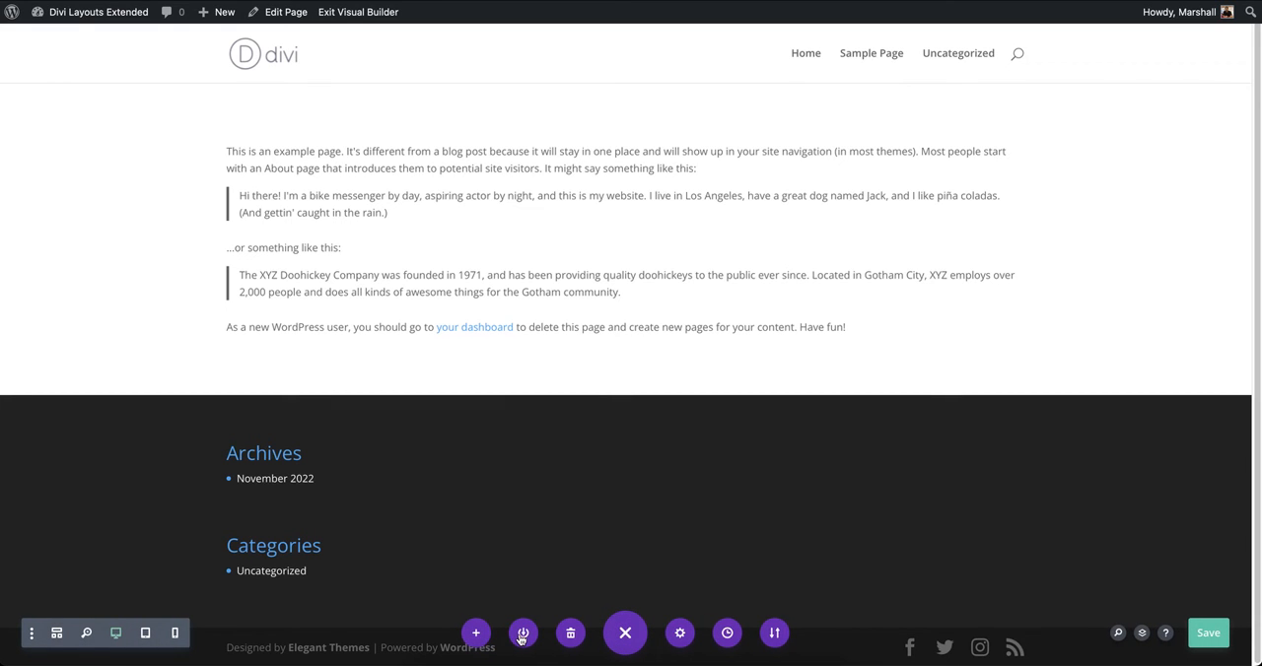
mouse_move(508, 656)
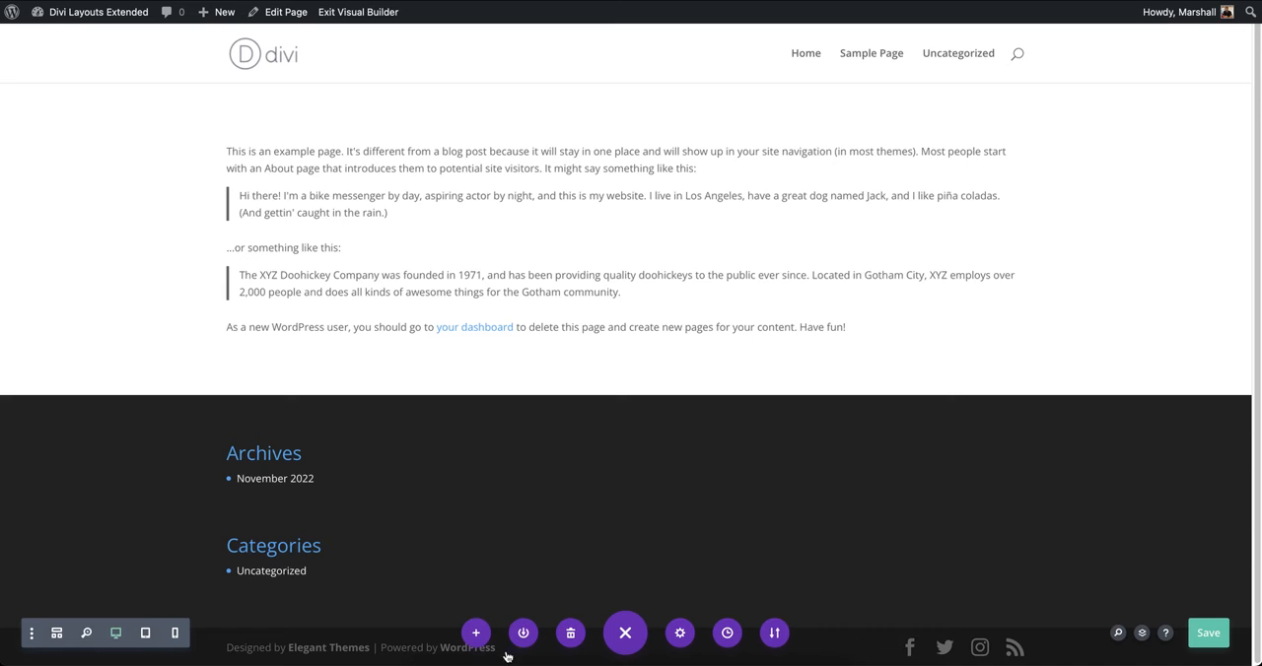
Step: Load the saved DLE Landing Page 03 layout onto the sample page, replacing its content
click(475, 633)
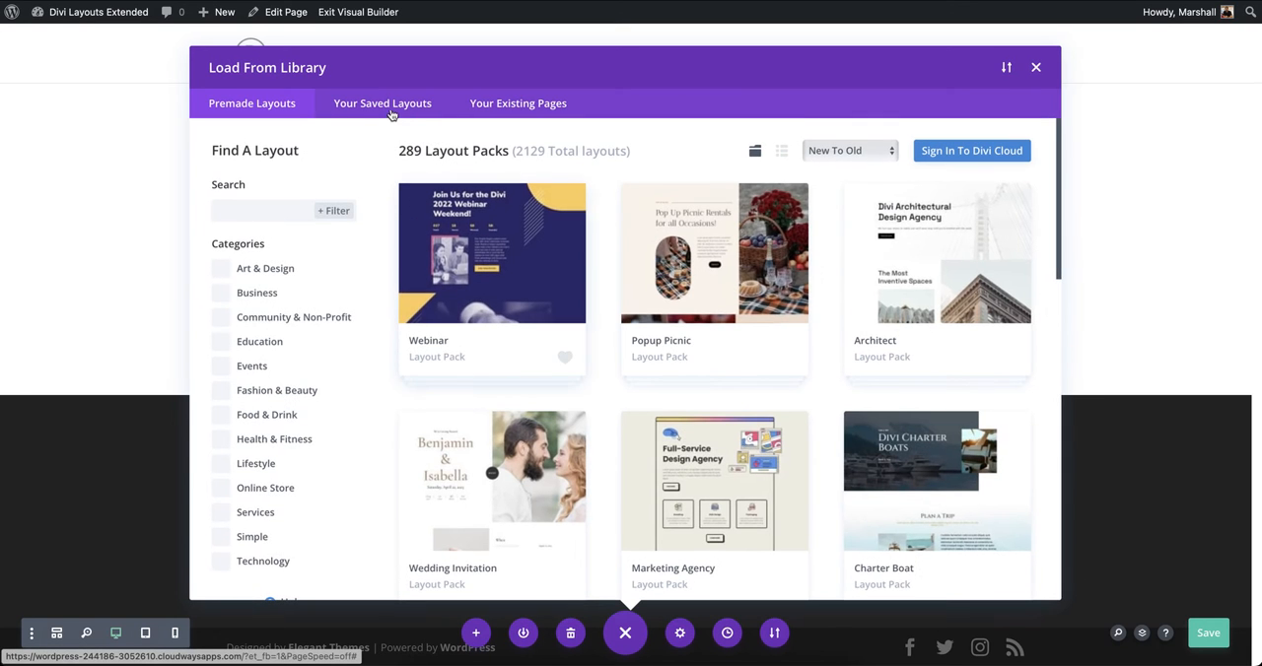
click(383, 103)
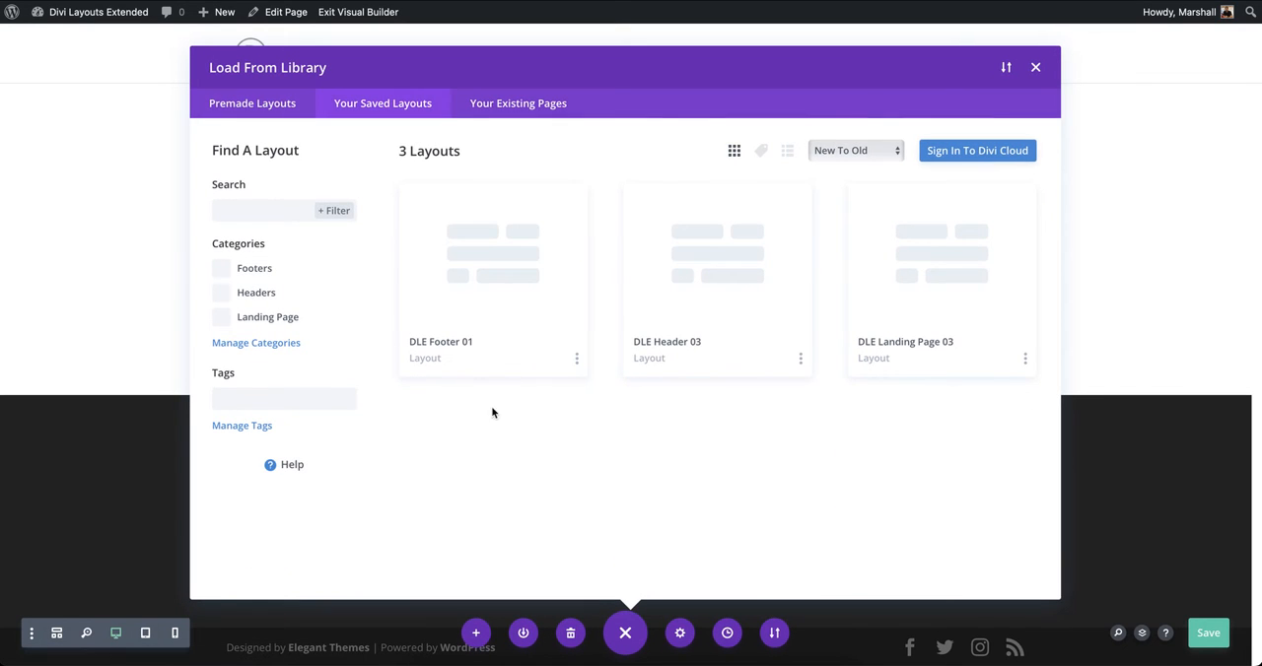
mouse_move(729, 331)
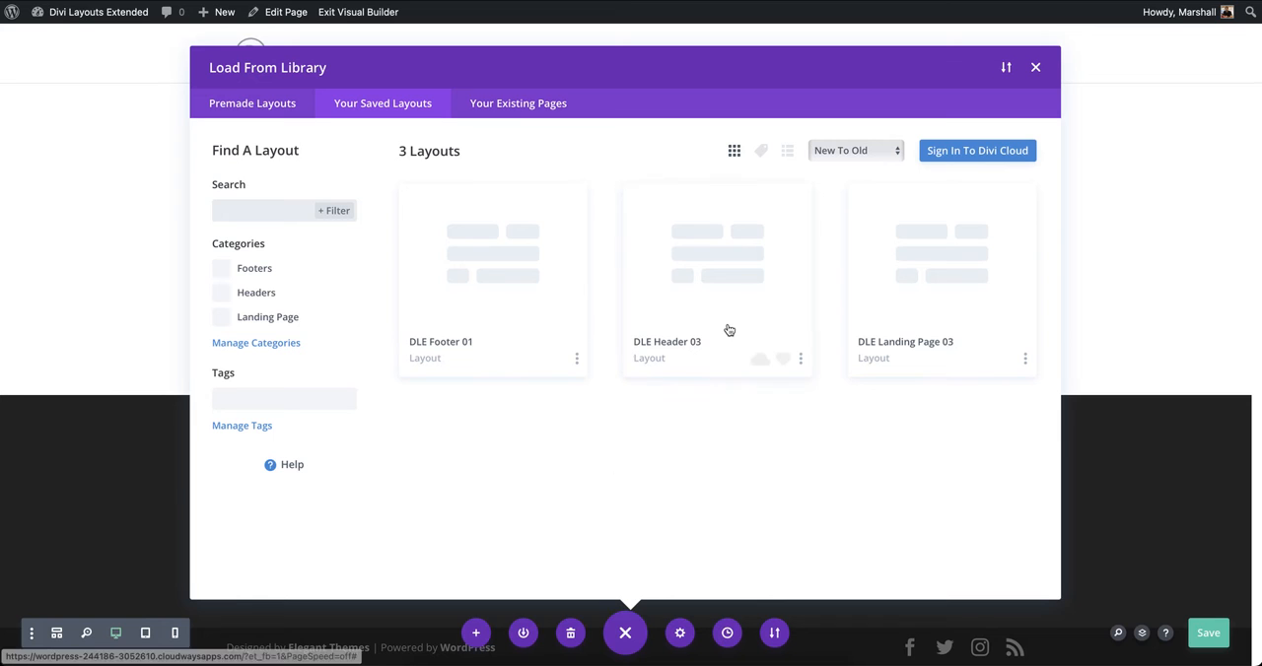
click(941, 253)
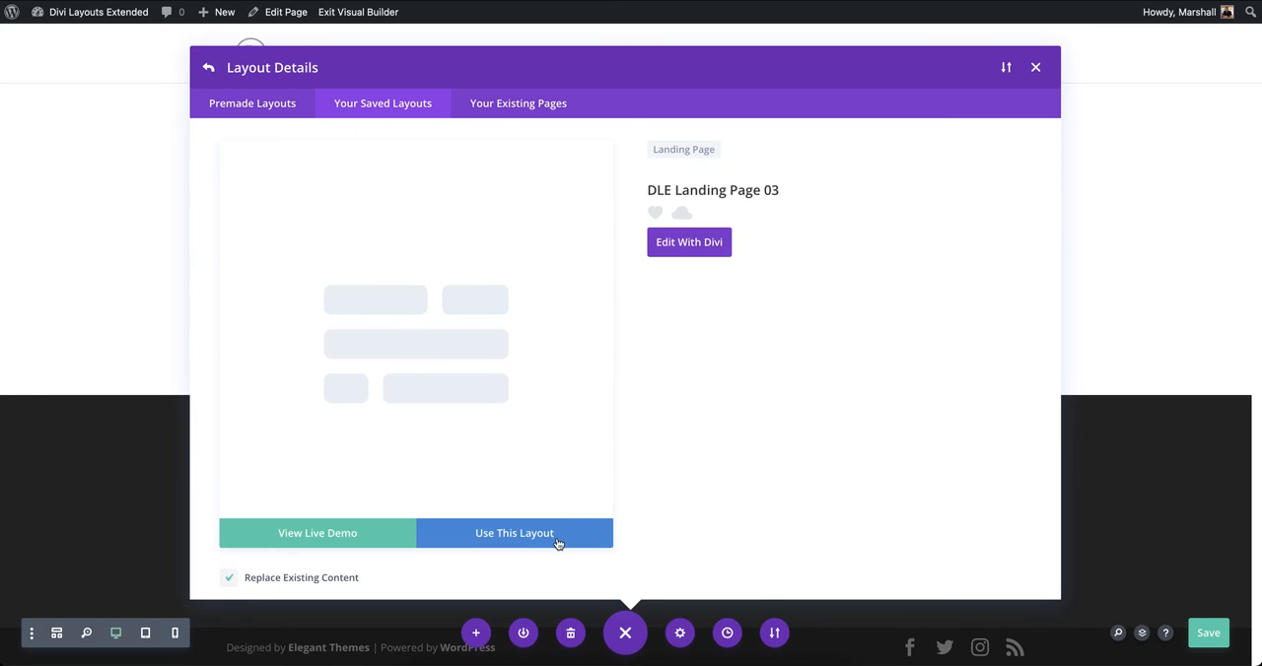
click(513, 533)
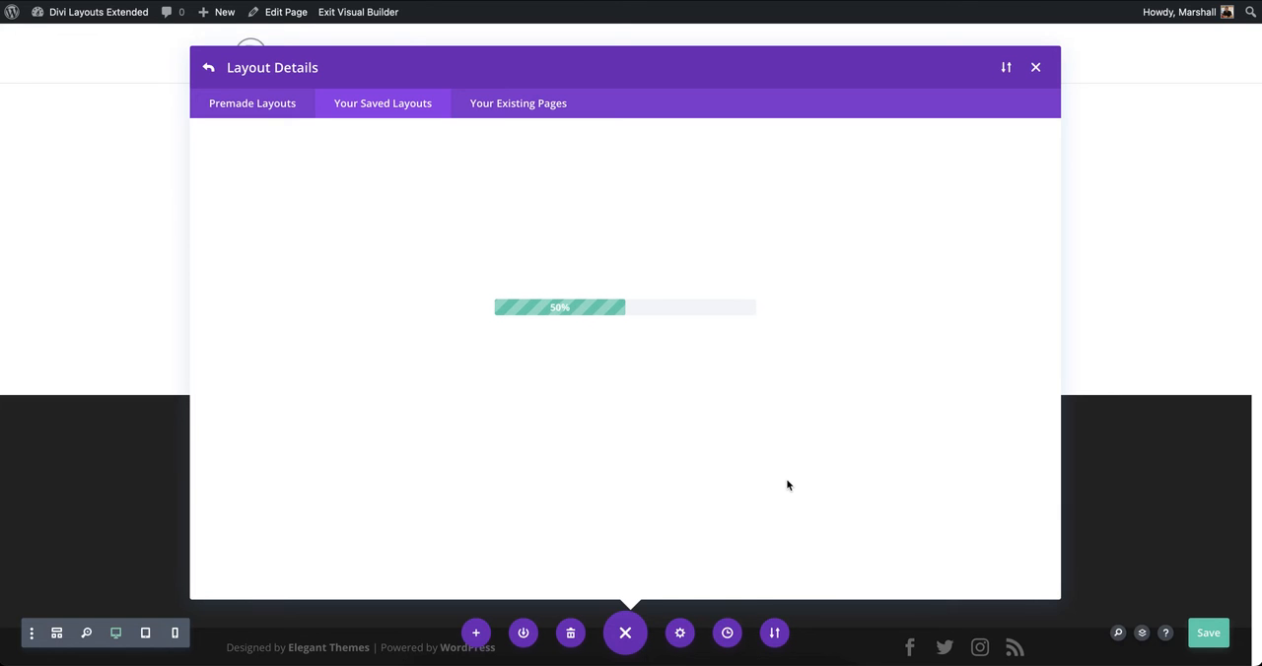
Step: Review the Landing Page 03 design, save the page and exit the visual builder to view it live
click(1035, 67)
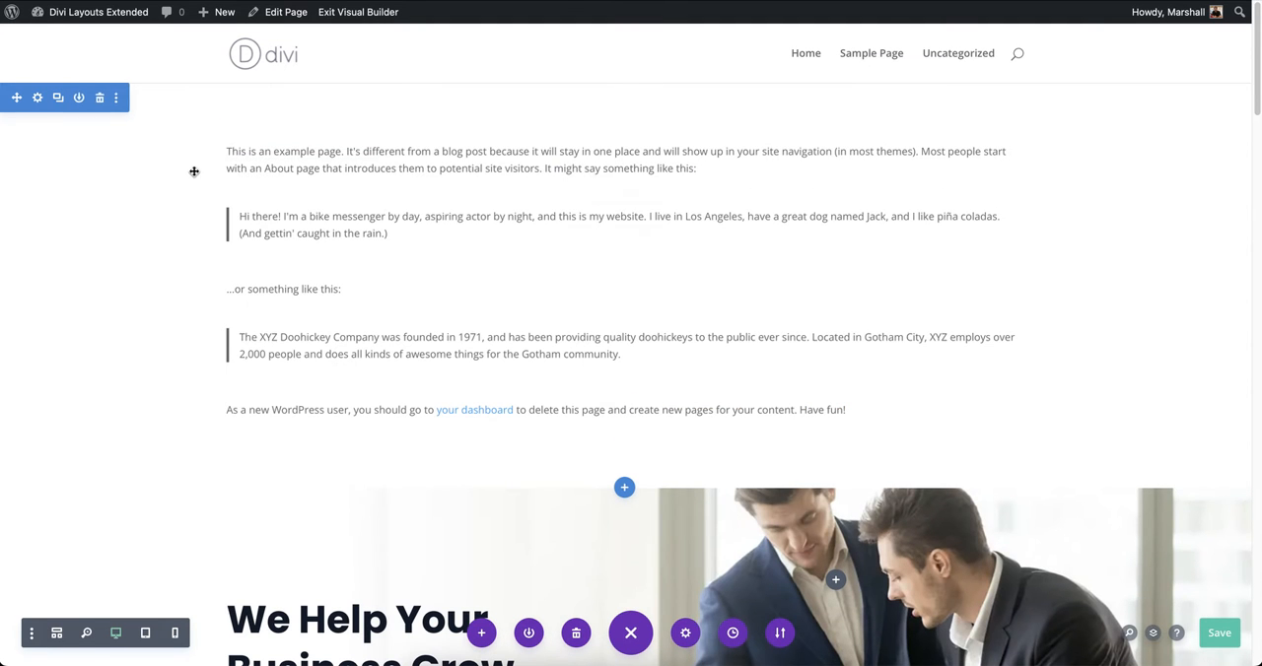
scroll(down, 3)
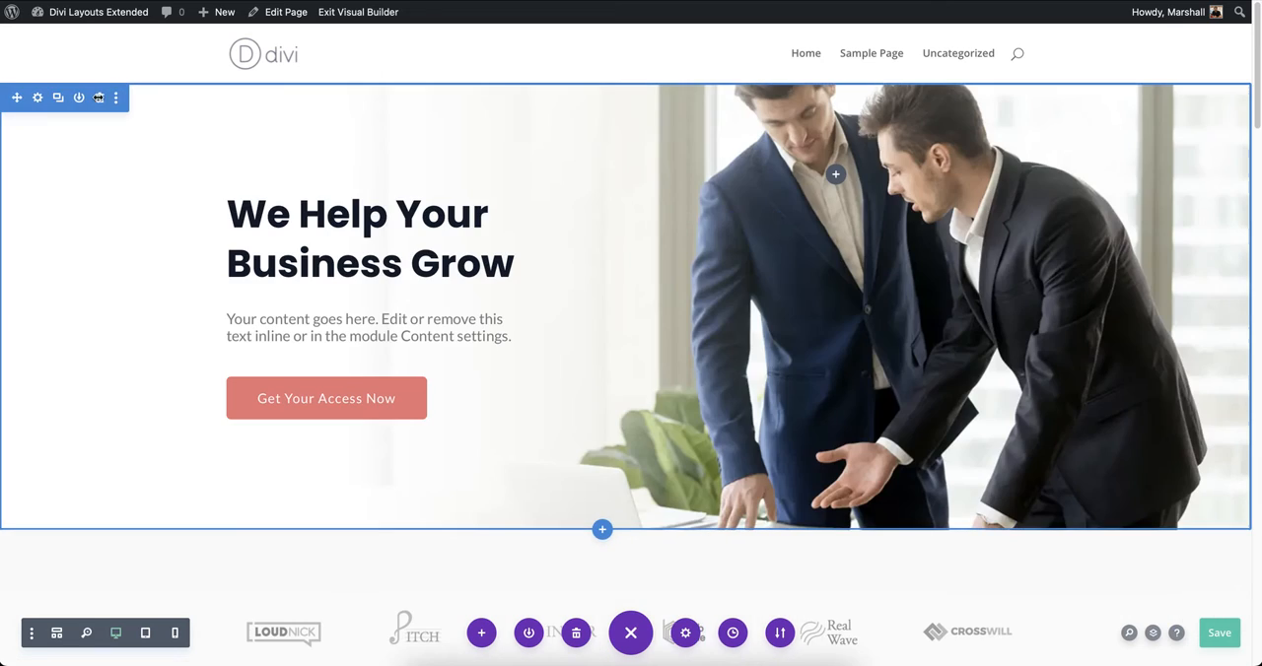
scroll(down, 3)
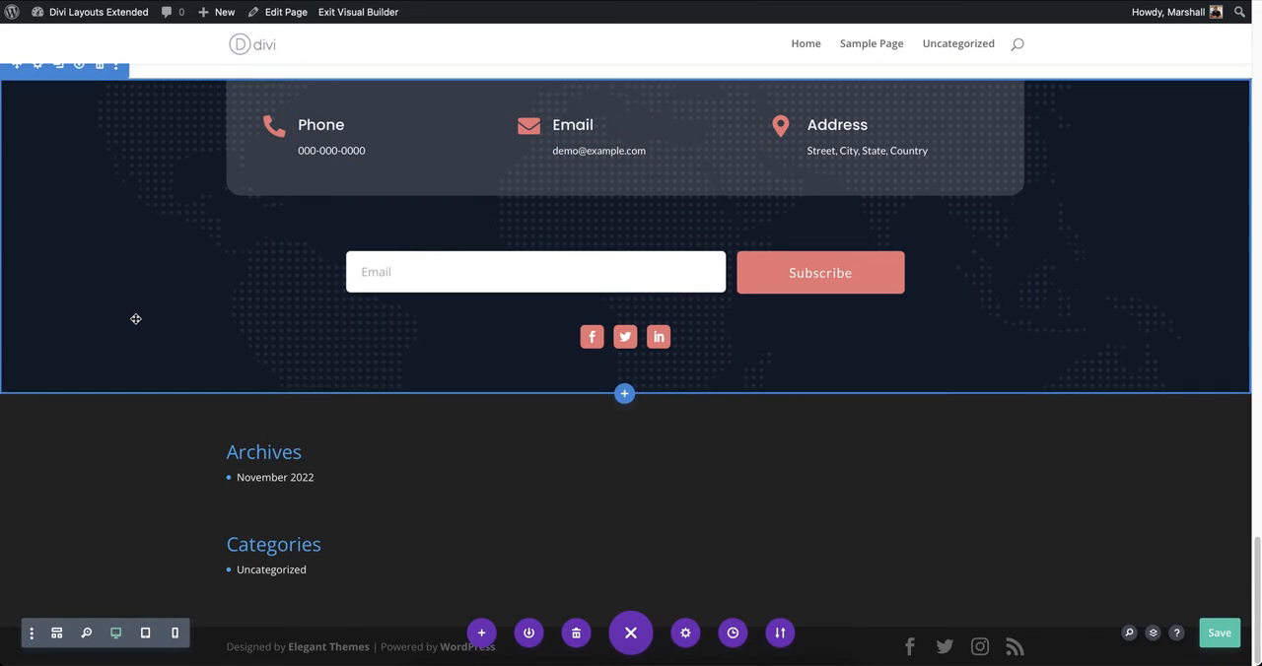
click(1218, 633)
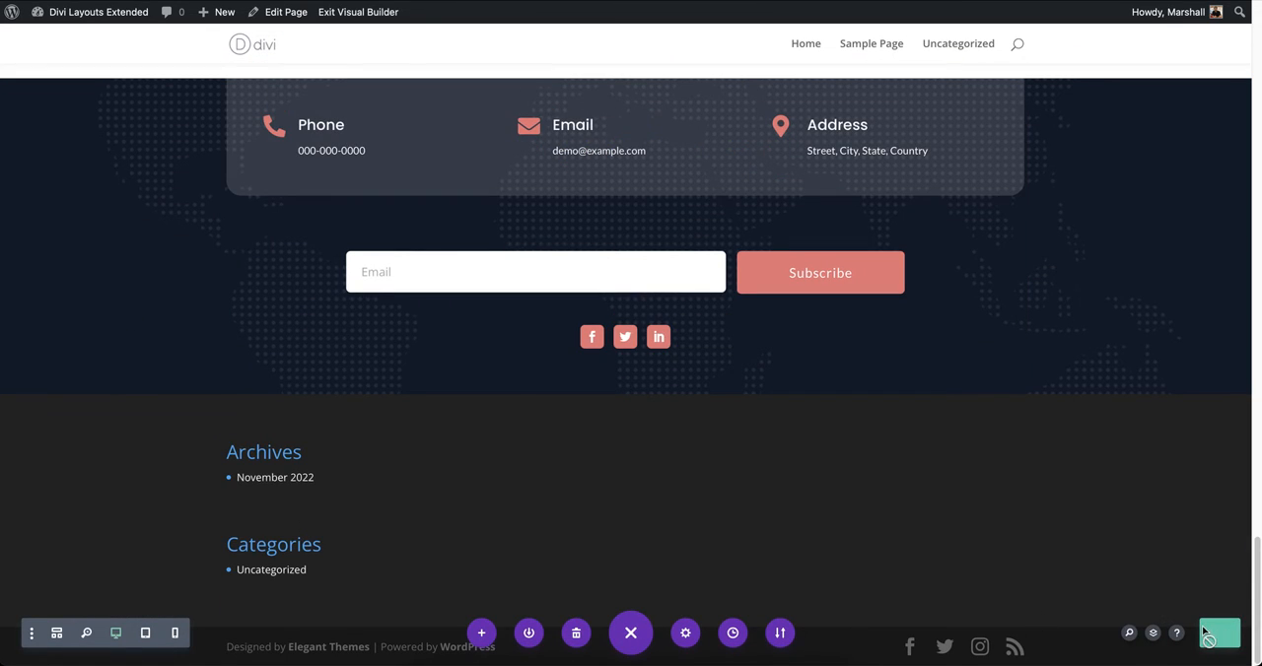
scroll(up, 3)
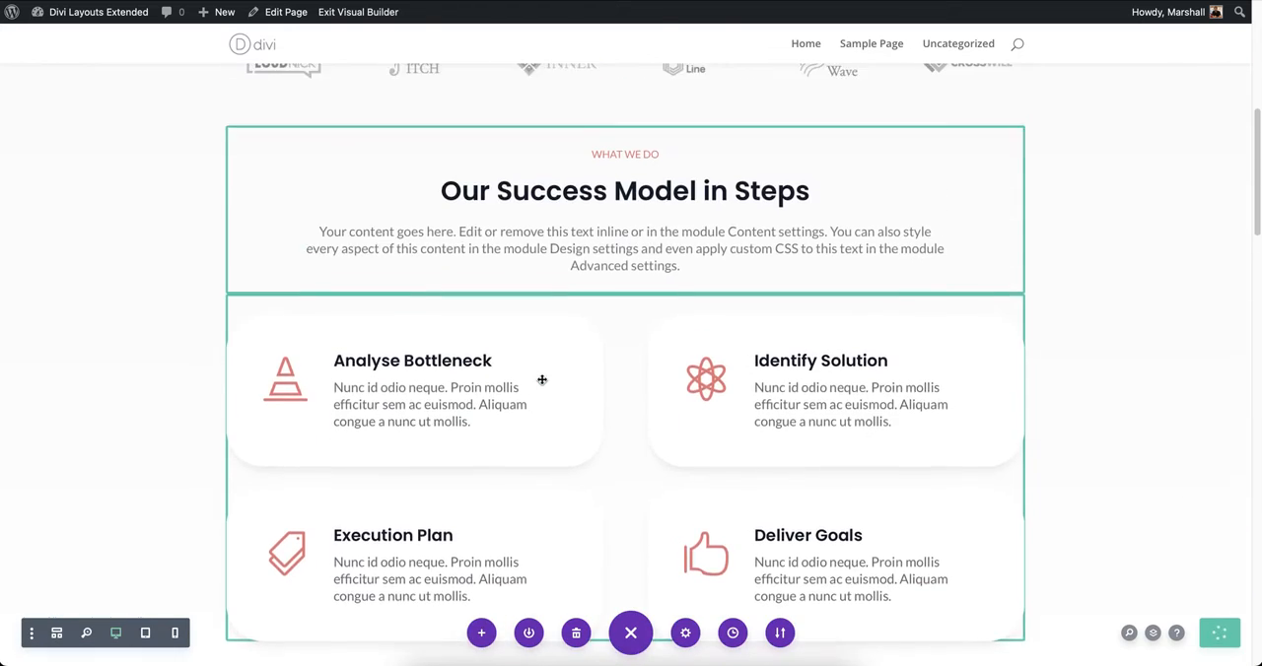
scroll(up, 3)
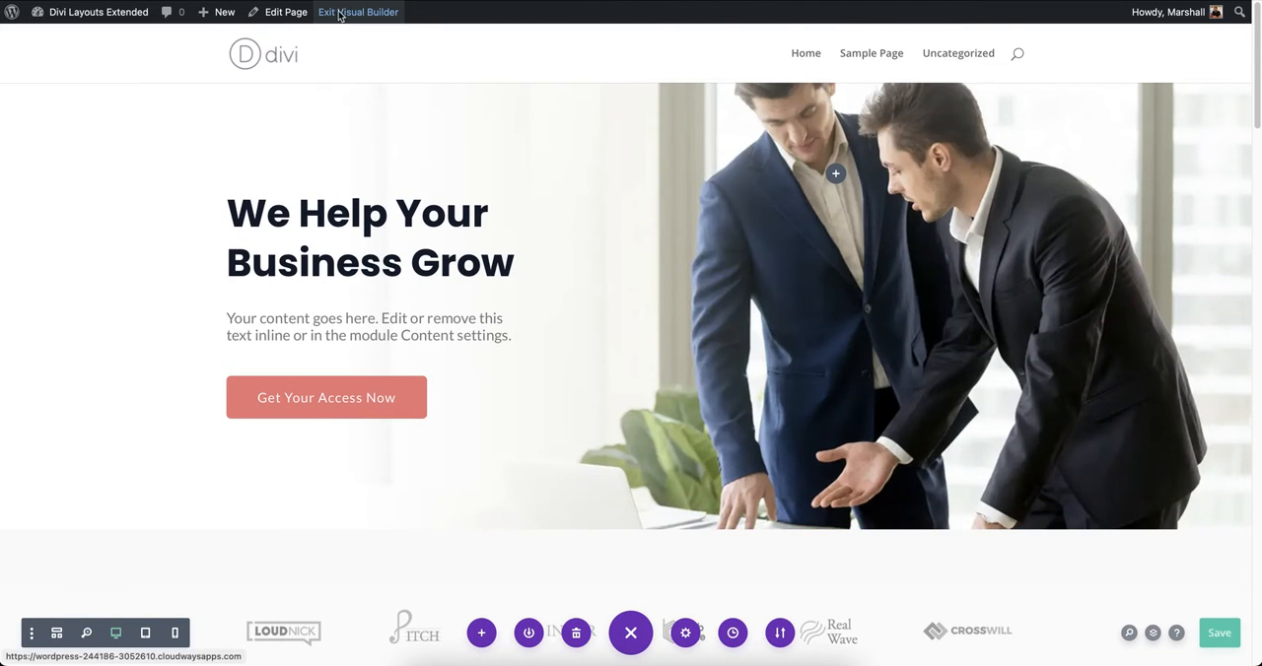
mouse_move(422, 239)
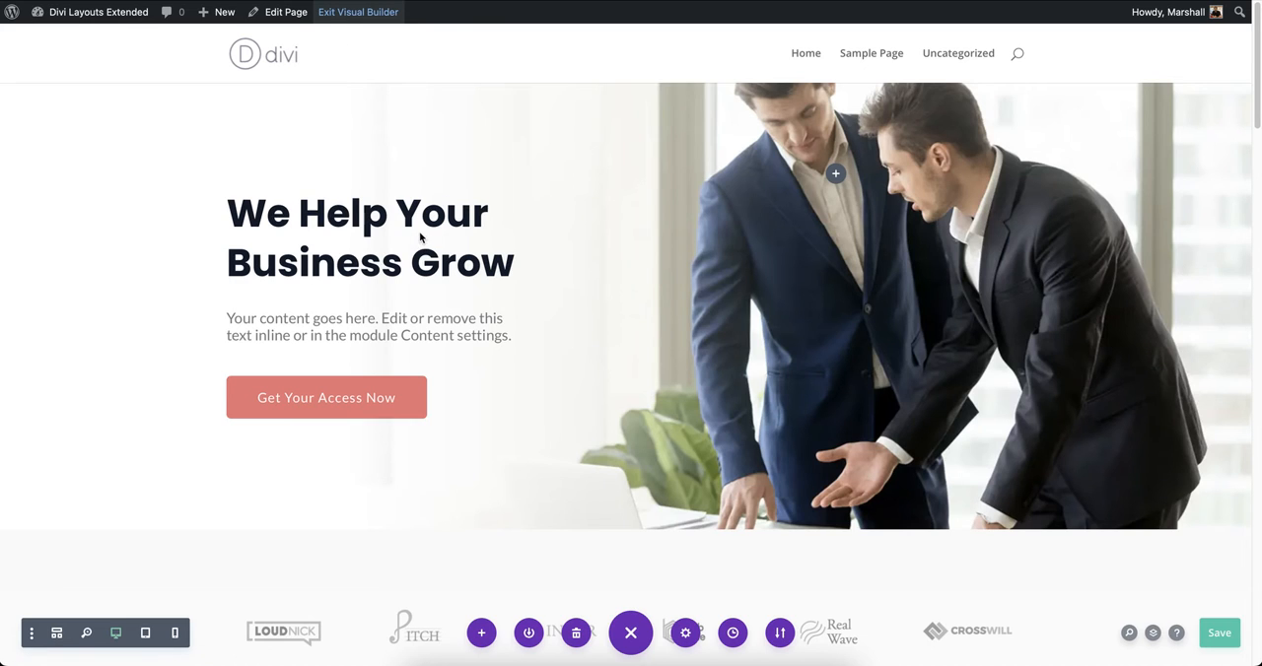
click(359, 12)
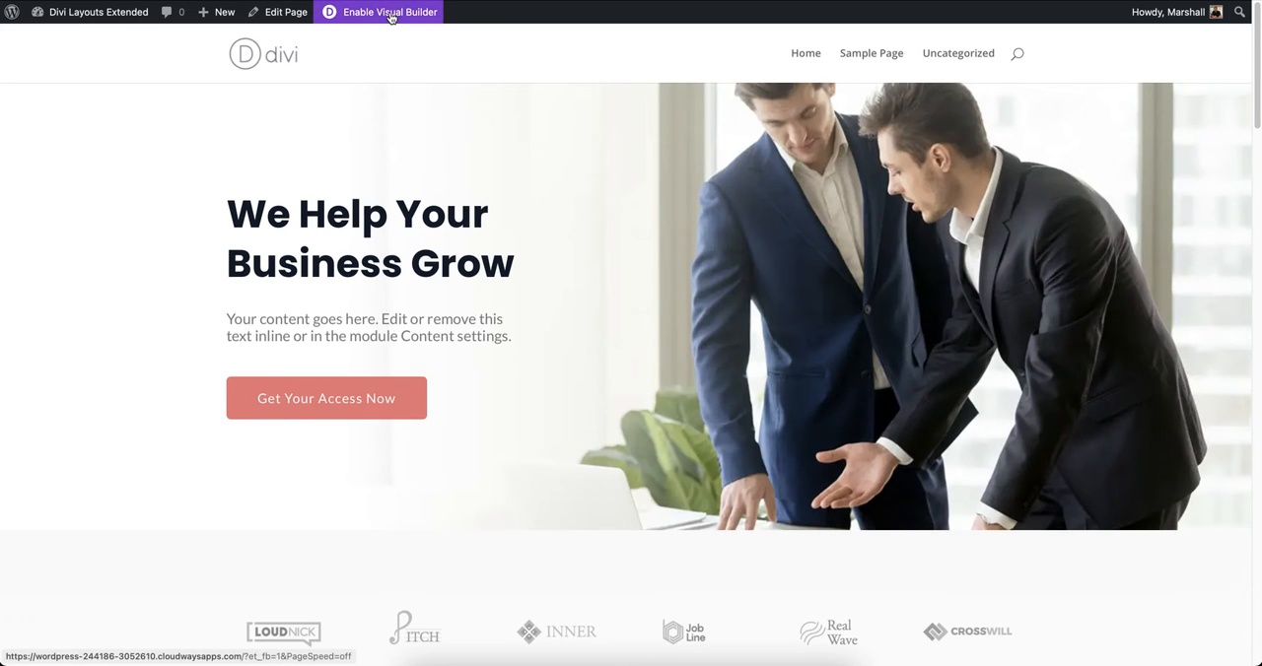
mouse_move(371, 163)
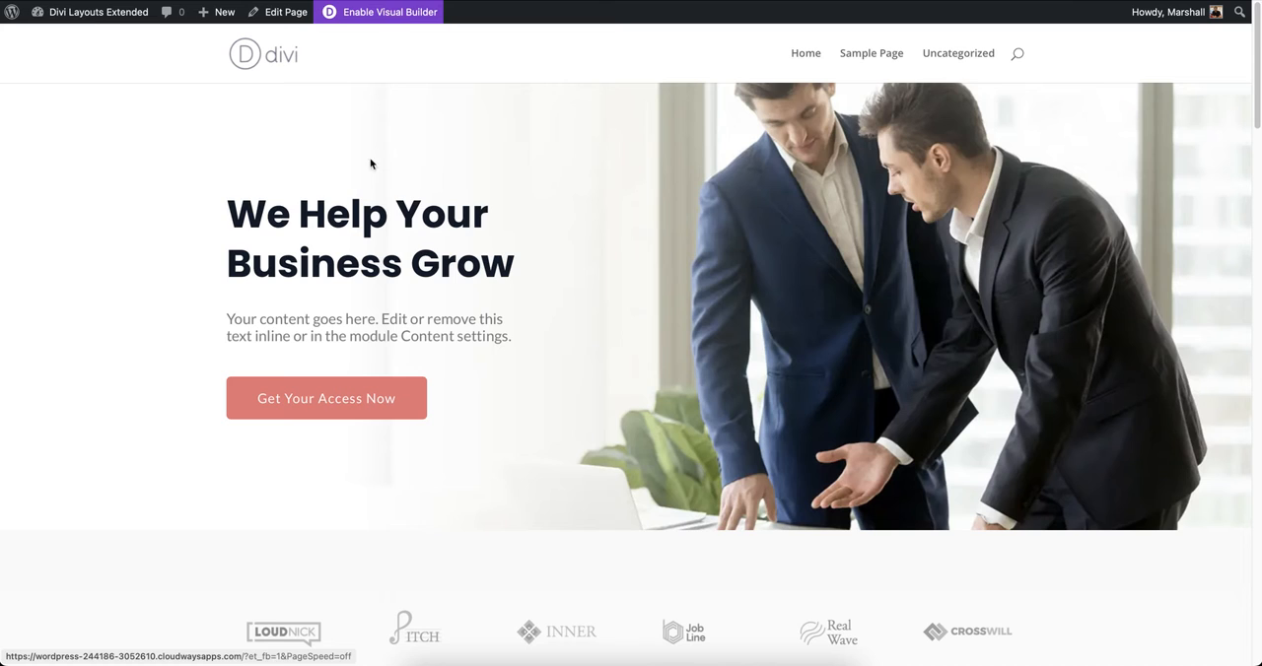
mouse_move(477, 236)
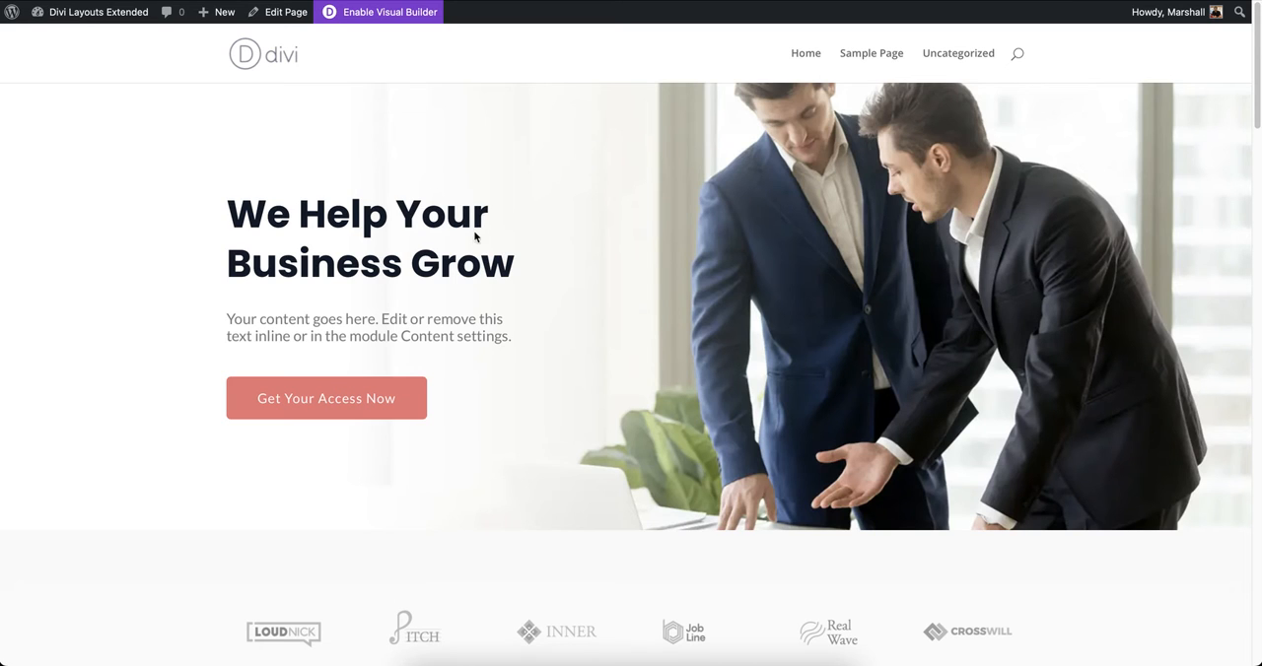
Step: Create a new page titled About, build it with Divi and show the saved layouts library
click(219, 12)
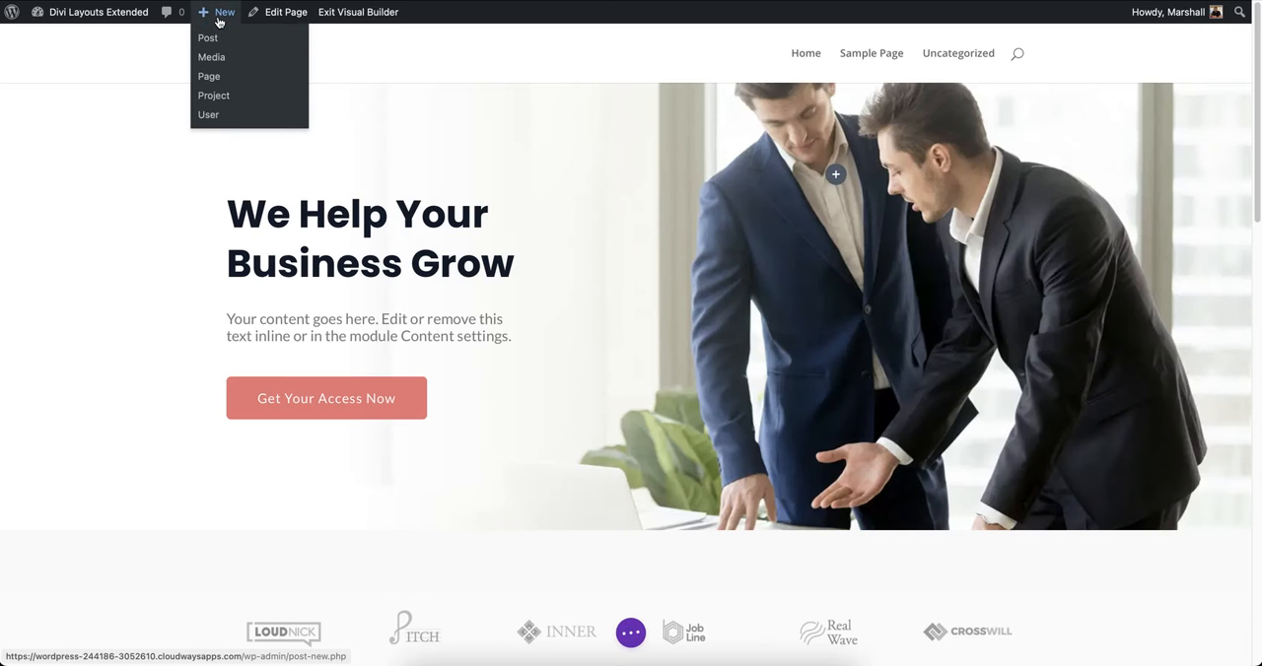
mouse_move(211, 77)
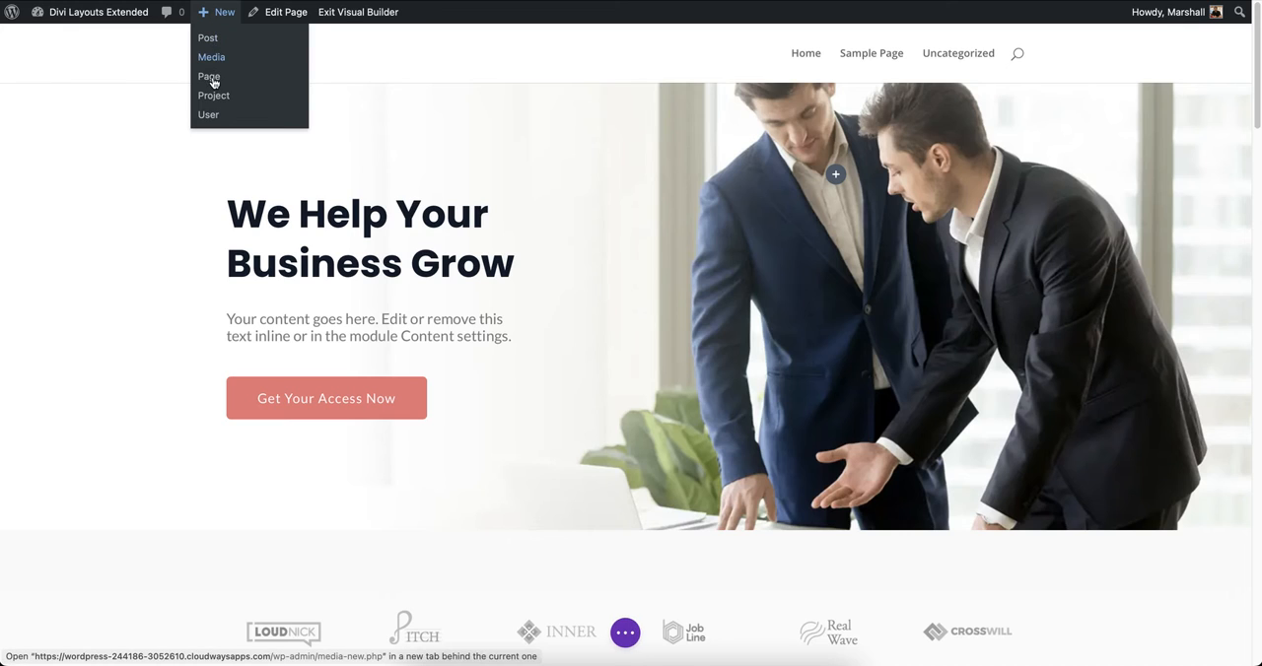
mouse_move(209, 77)
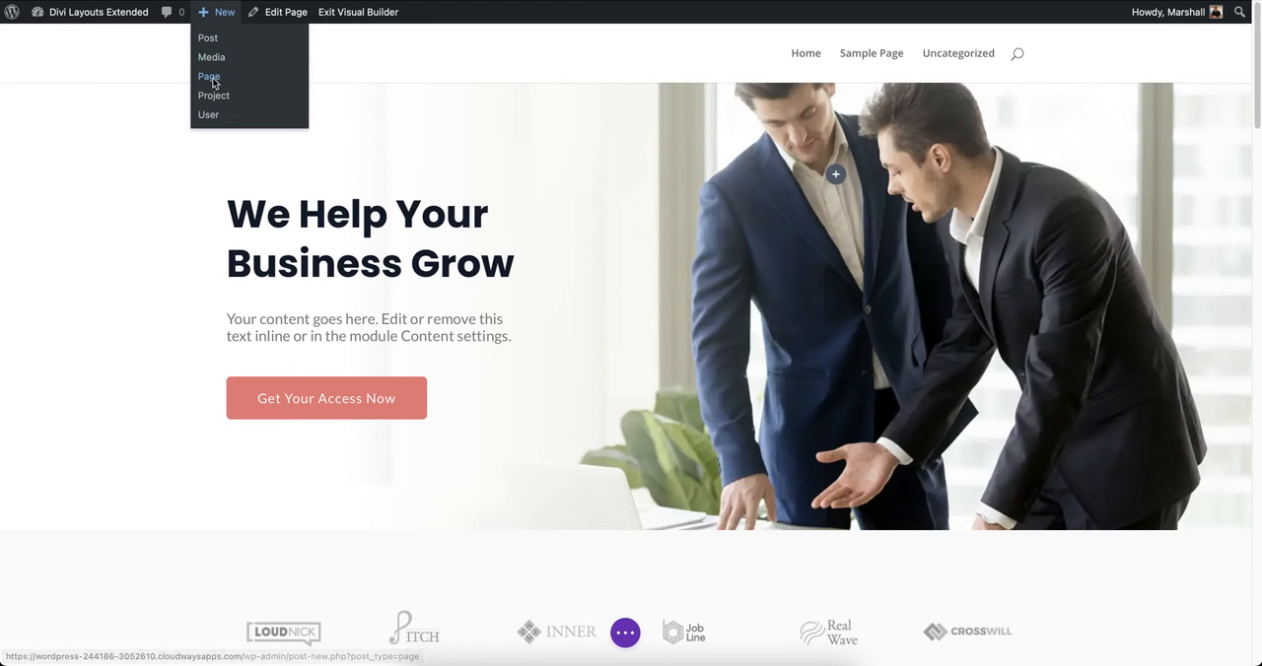
click(209, 75)
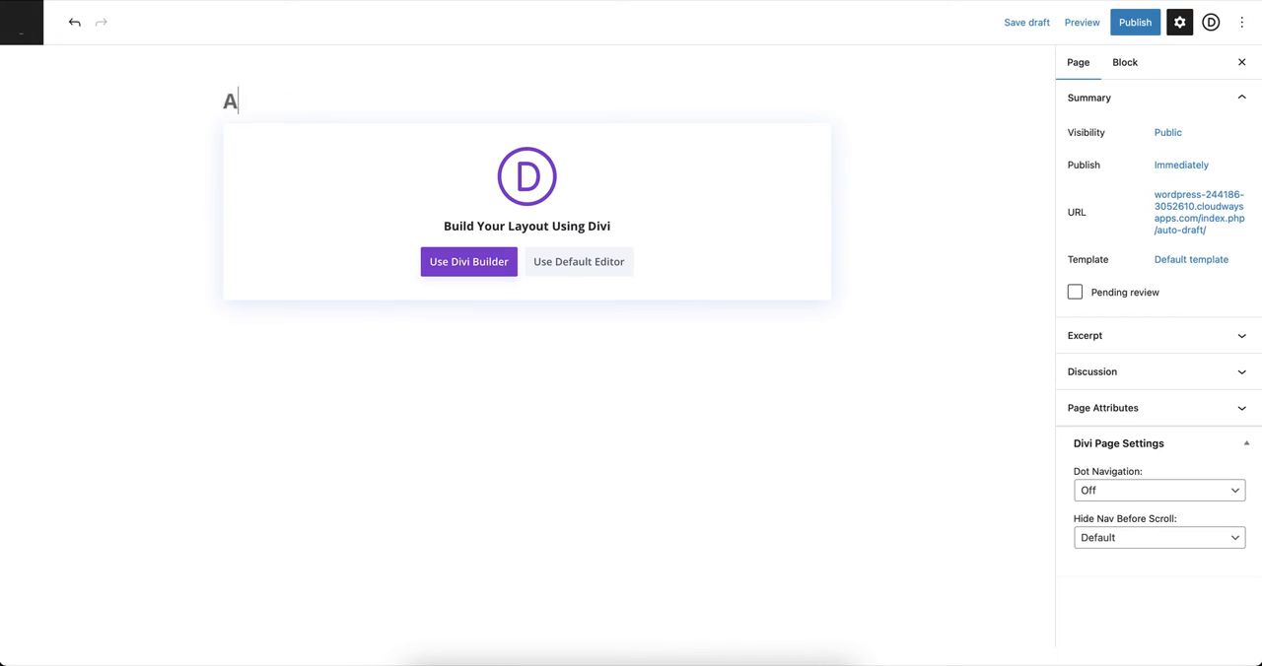
text(bout)
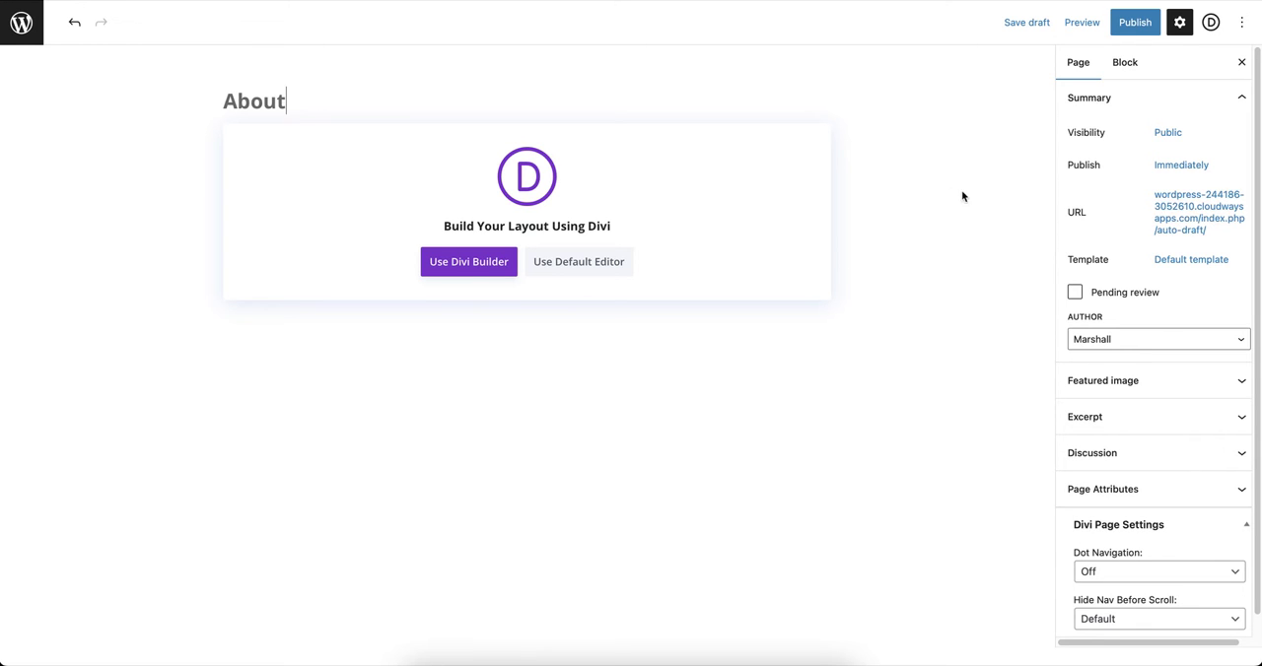
click(469, 260)
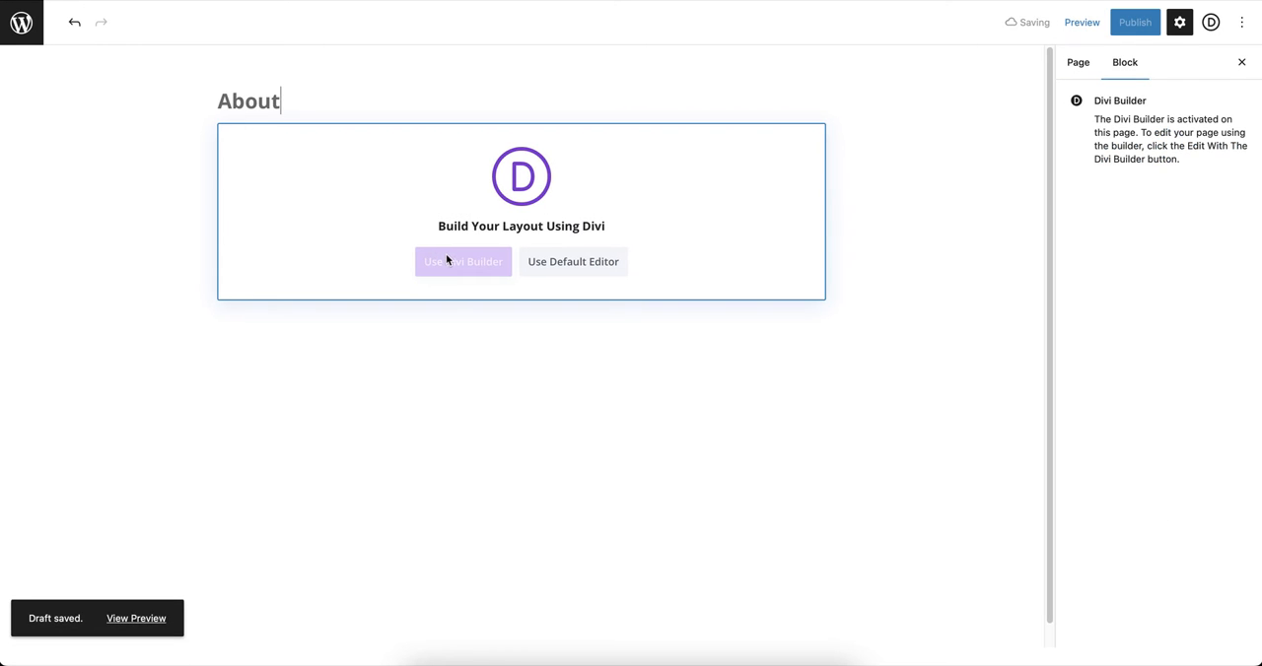
click(463, 260)
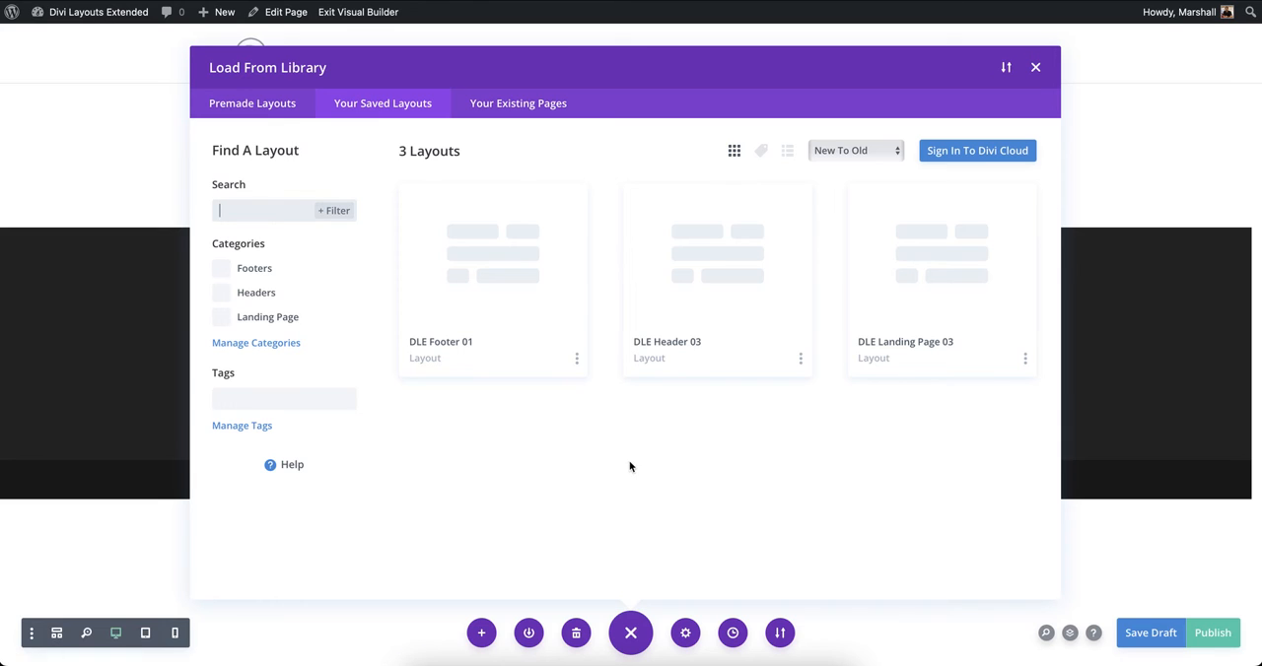
Step: Insert the saved DLE About 01 catering section into the empty About page
click(1035, 67)
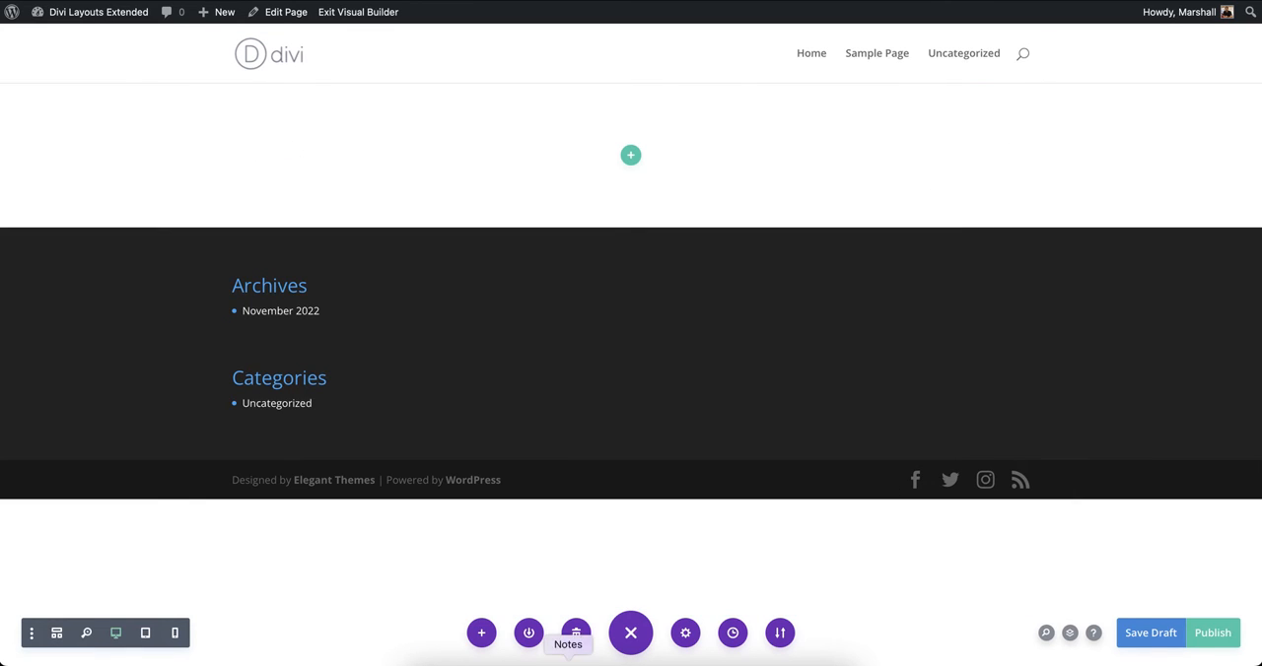
mouse_move(631, 229)
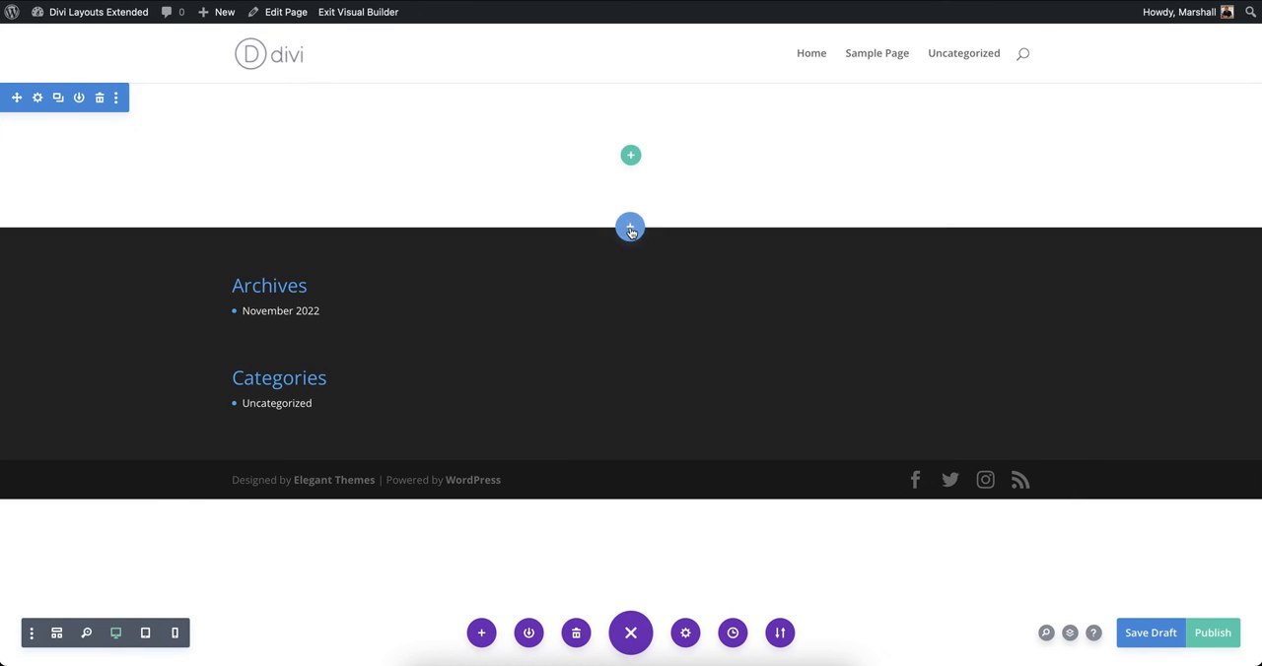
click(631, 154)
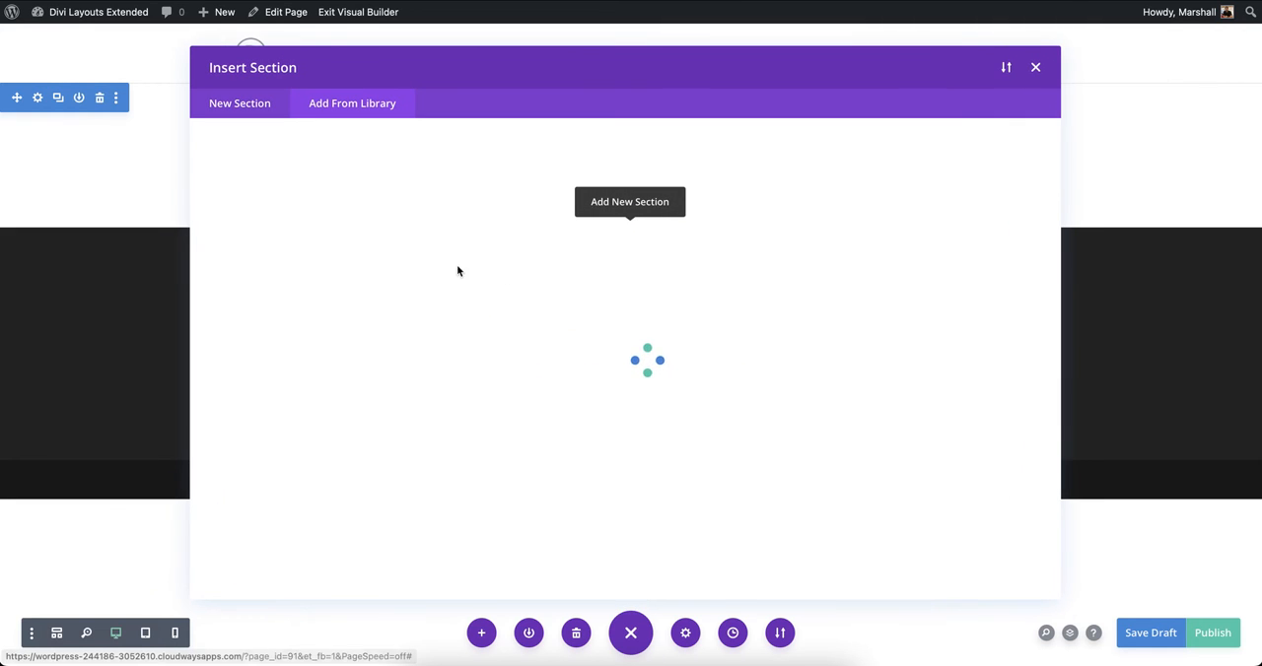
click(351, 103)
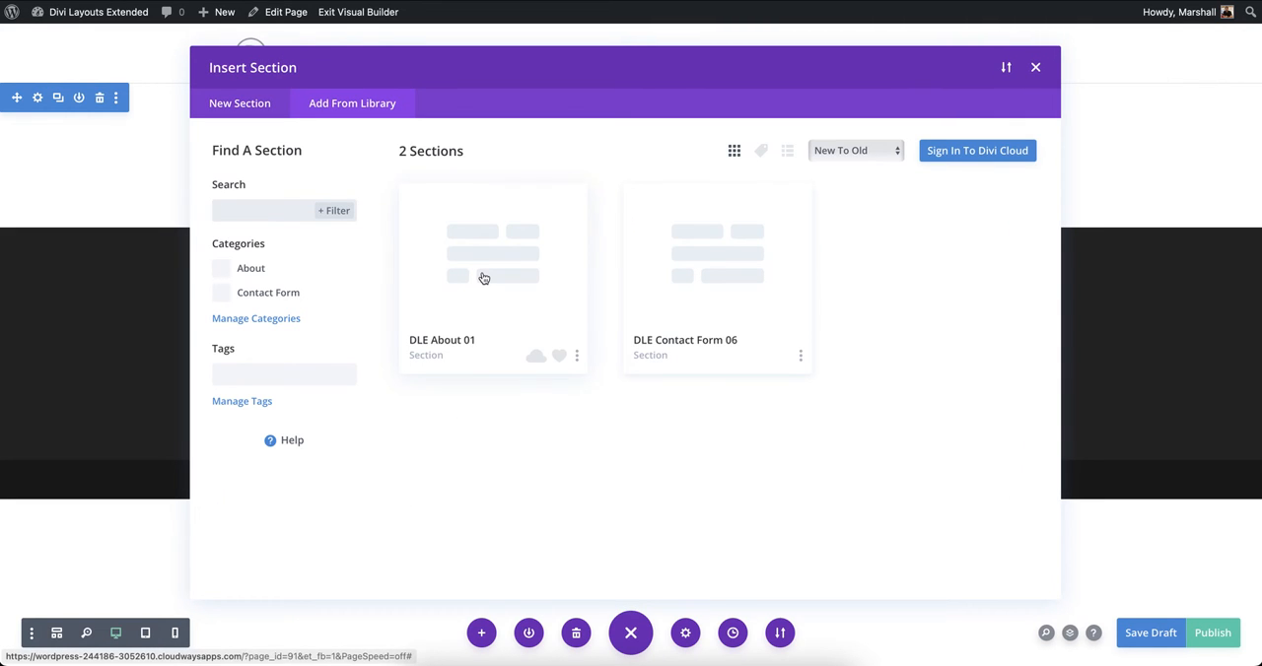
click(483, 276)
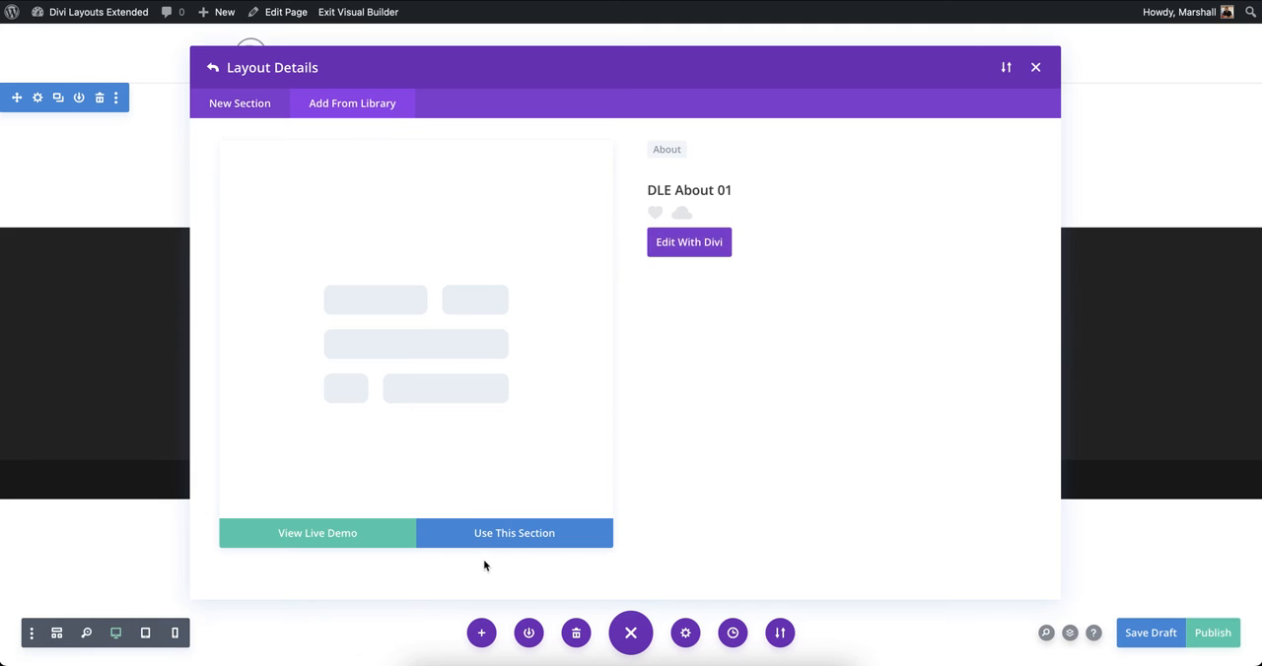
click(513, 532)
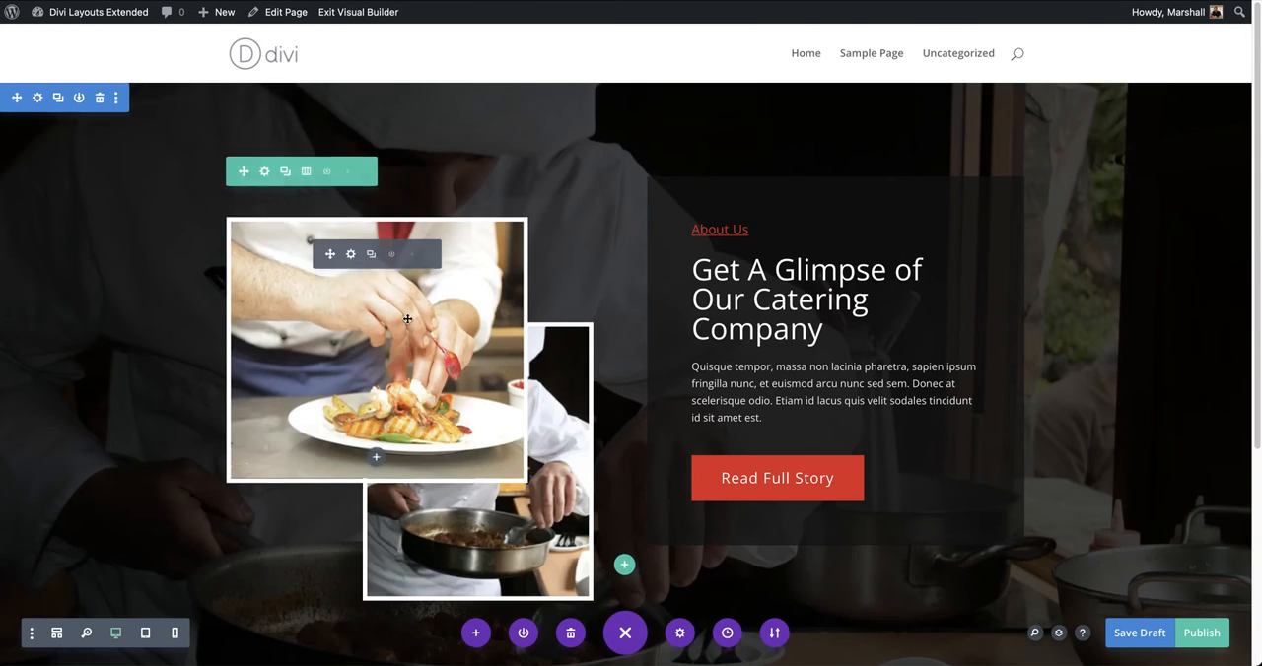
scroll(down, 3)
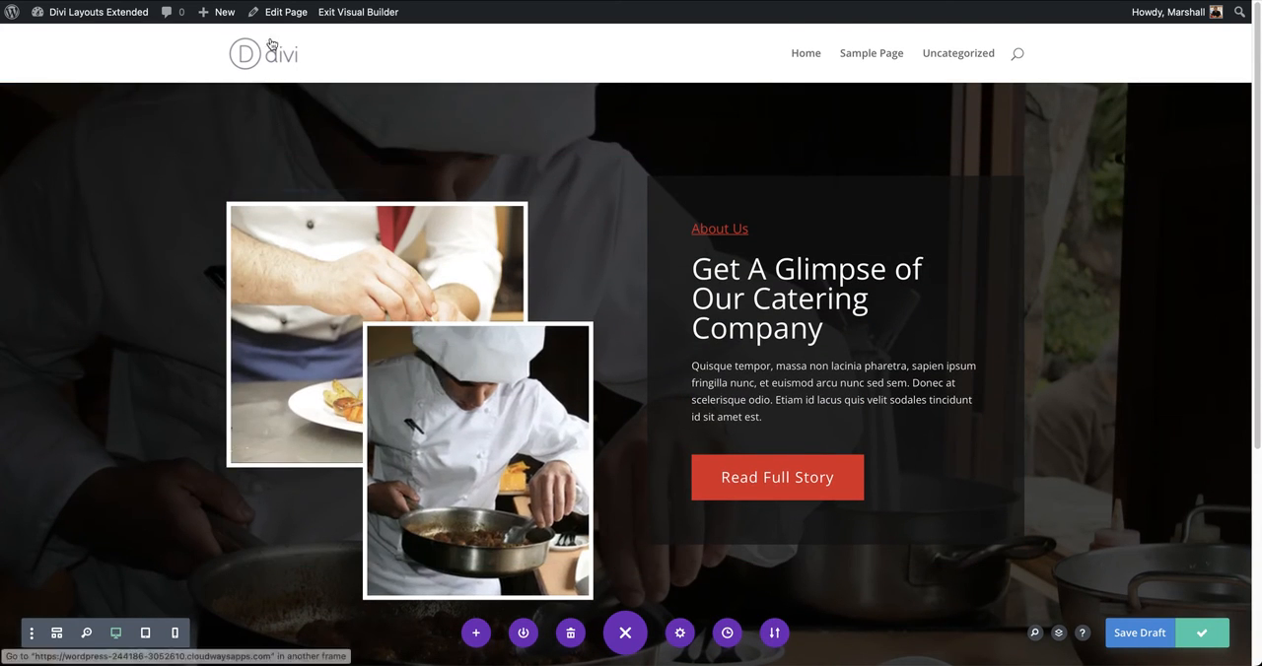
Step: Create a new page titled Contact and launch the Divi visual builder for it
click(225, 11)
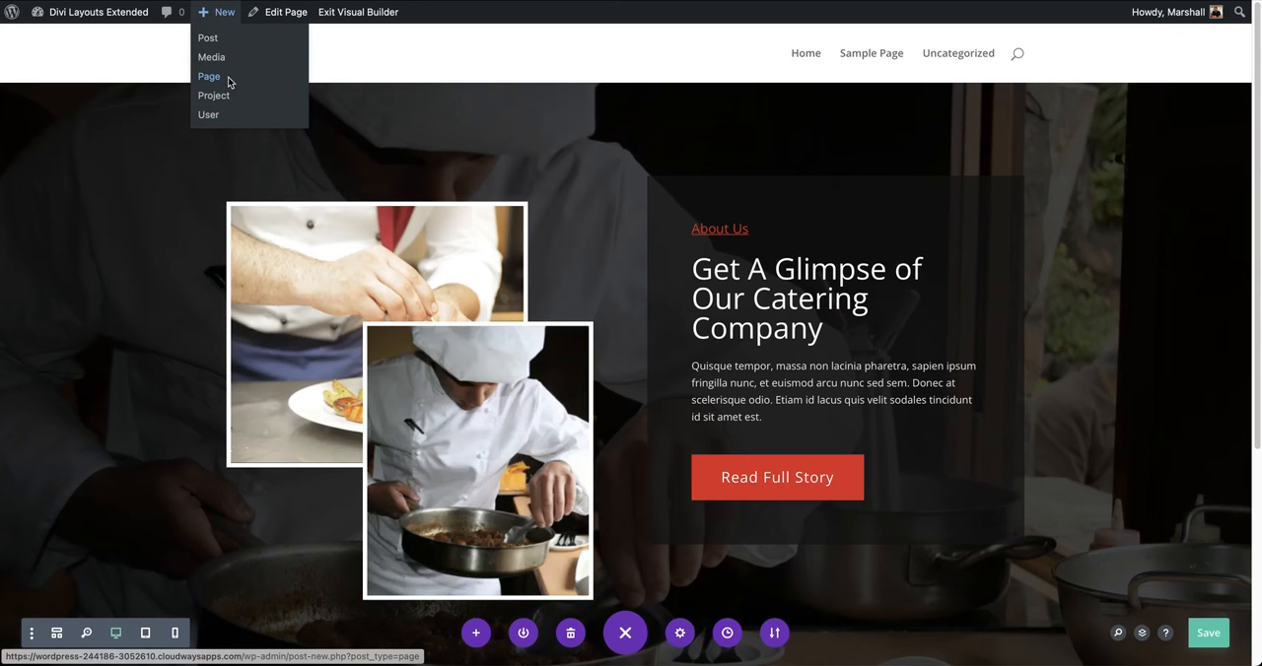
click(209, 75)
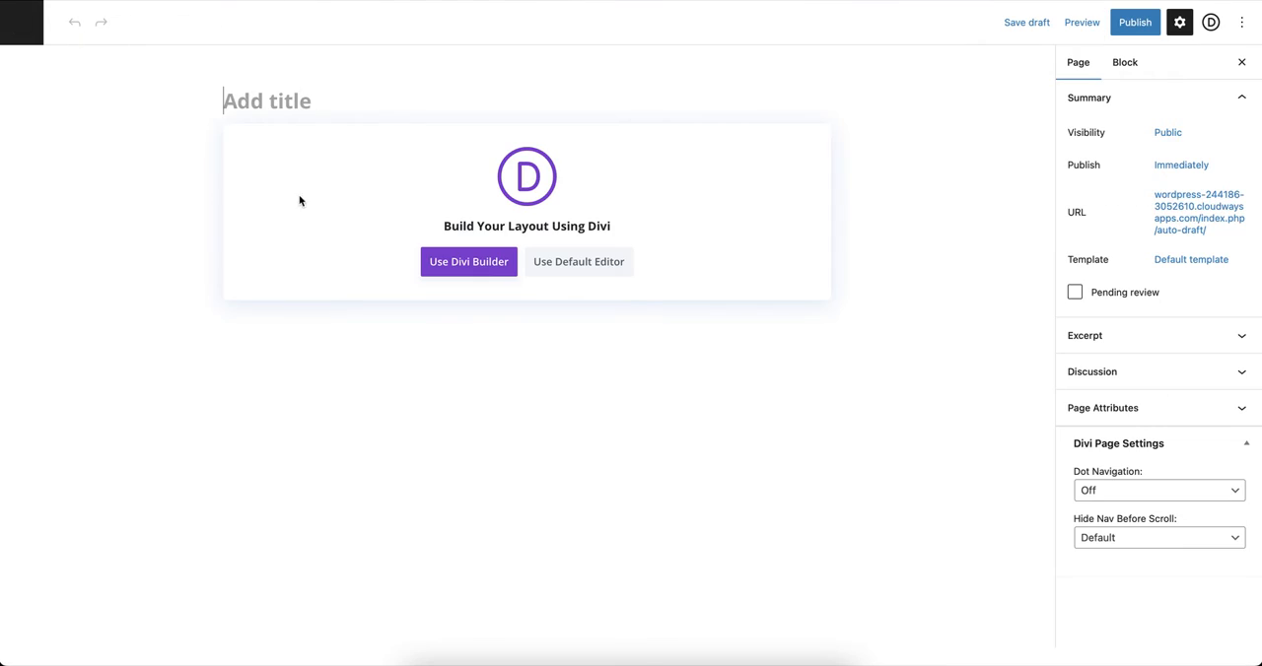
text(Contact)
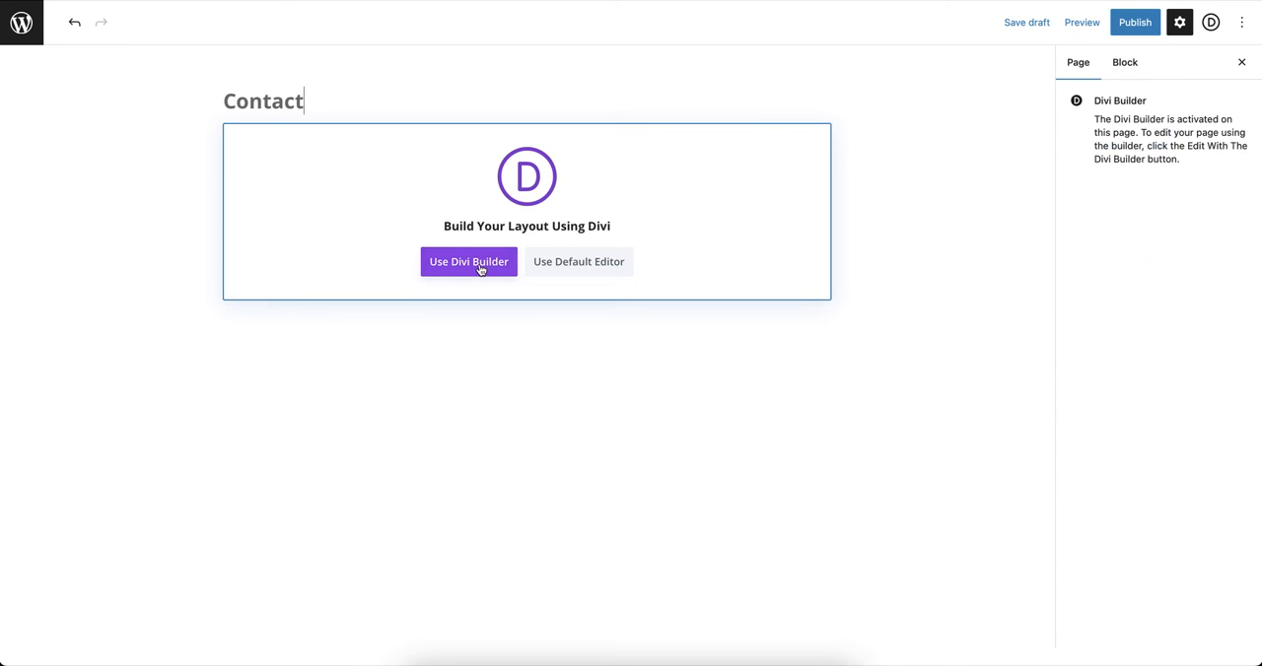
click(1025, 21)
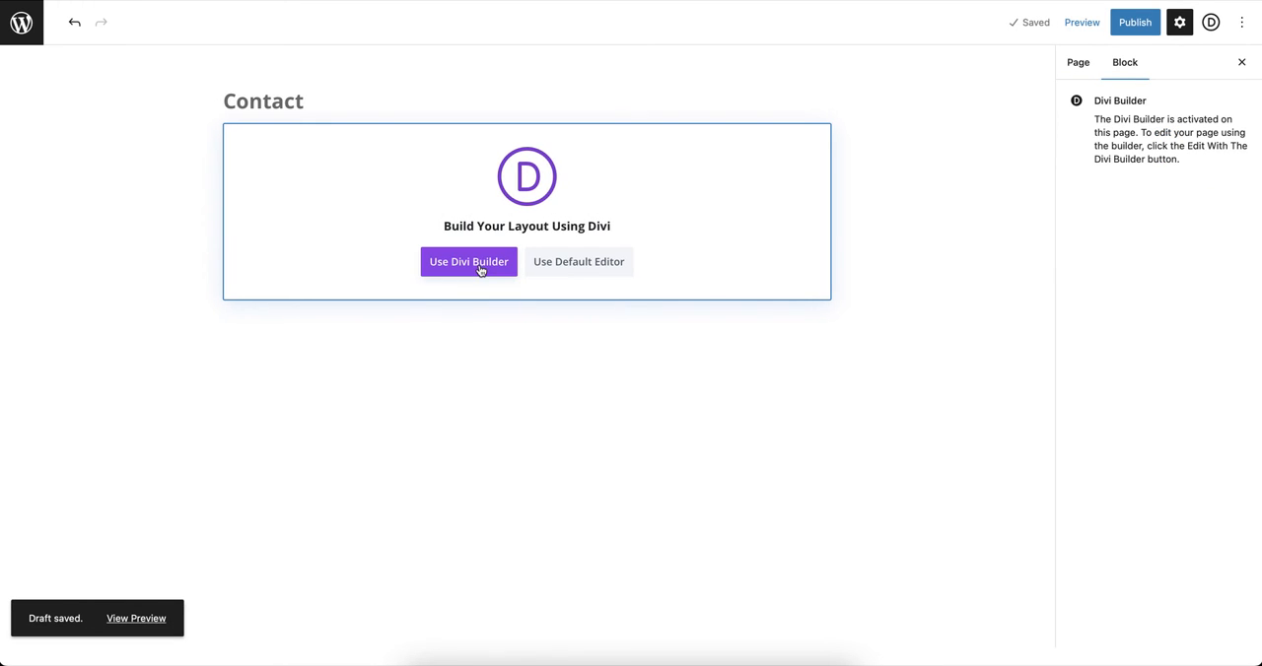
click(469, 260)
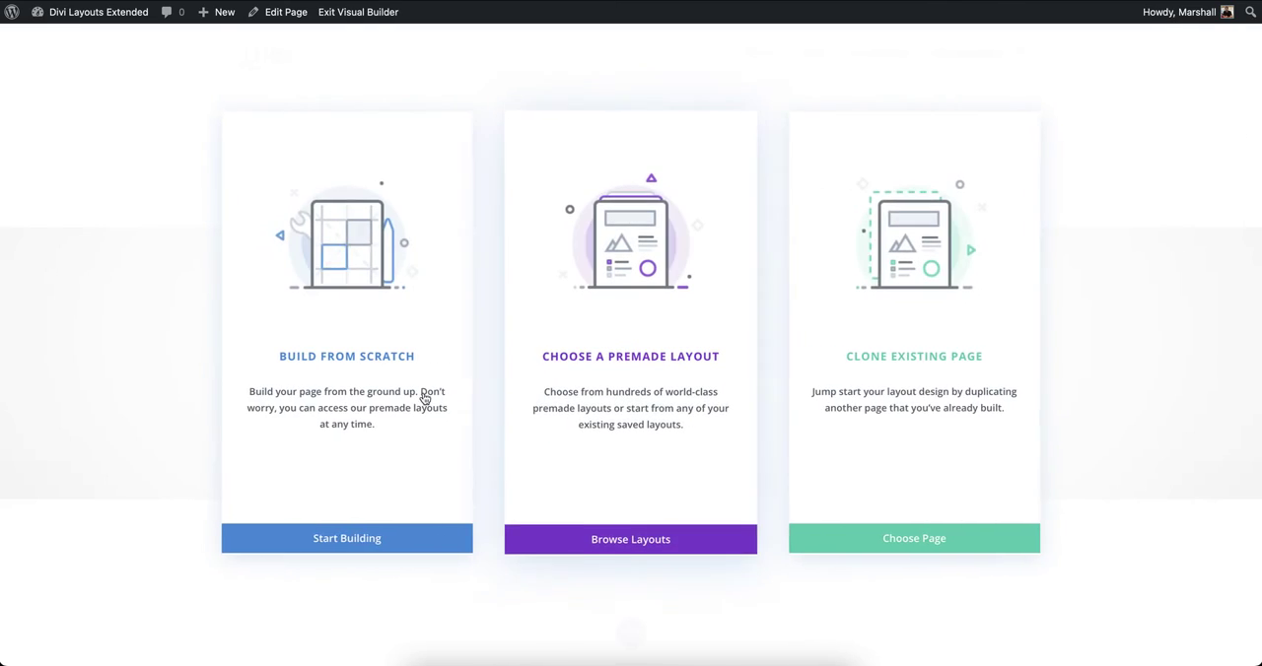
Step: Start the Contact page blank and insert the saved DLE Contact Form 06 appointment section
click(631, 540)
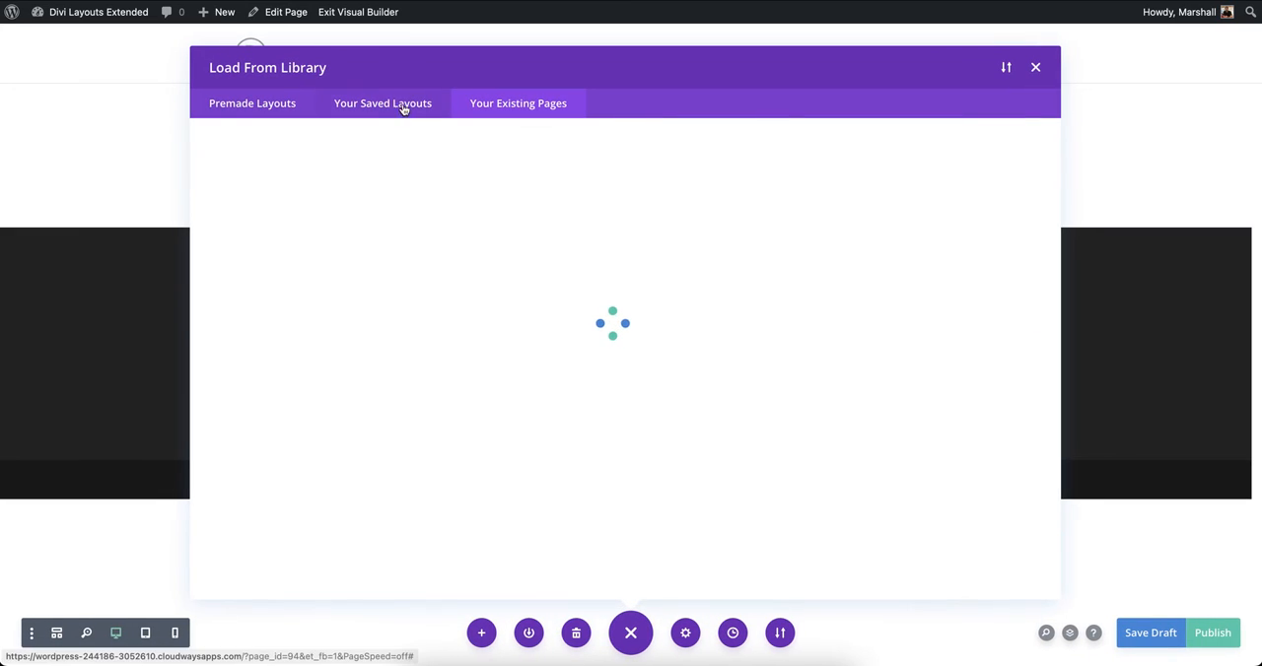
click(1035, 67)
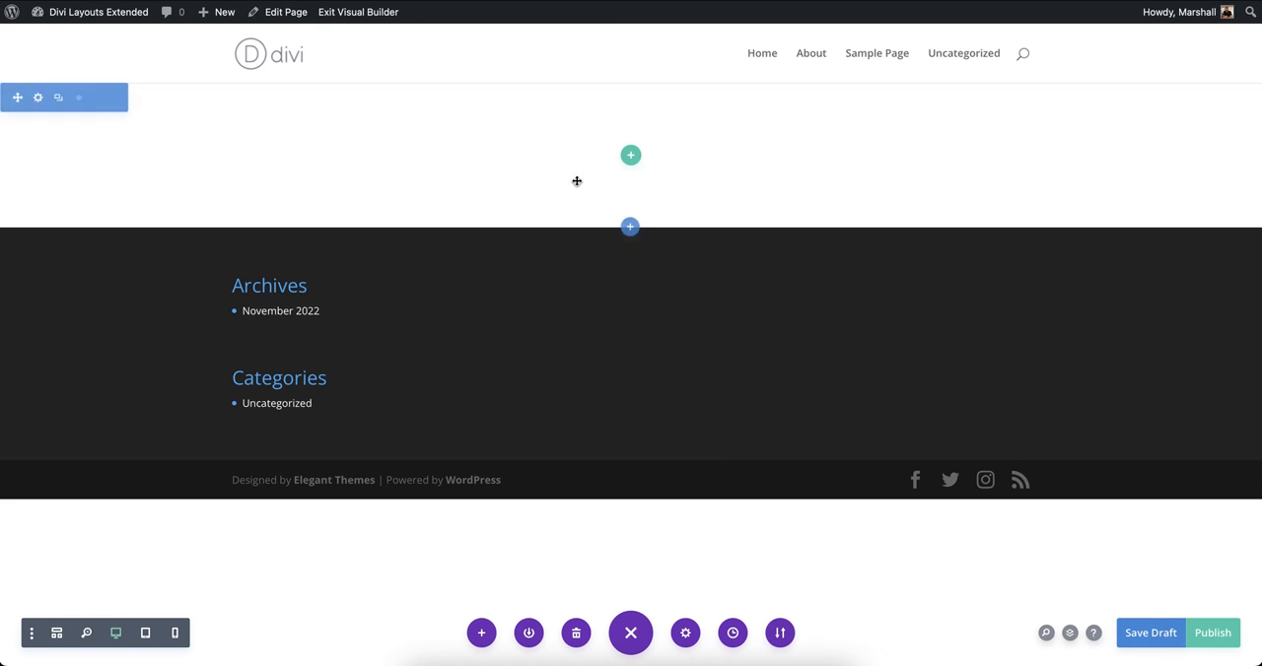
click(631, 227)
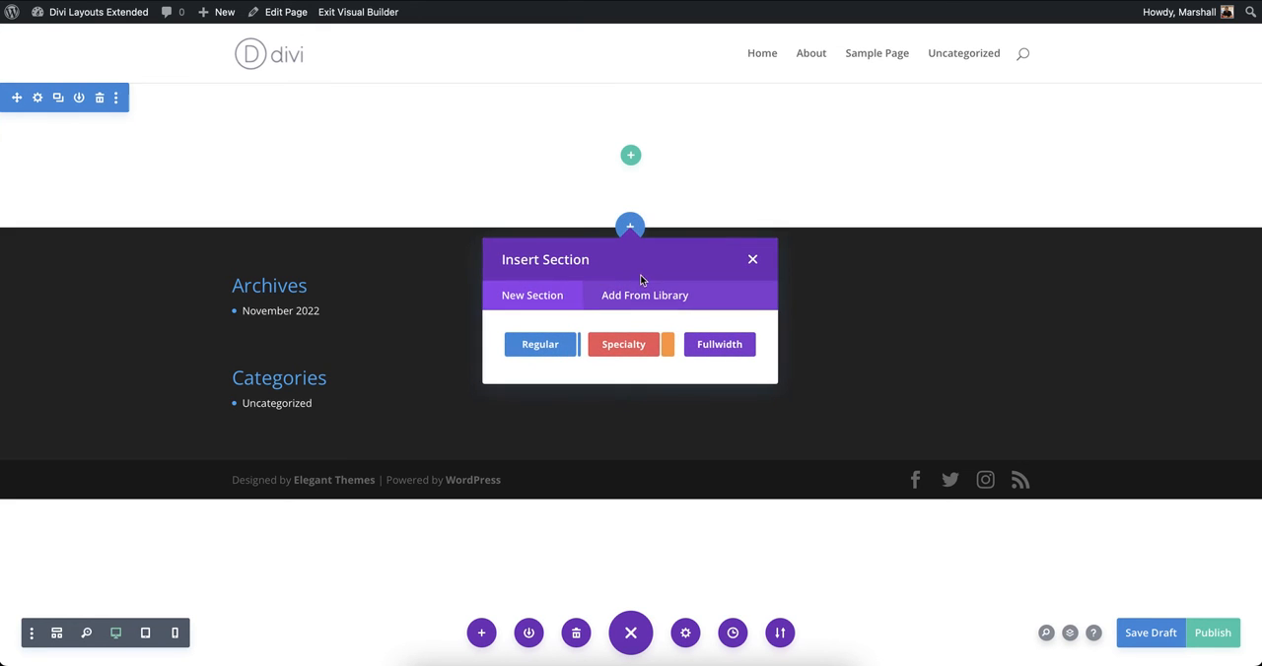
click(644, 295)
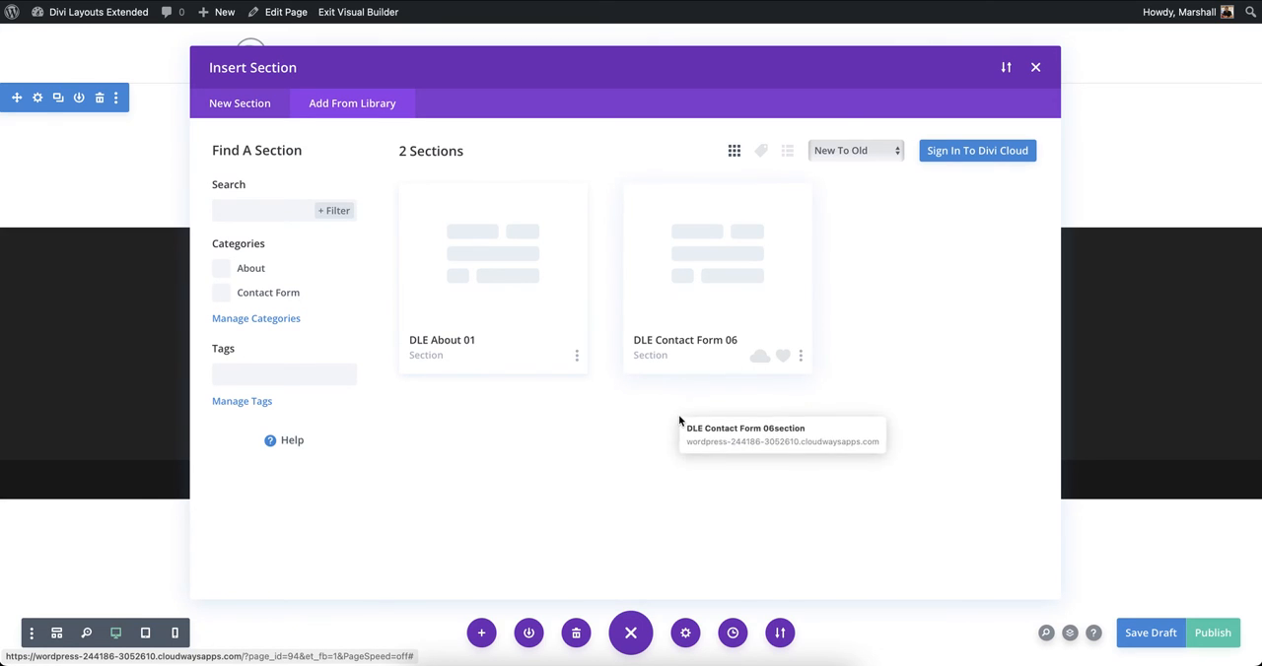
mouse_move(252, 291)
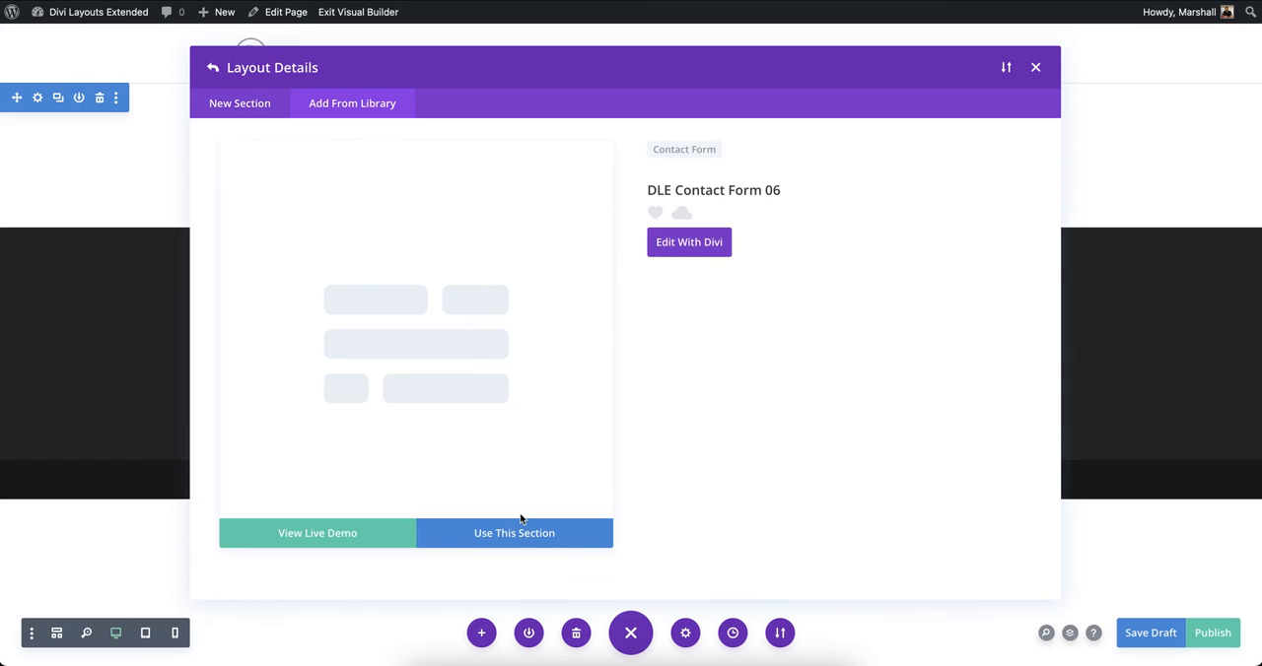
click(513, 533)
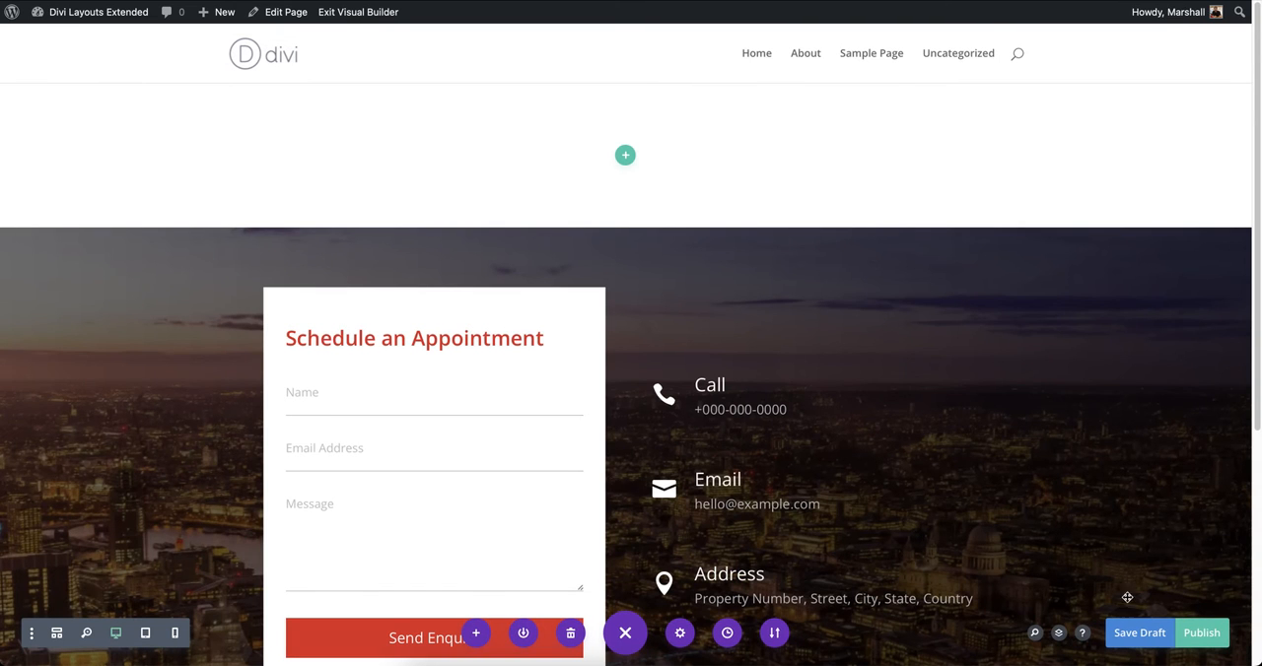
scroll(up, 3)
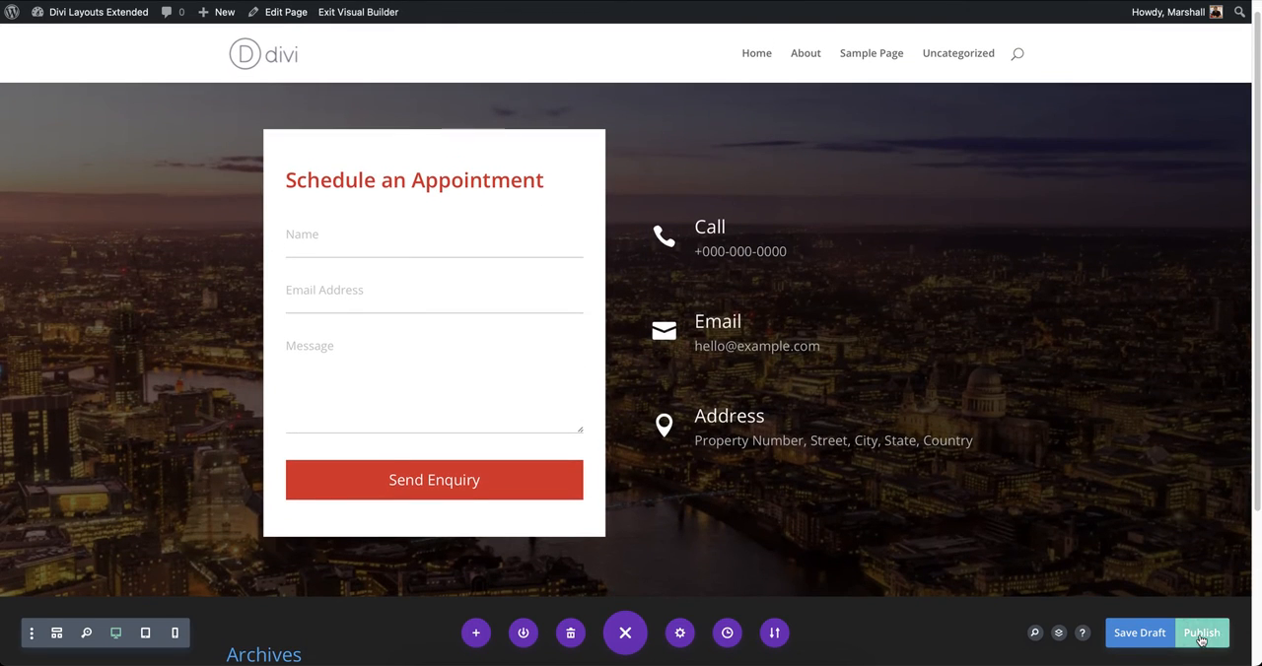
Step: Publish the Contact page, view it live, then return to the admin Dashboard
click(1201, 633)
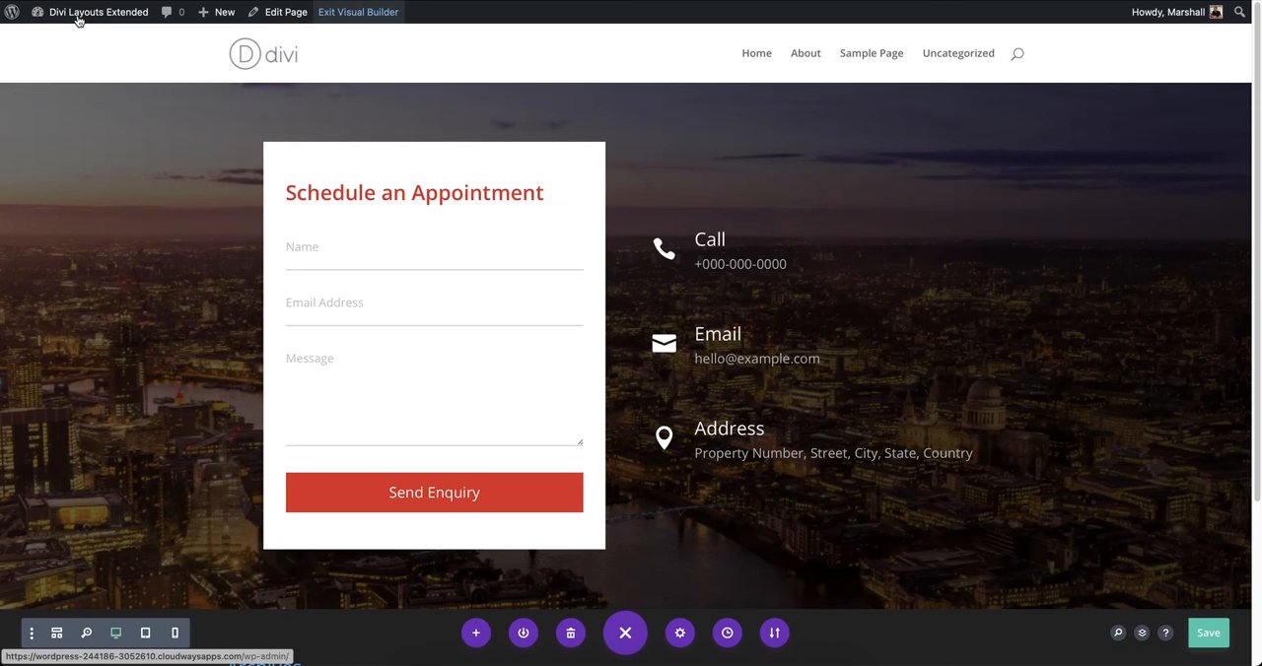
click(356, 12)
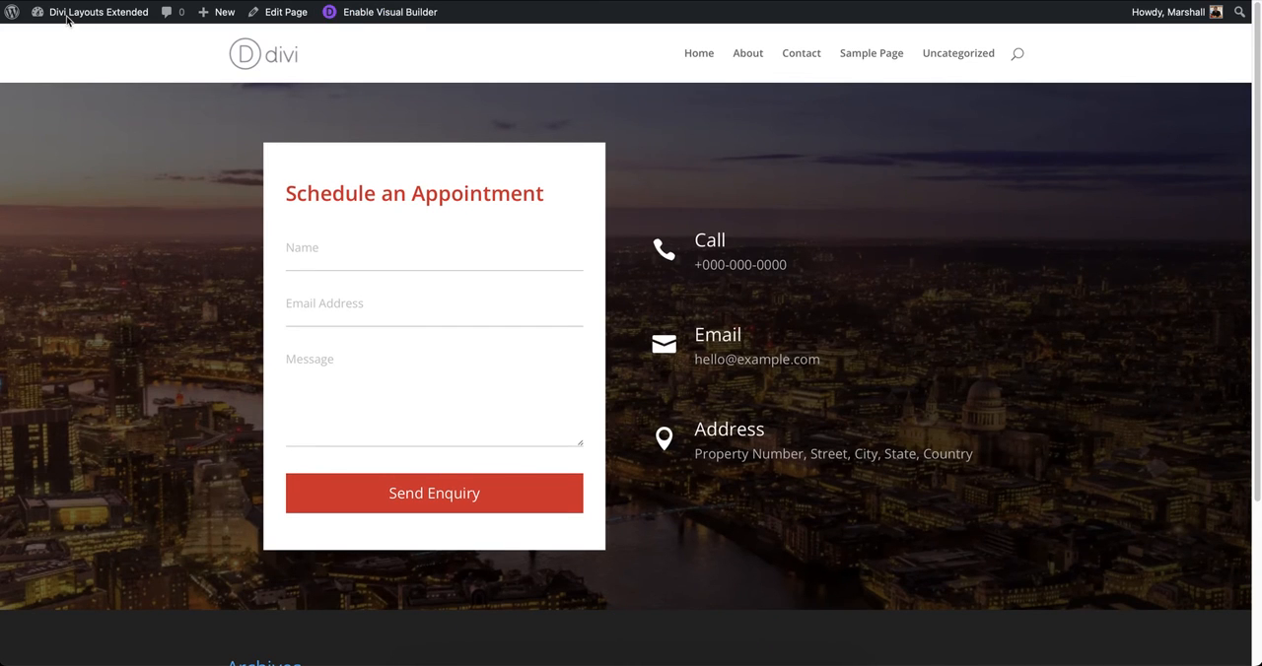
click(99, 12)
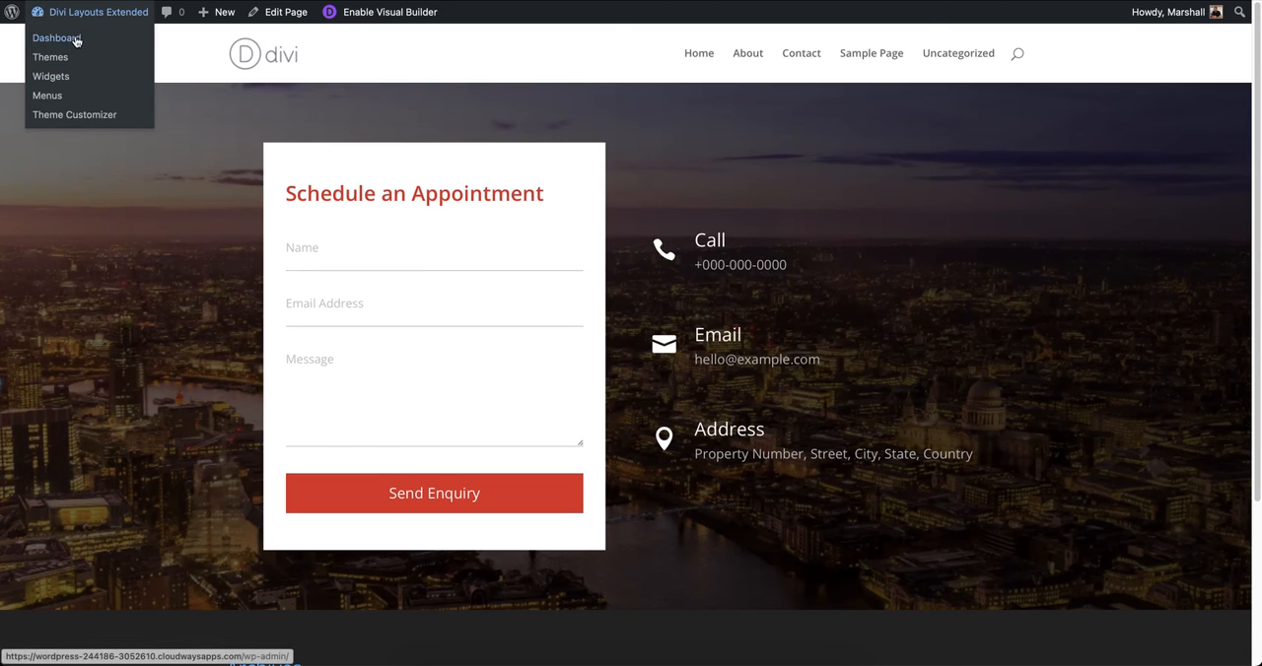
click(55, 37)
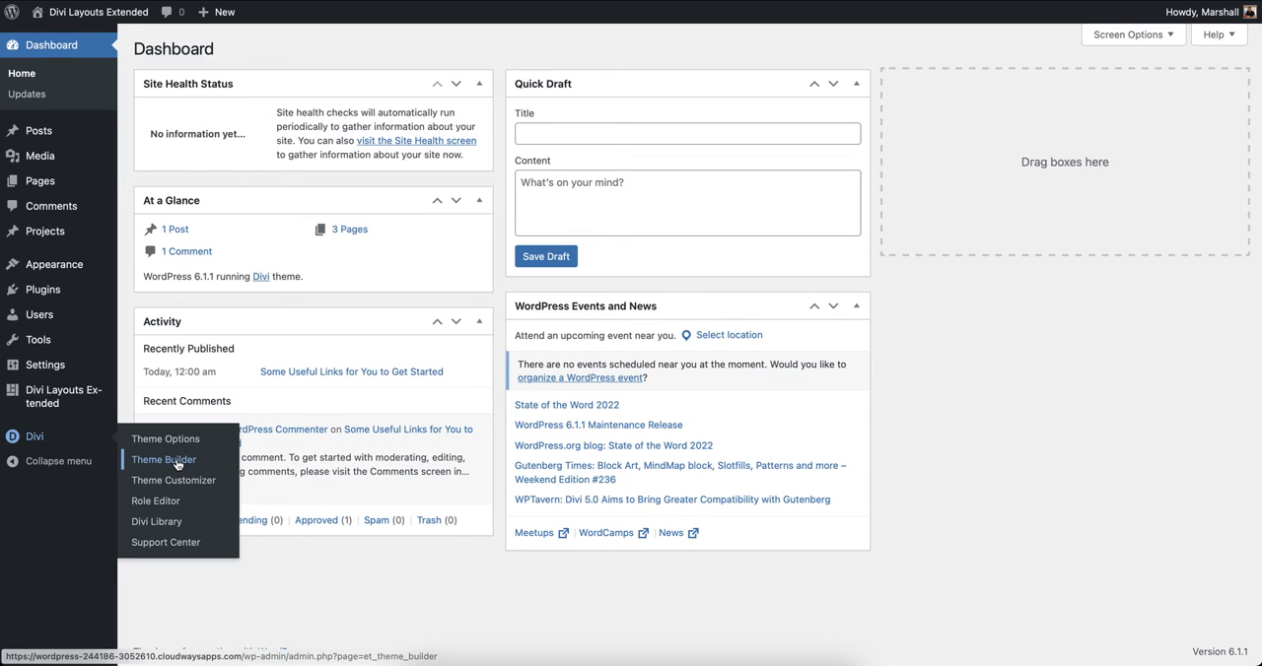
Step: In Divi Theme Builder, set DLE Header 03 from the saved layouts as the global header
click(164, 459)
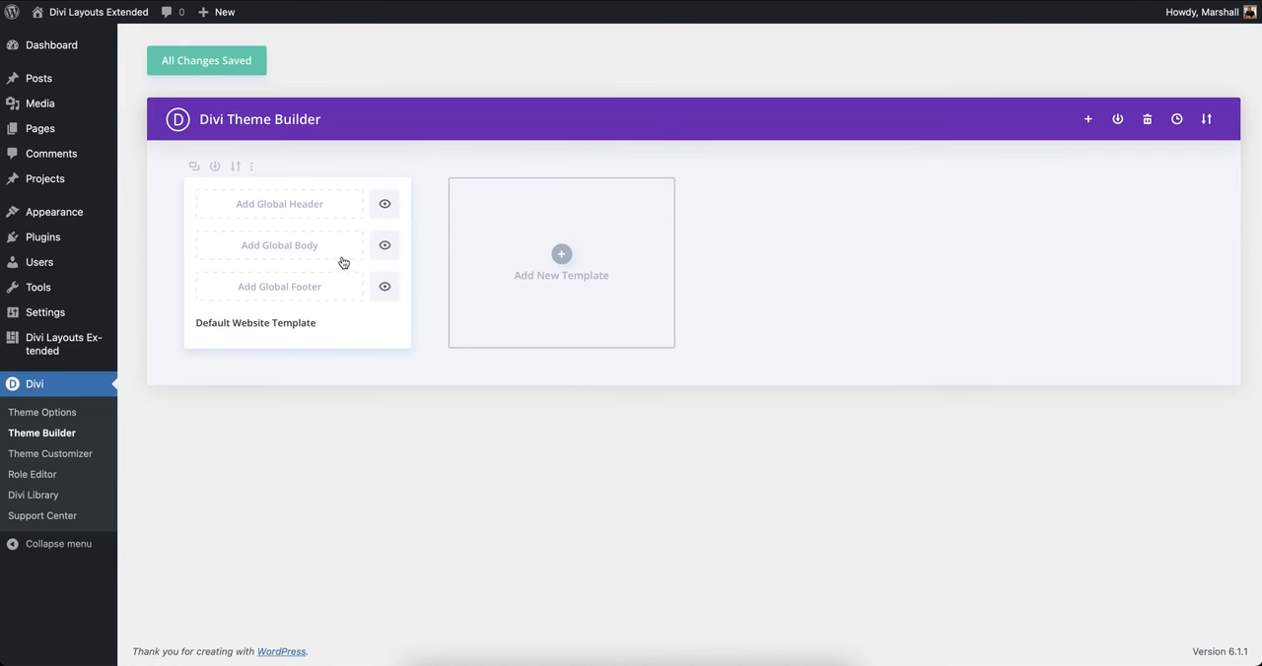
click(280, 205)
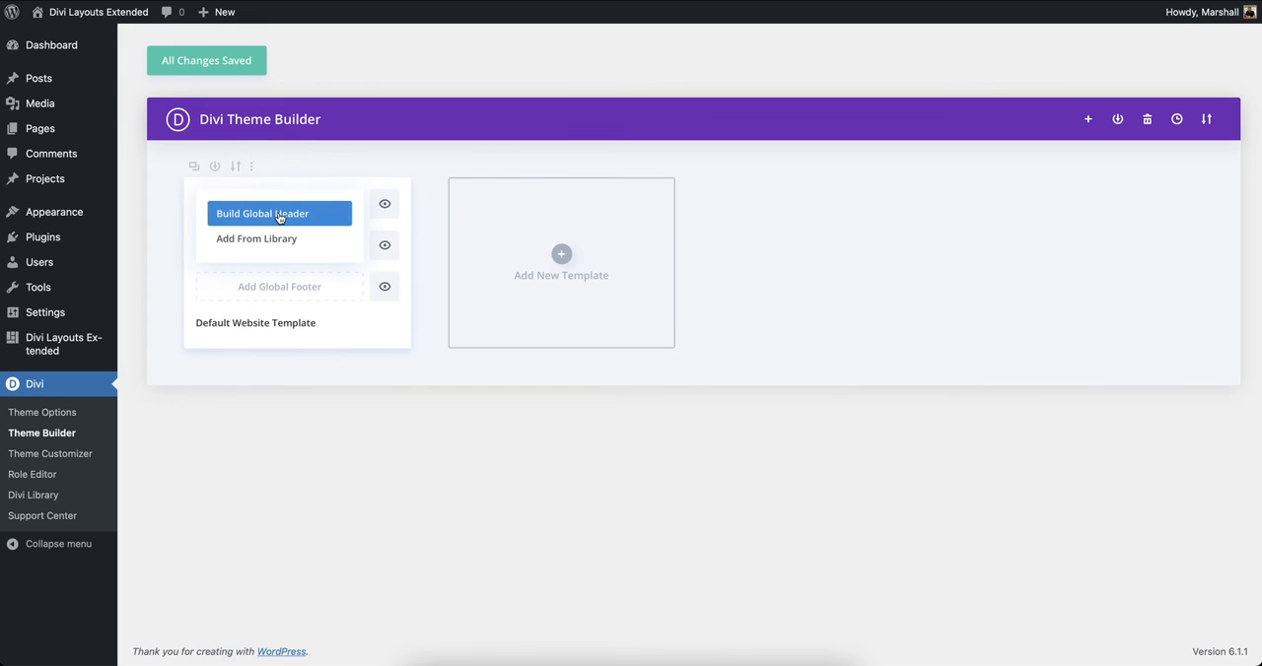
click(257, 239)
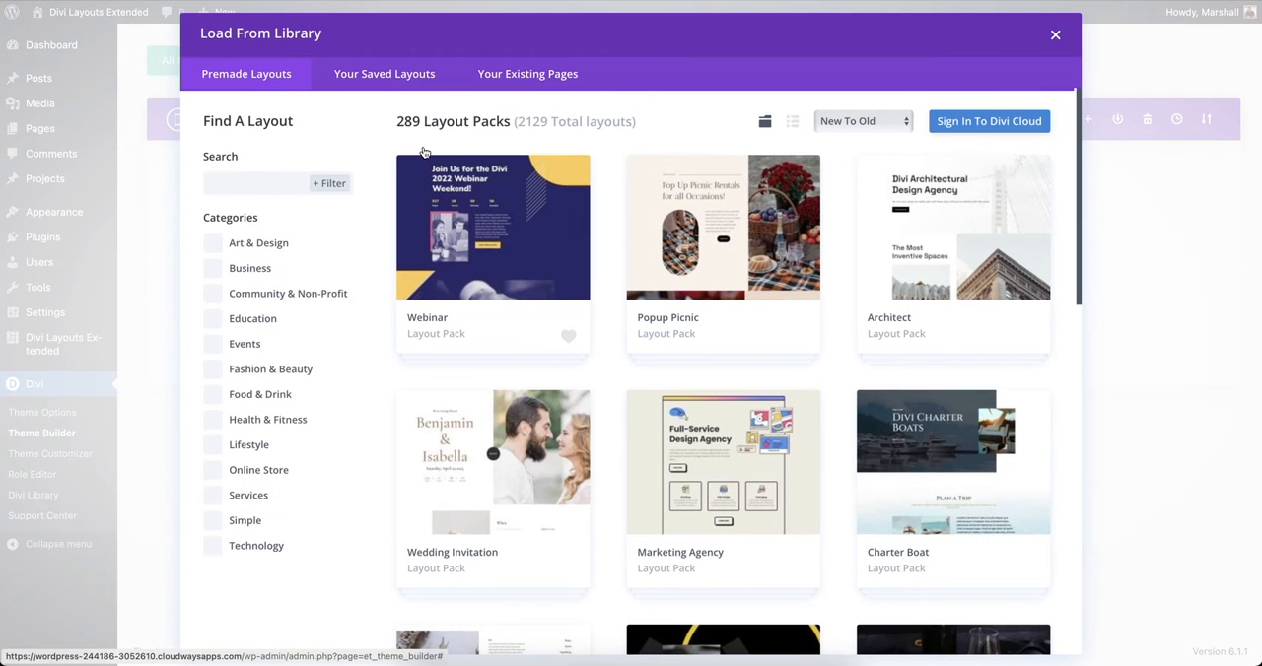
click(382, 73)
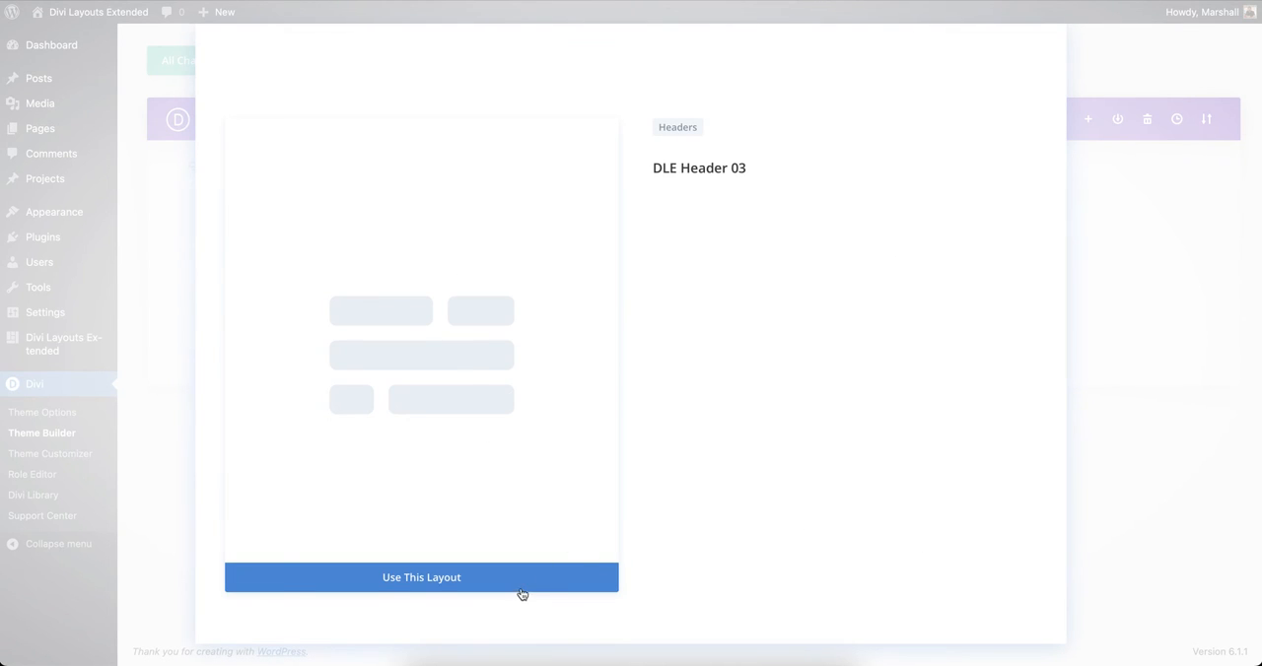
click(422, 575)
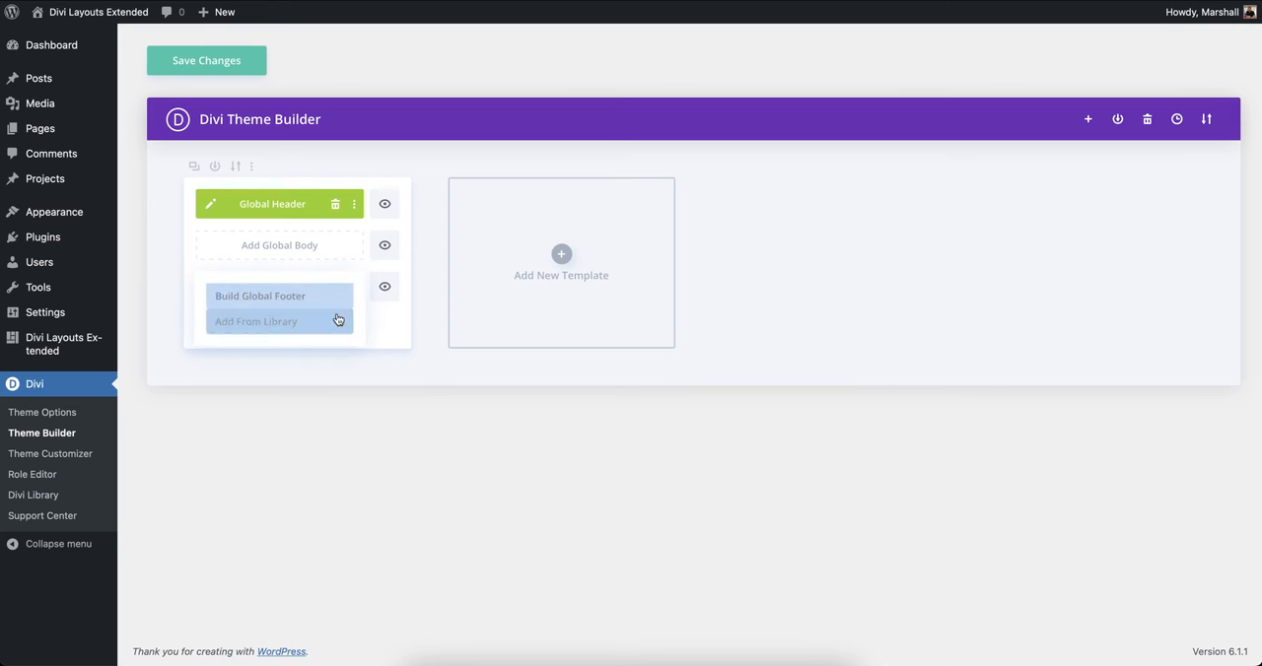
Step: Set DLE Footer 01 as the global footer and save the Default Website Template
click(257, 321)
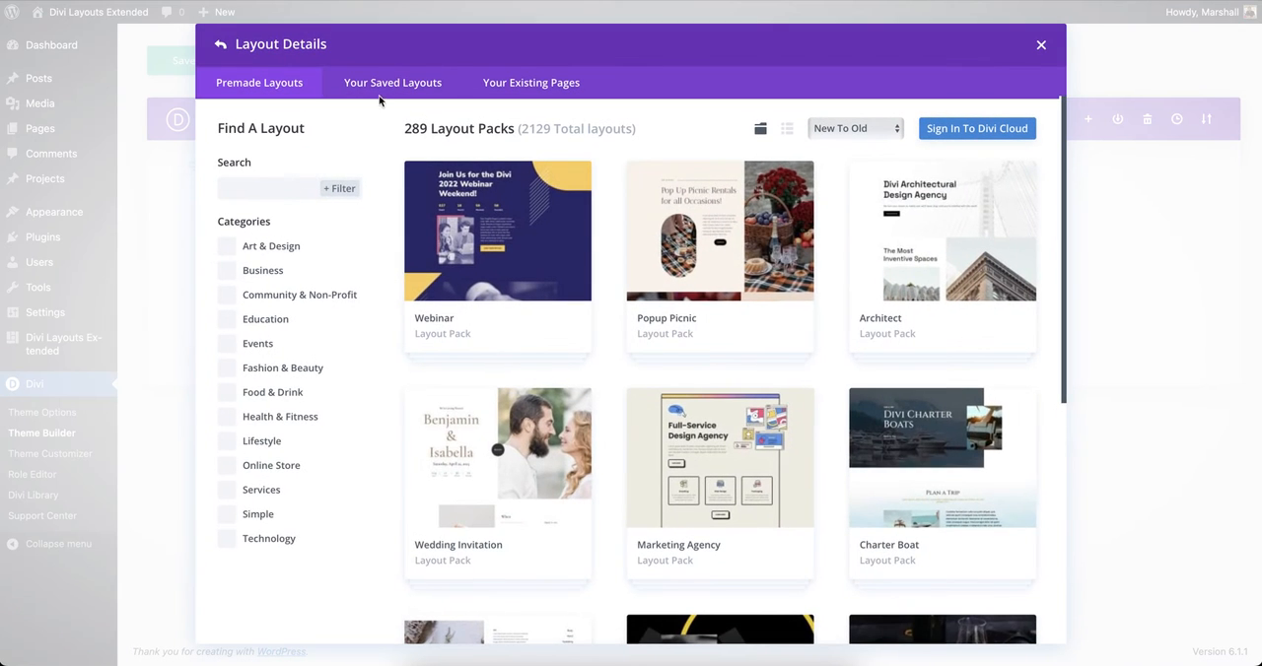
click(392, 83)
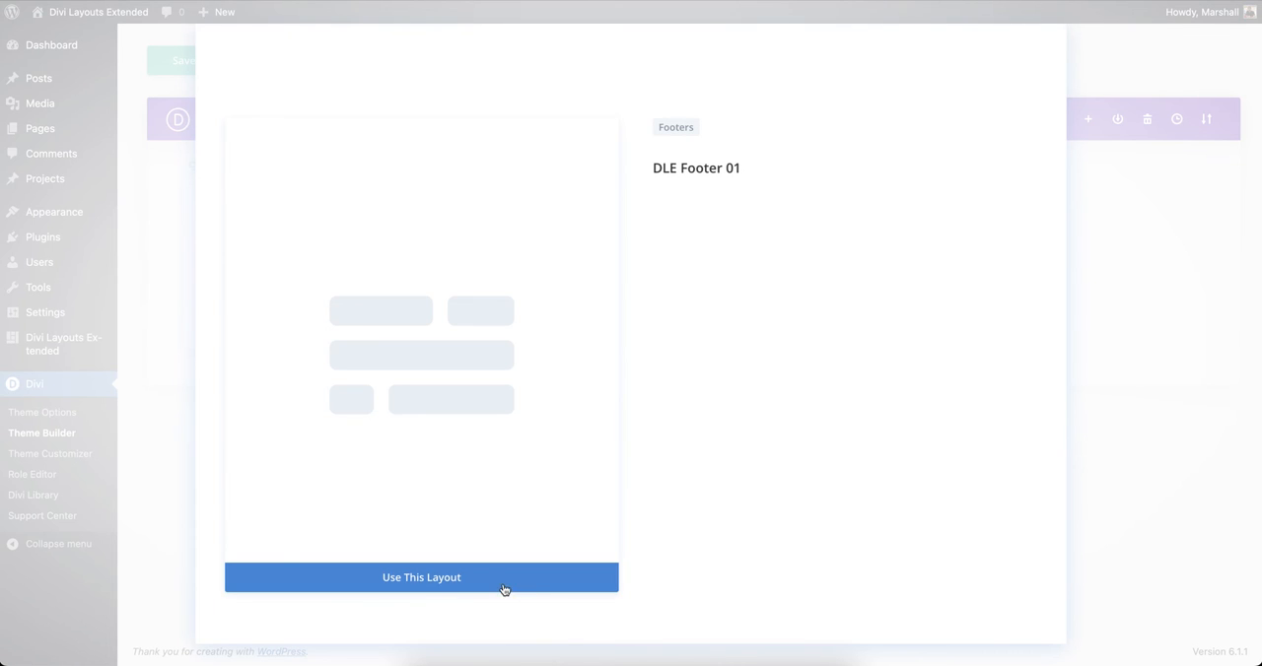
click(422, 576)
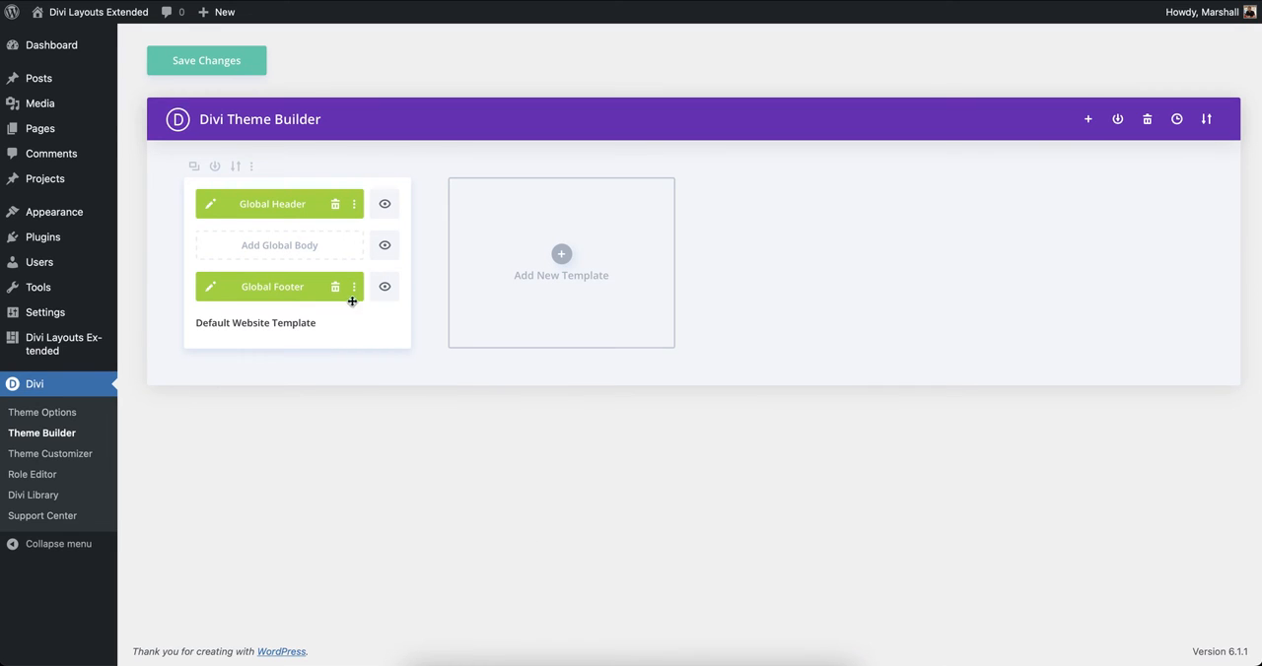
mouse_move(41, 516)
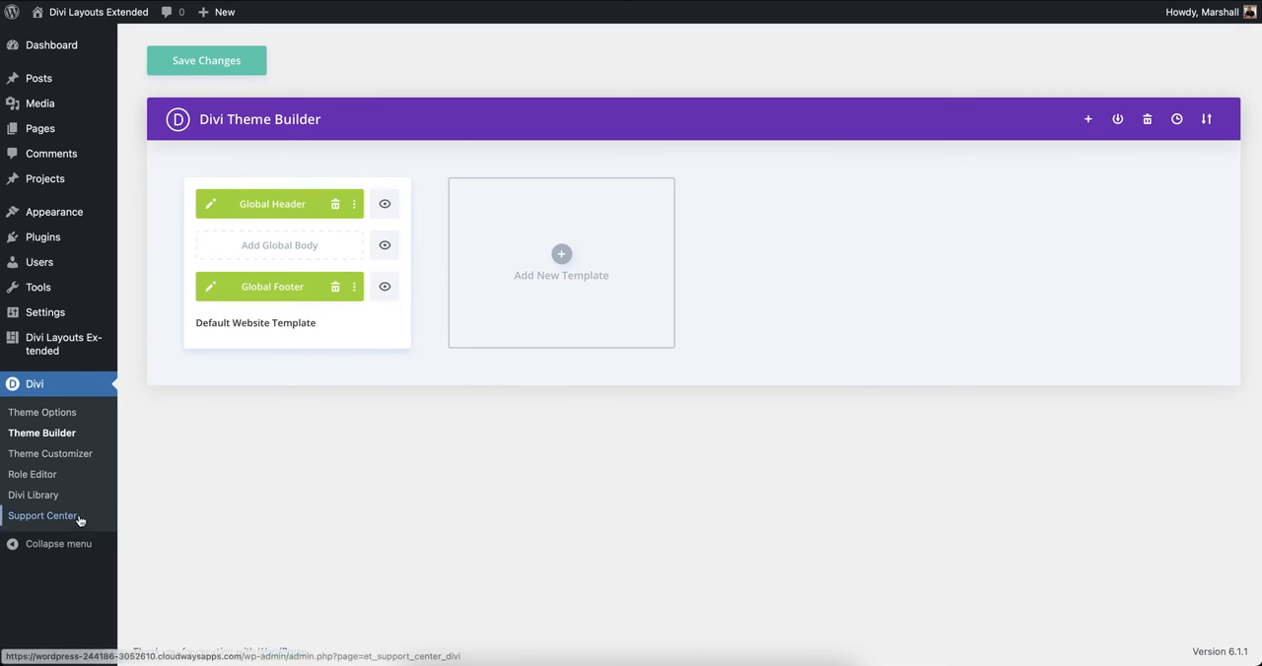
mouse_move(235, 410)
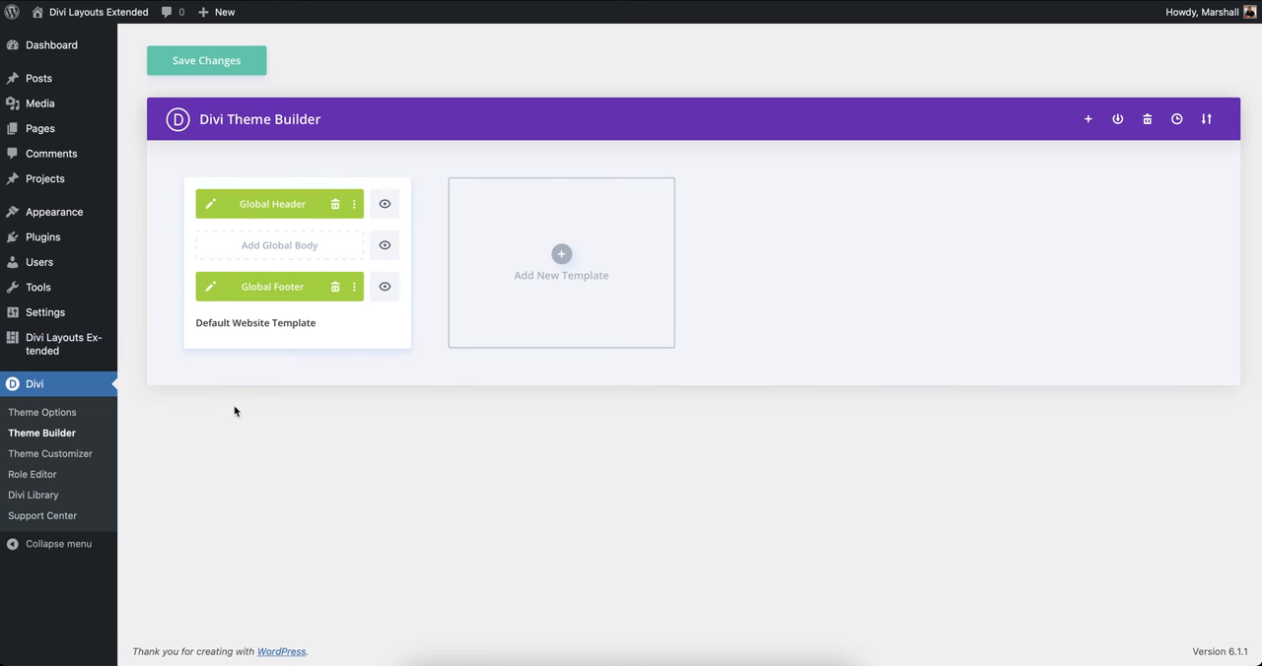
click(205, 59)
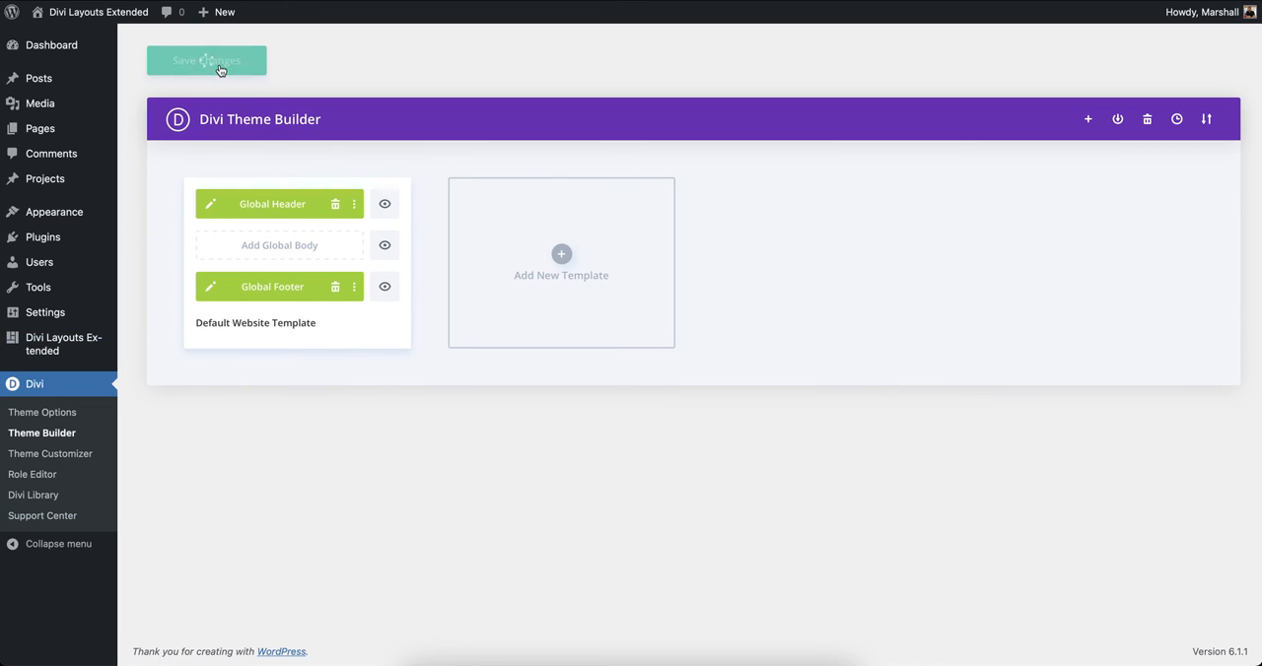
click(205, 59)
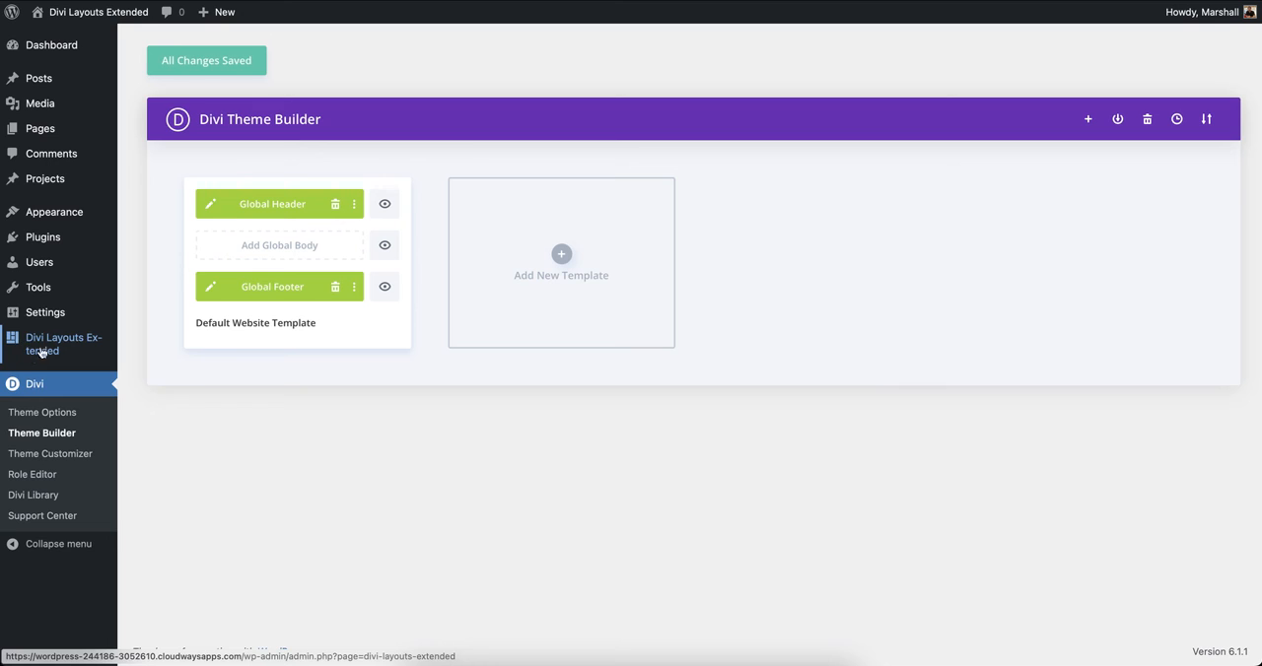
mouse_move(63, 359)
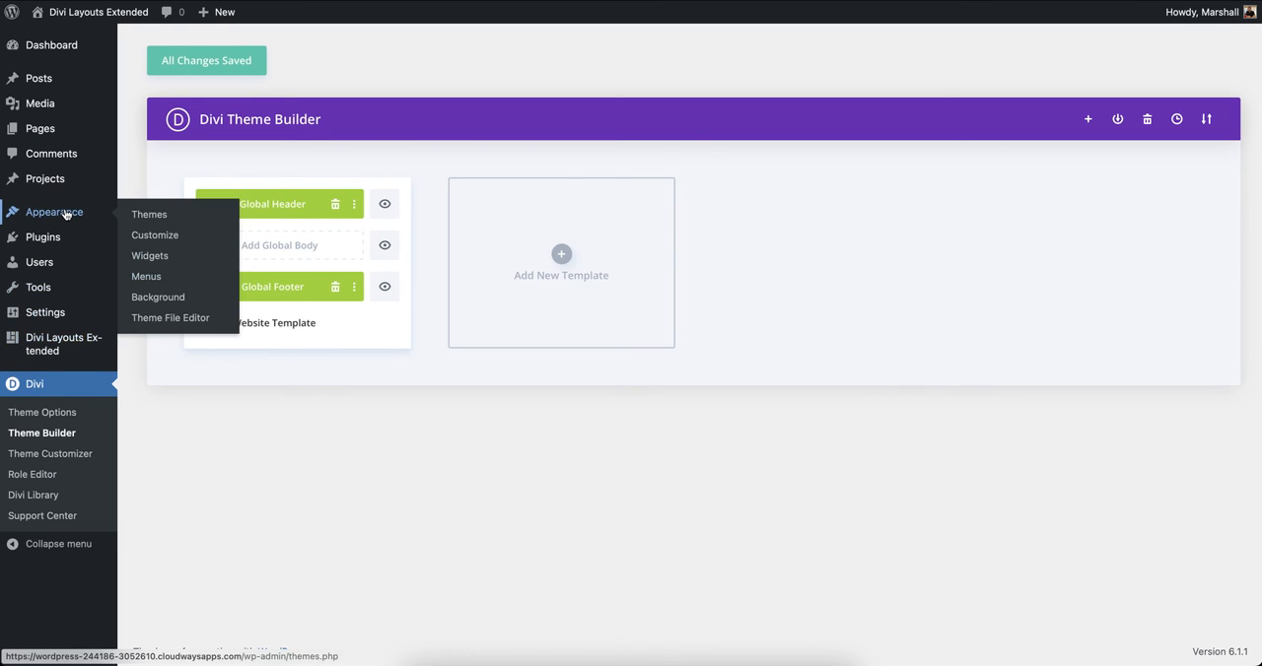
mouse_move(146, 276)
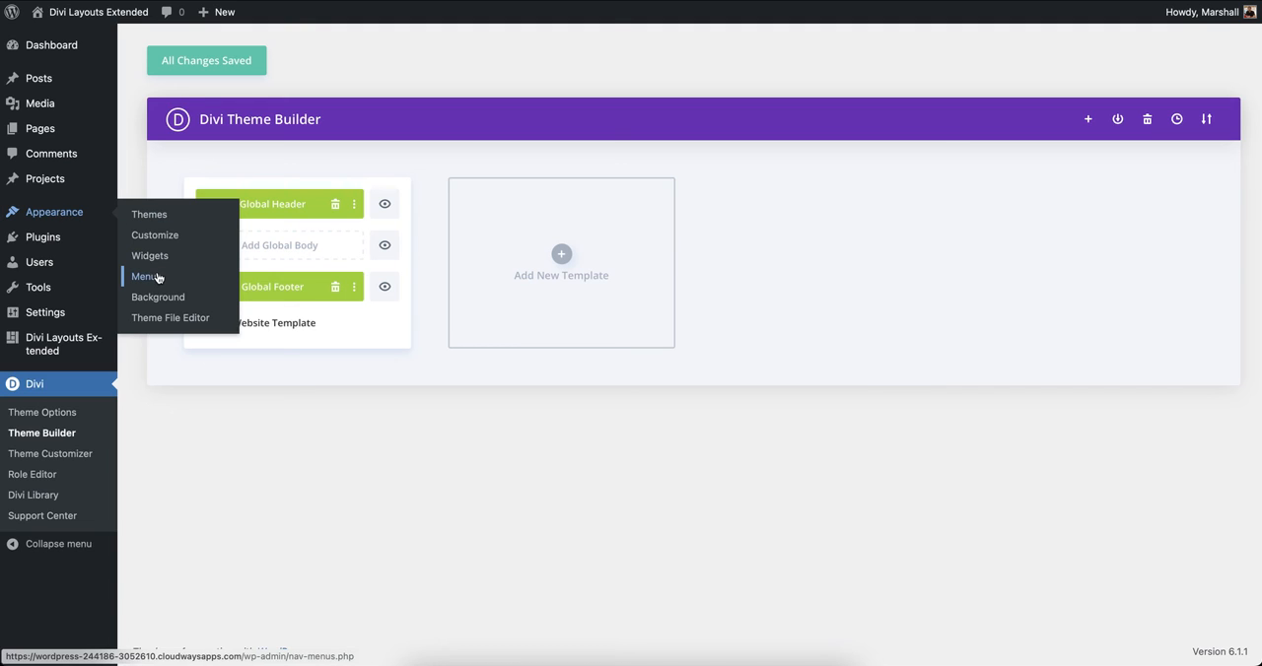
Step: In Appearance > Menus, name a new menu Test and assign it to the Primary Menu location
click(145, 276)
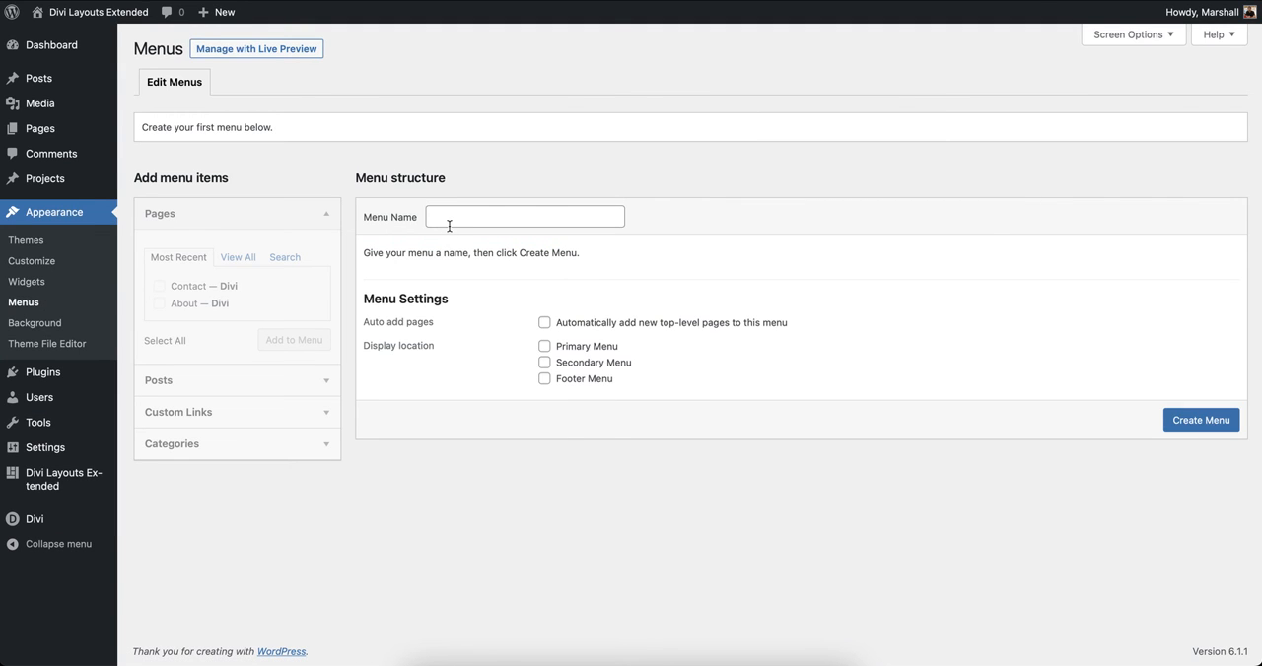
text(Test)
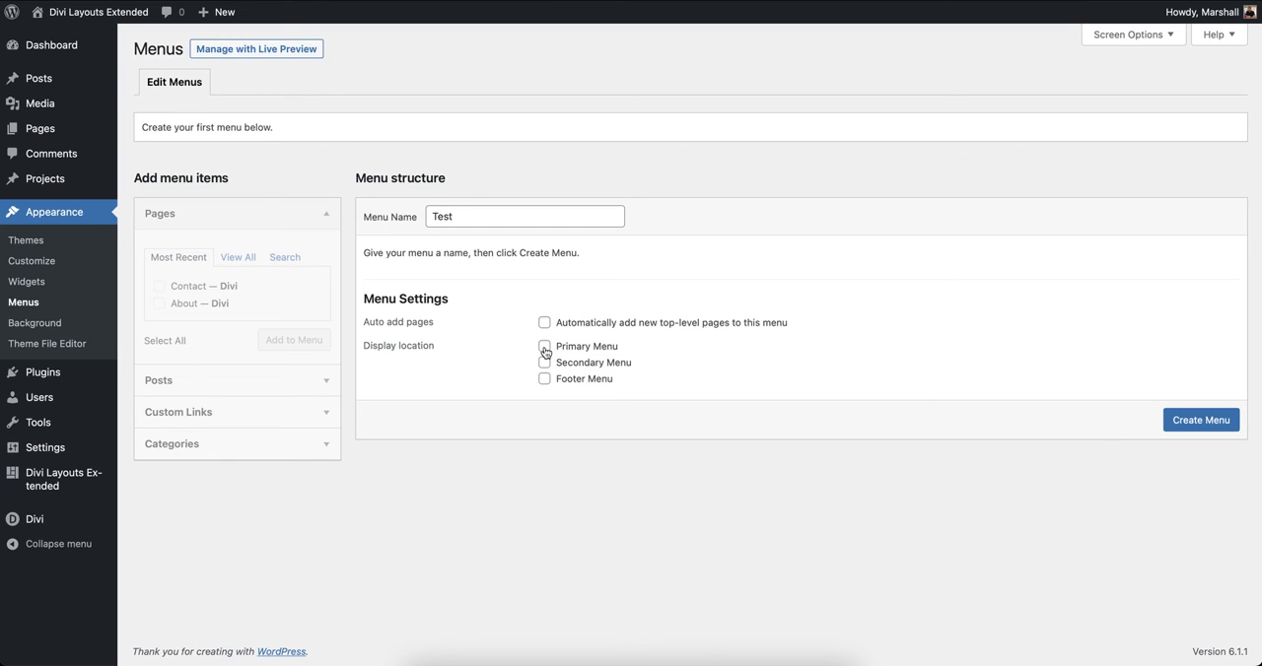
click(545, 347)
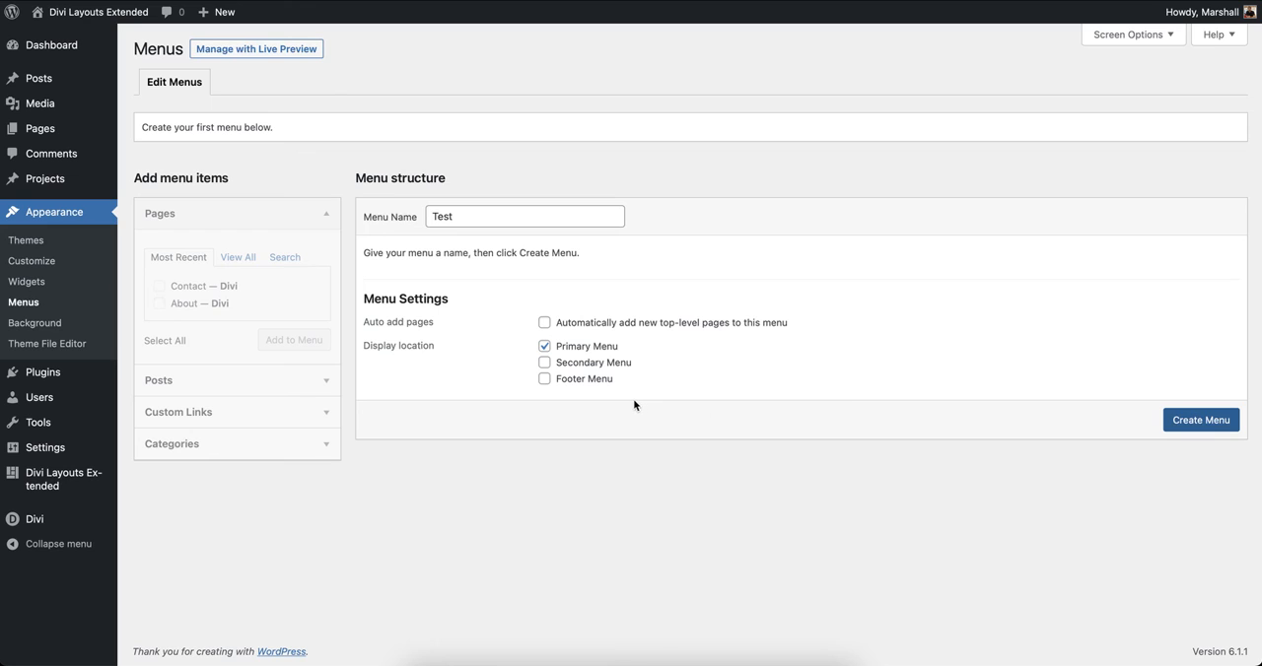
Step: Create the Test menu and add the front page, About and Contact pages to it
click(1198, 420)
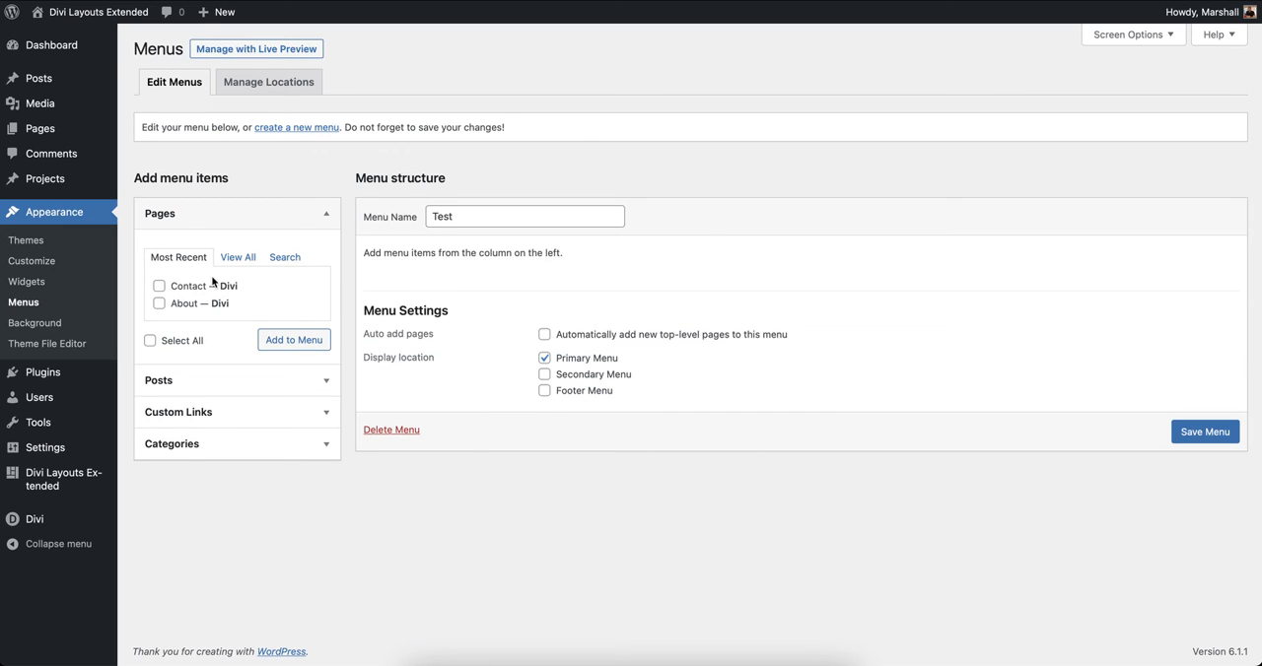
click(150, 339)
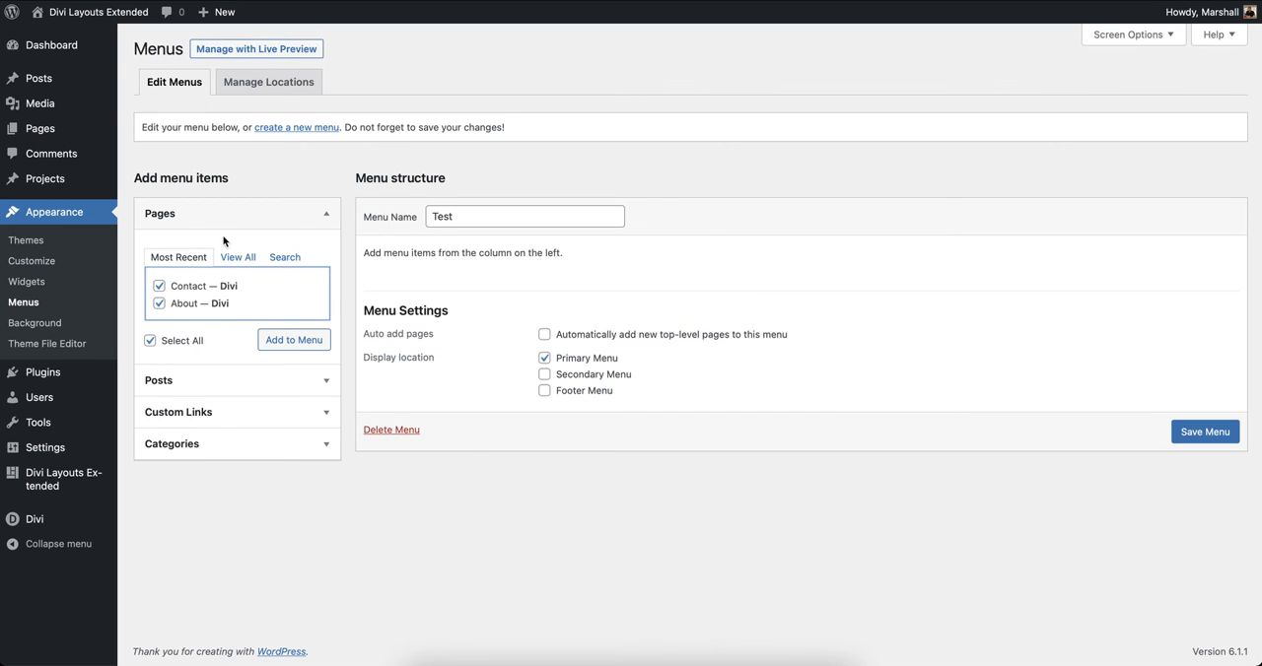
click(236, 257)
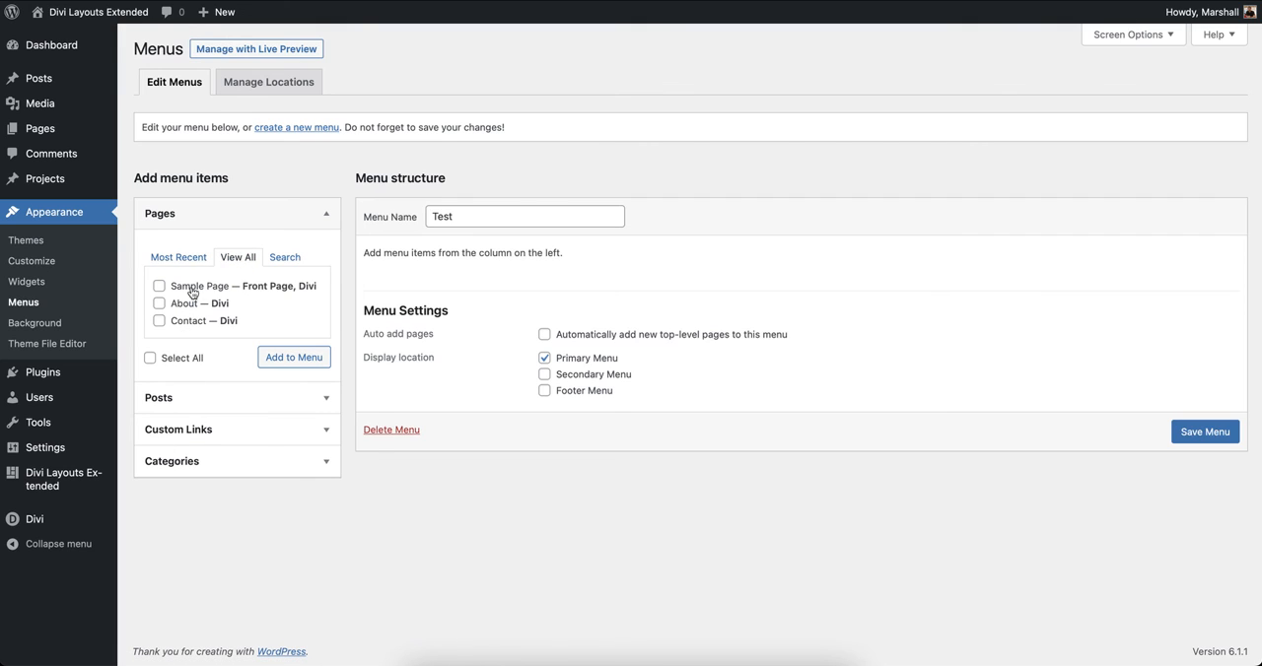
click(157, 286)
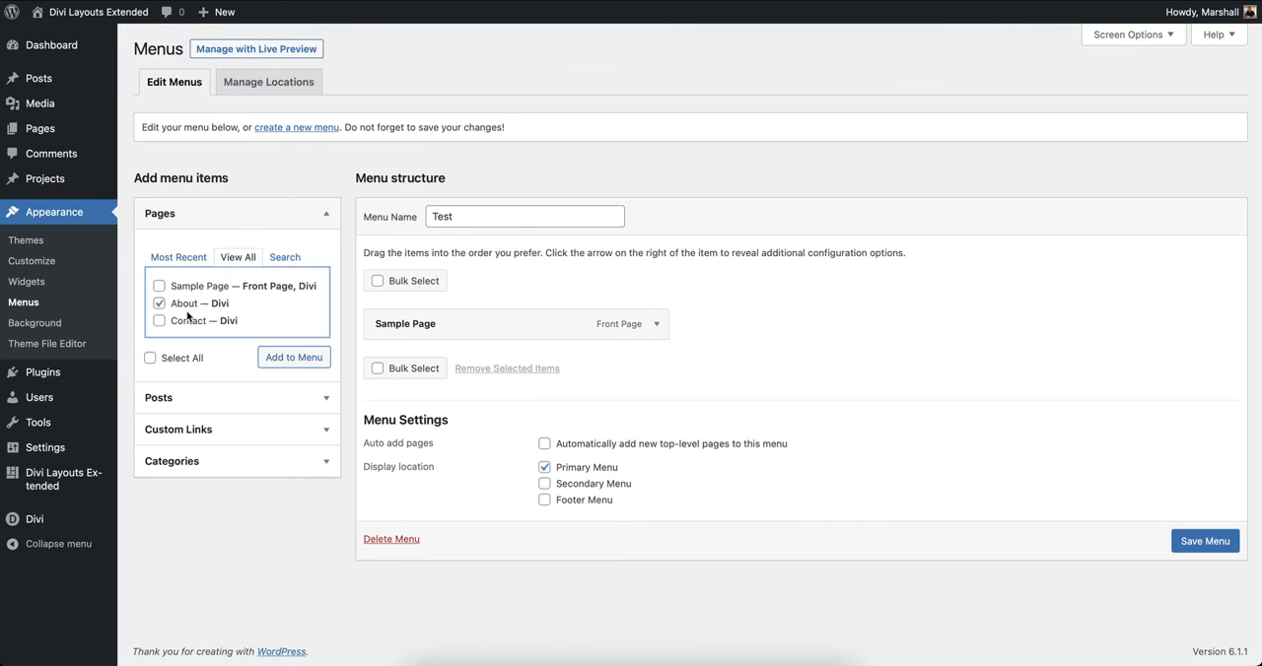
click(294, 357)
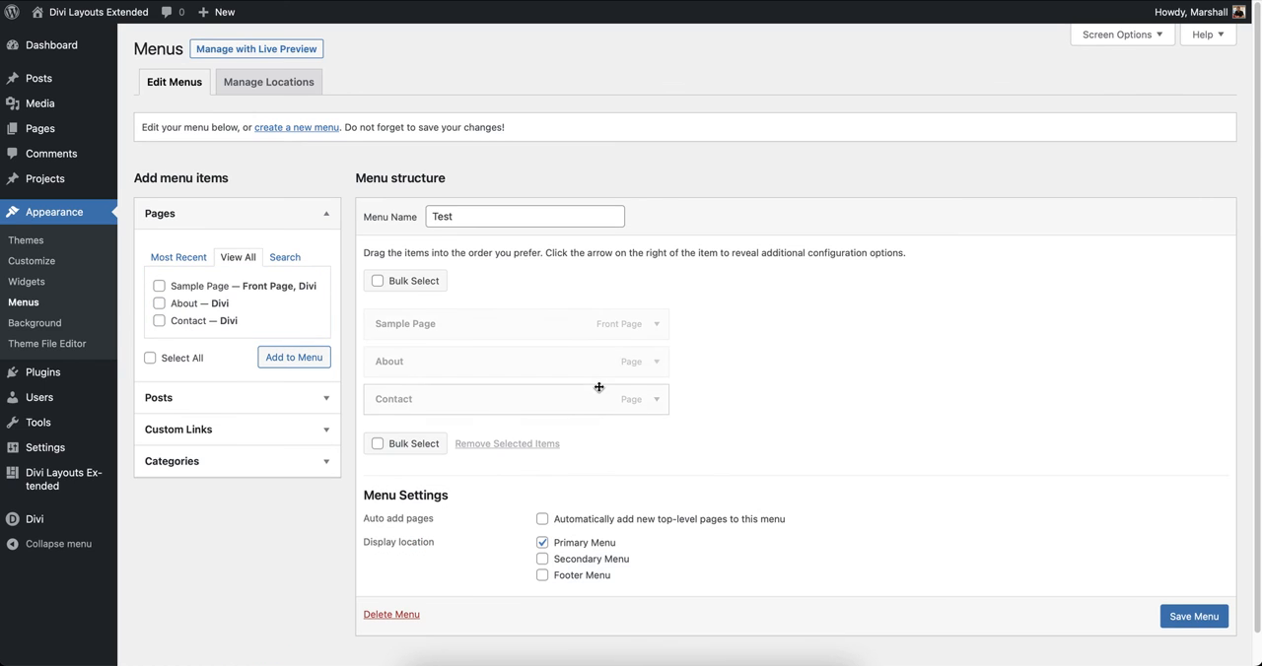
Step: Relabel the Sample Page item as Home and save the menu
click(655, 323)
text(Home)
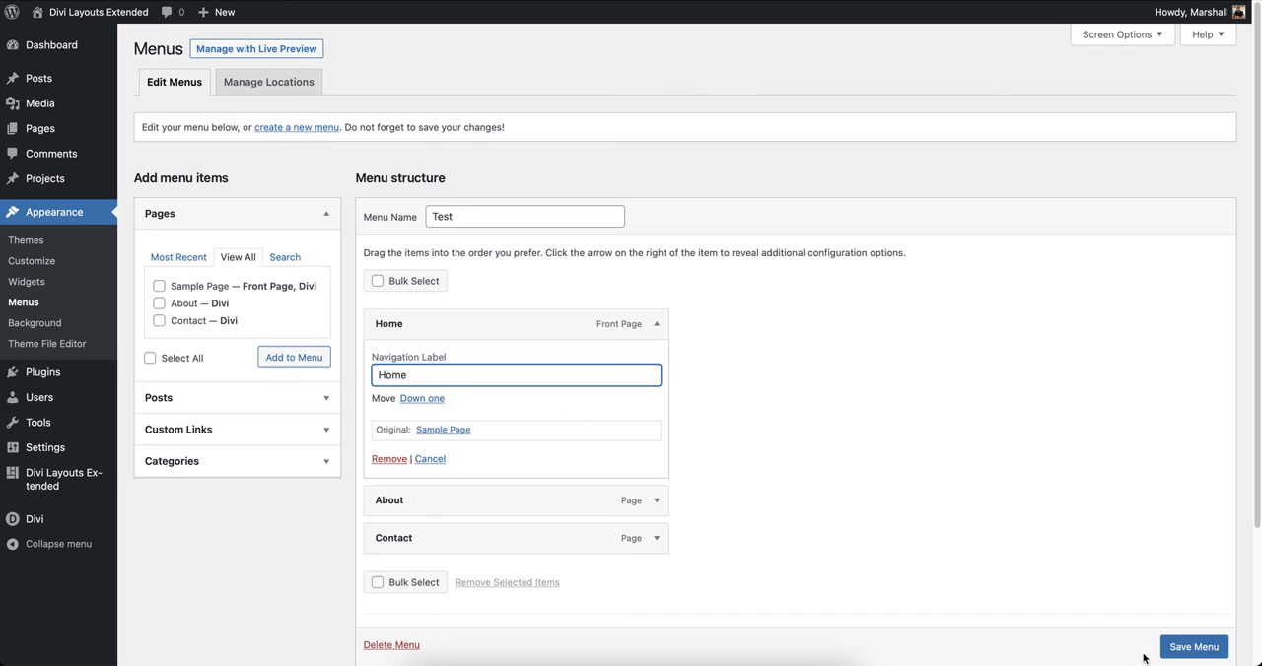
click(1193, 647)
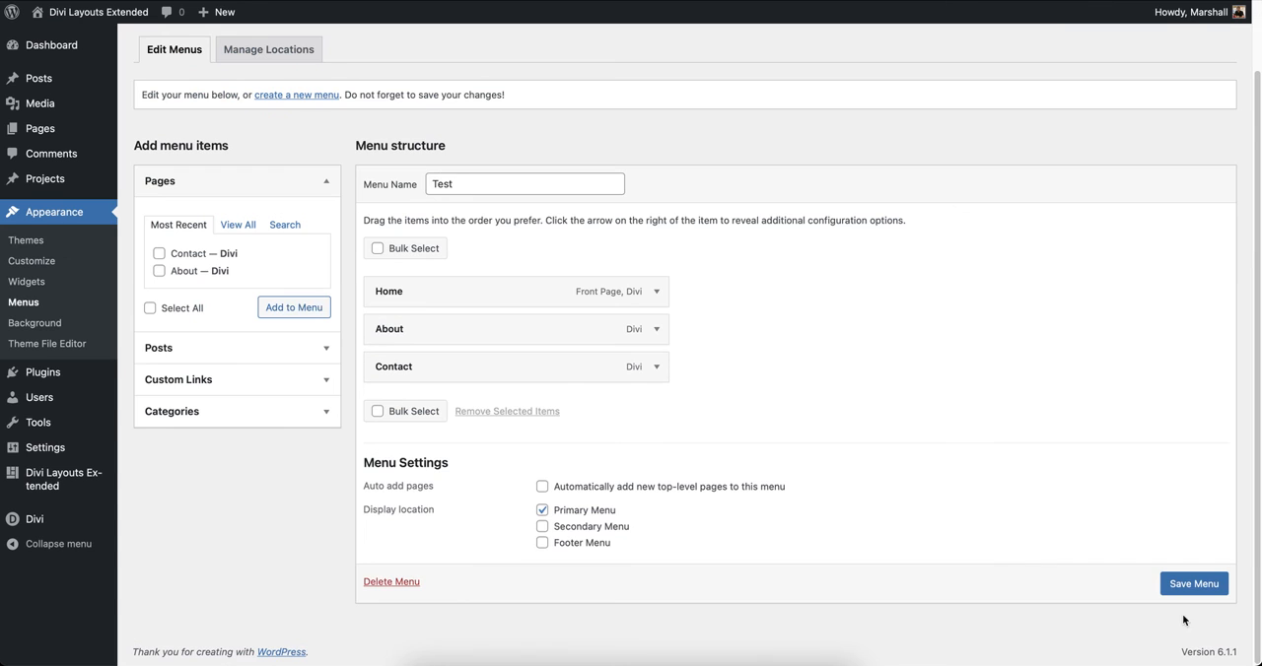
click(1194, 583)
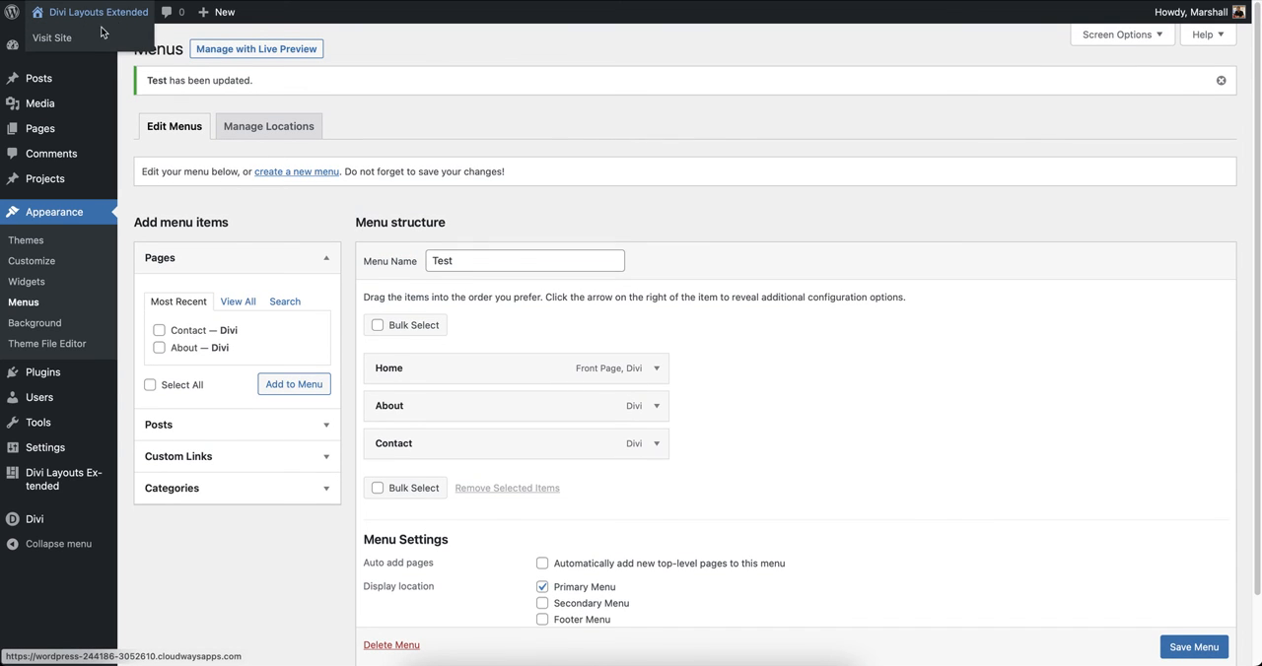
mouse_move(402, 209)
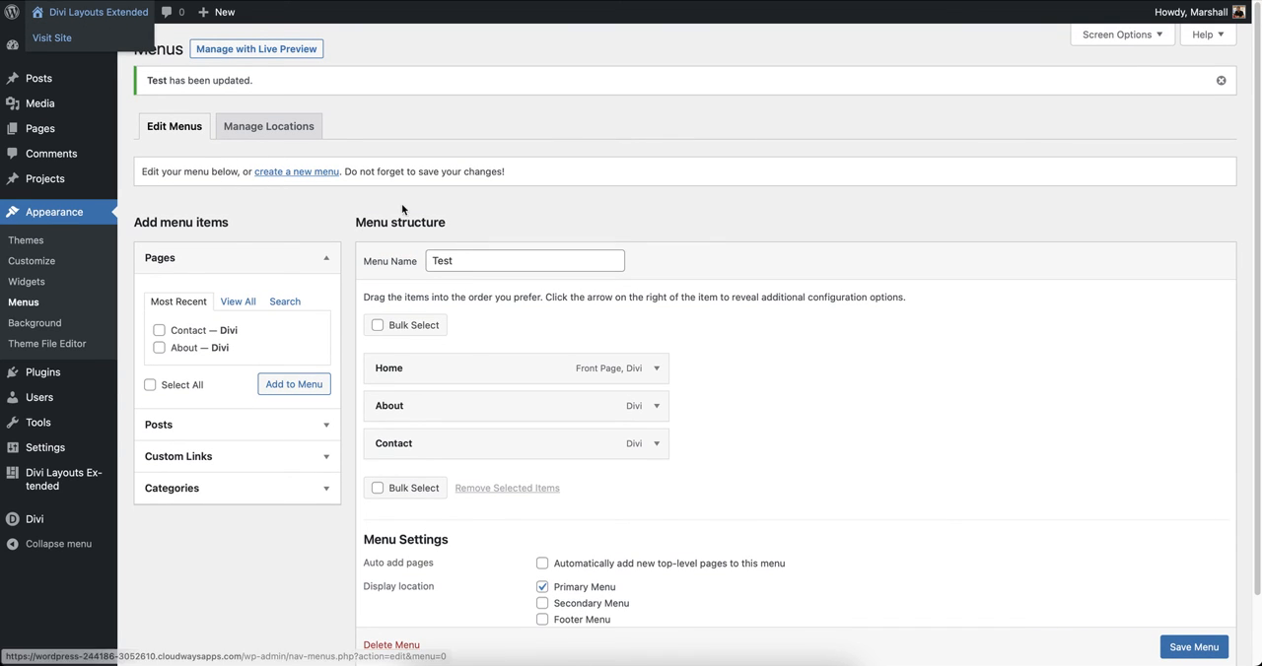
Step: Check the live homepage, then follow the header navigation to the About and Contact pages
click(51, 37)
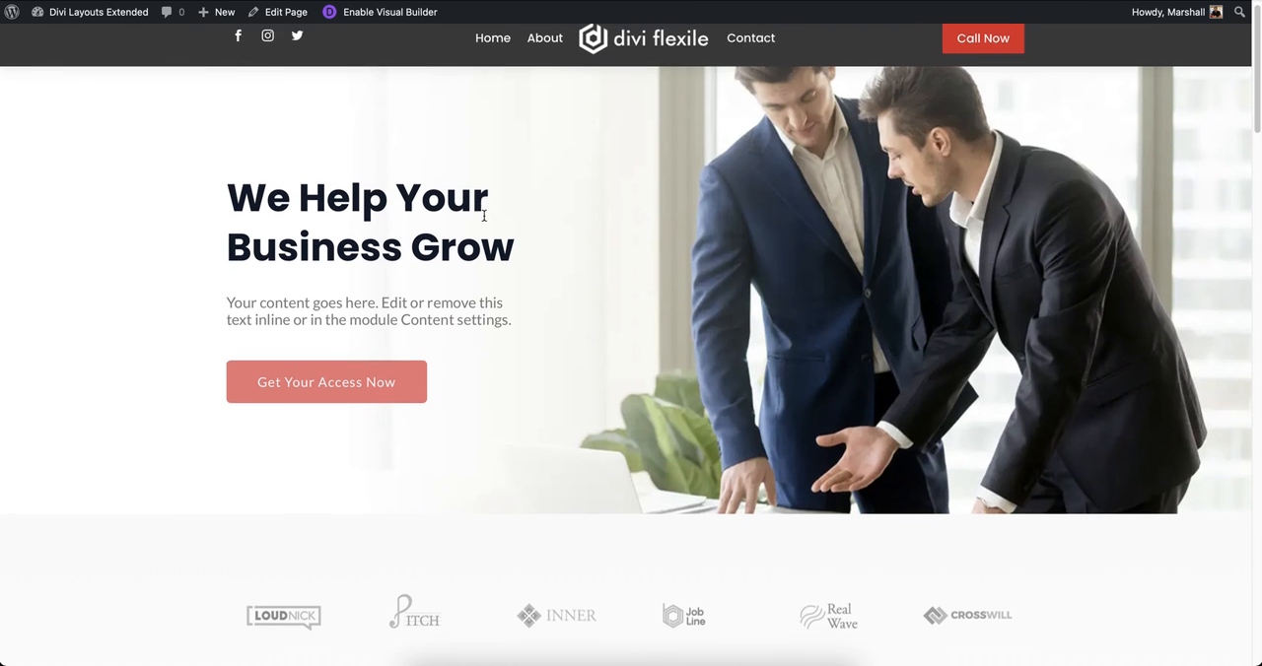
scroll(down, 3)
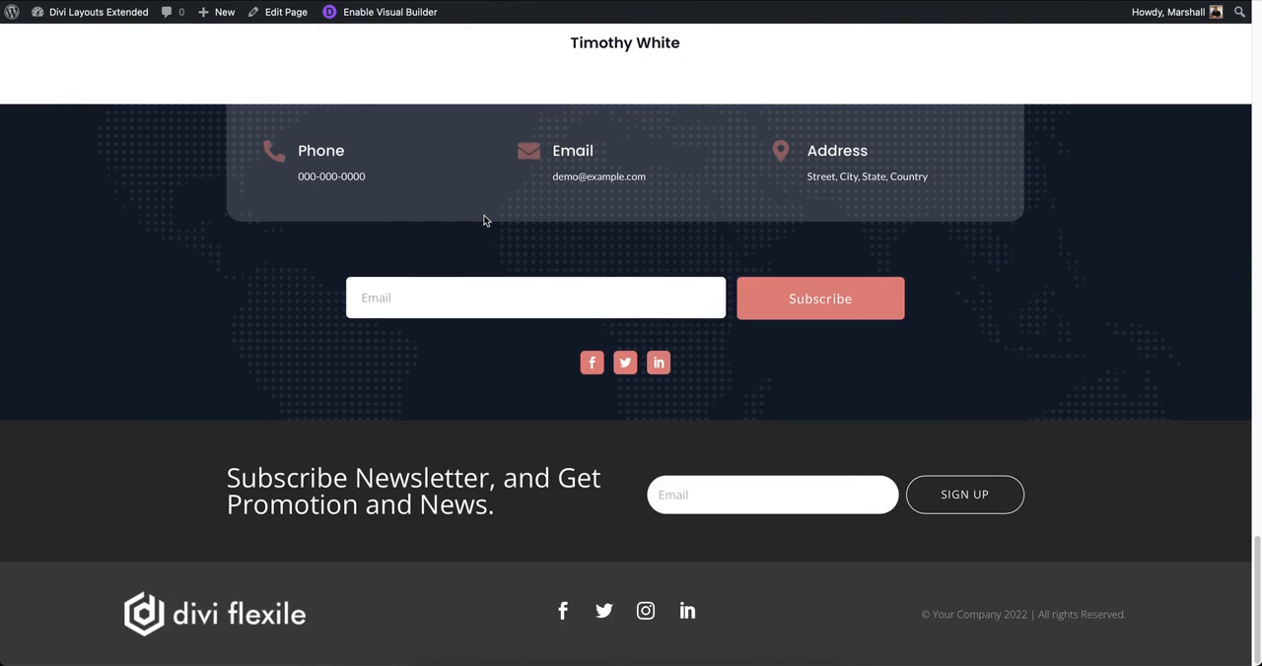
mouse_move(501, 528)
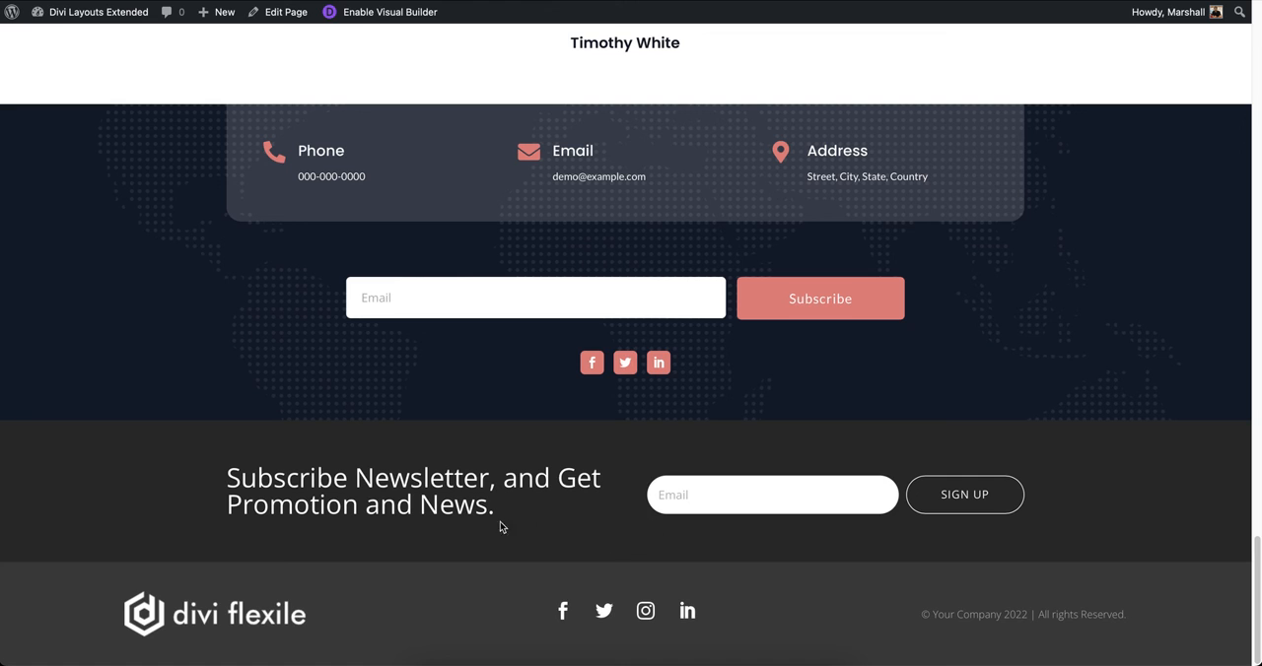
scroll(up, 3)
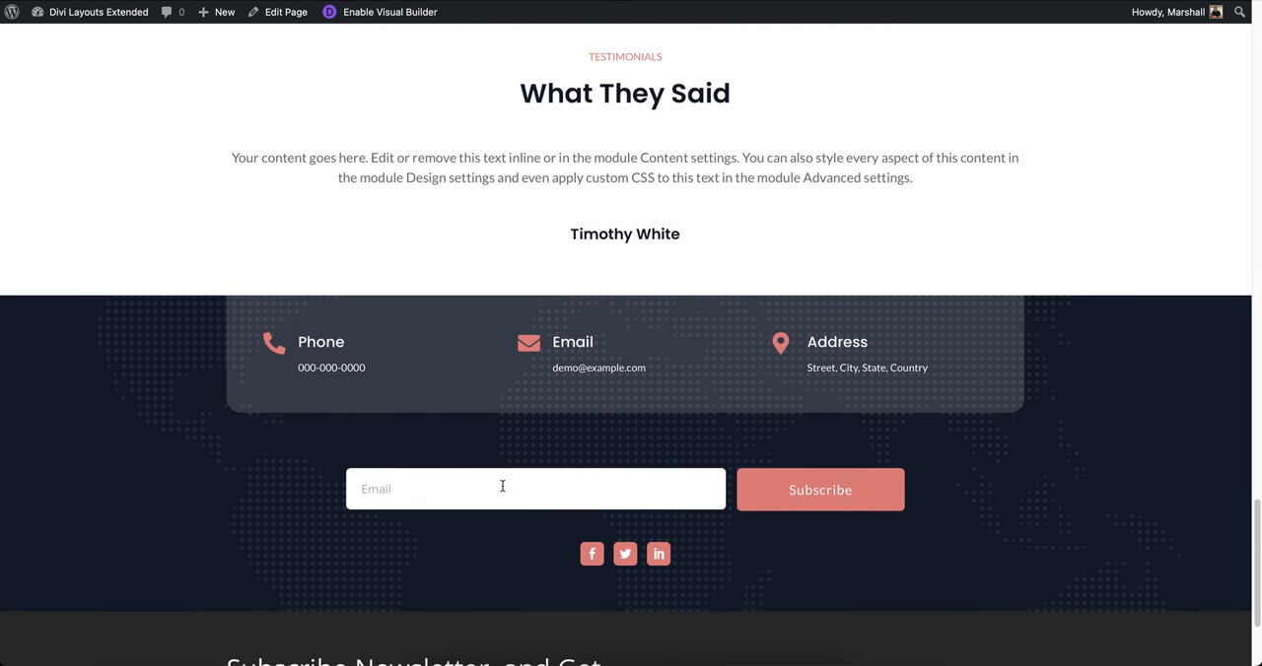
mouse_move(533, 442)
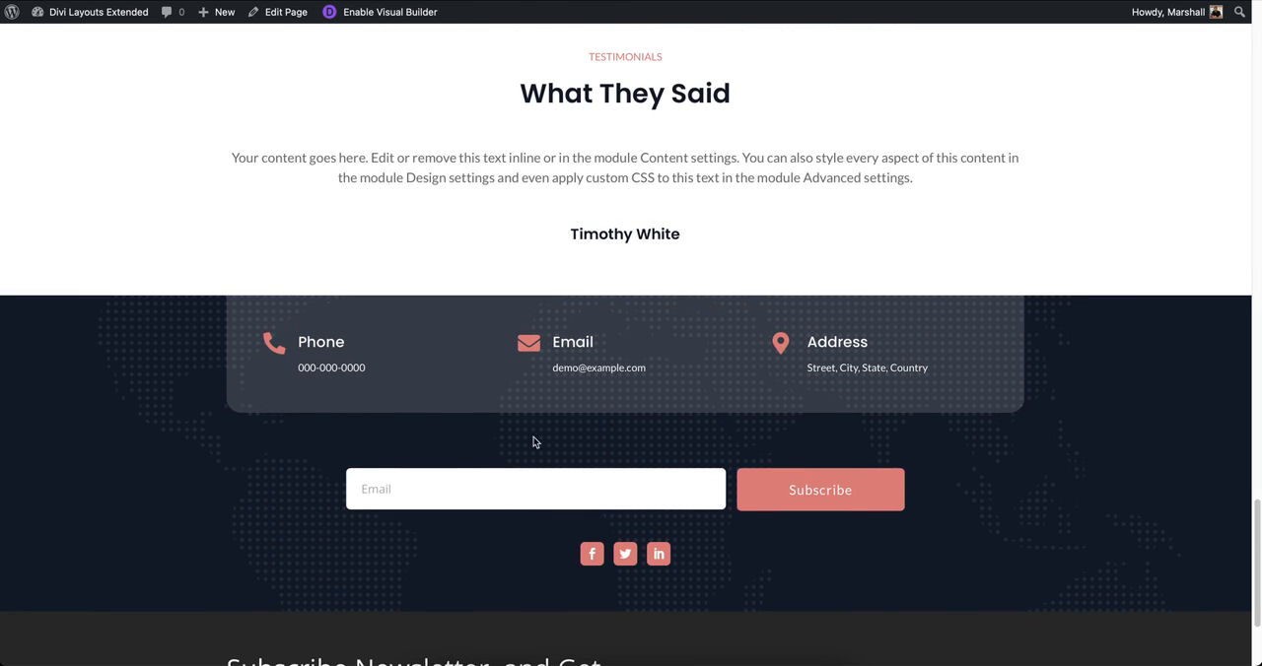
scroll(up, 3)
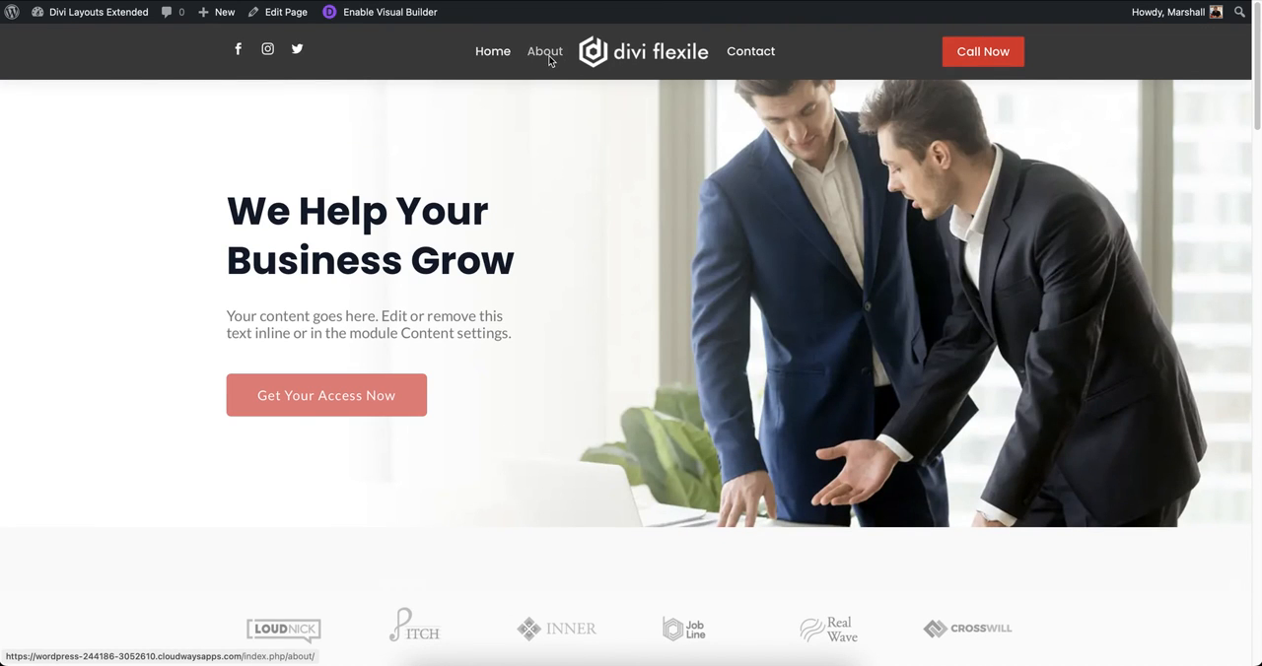
click(544, 51)
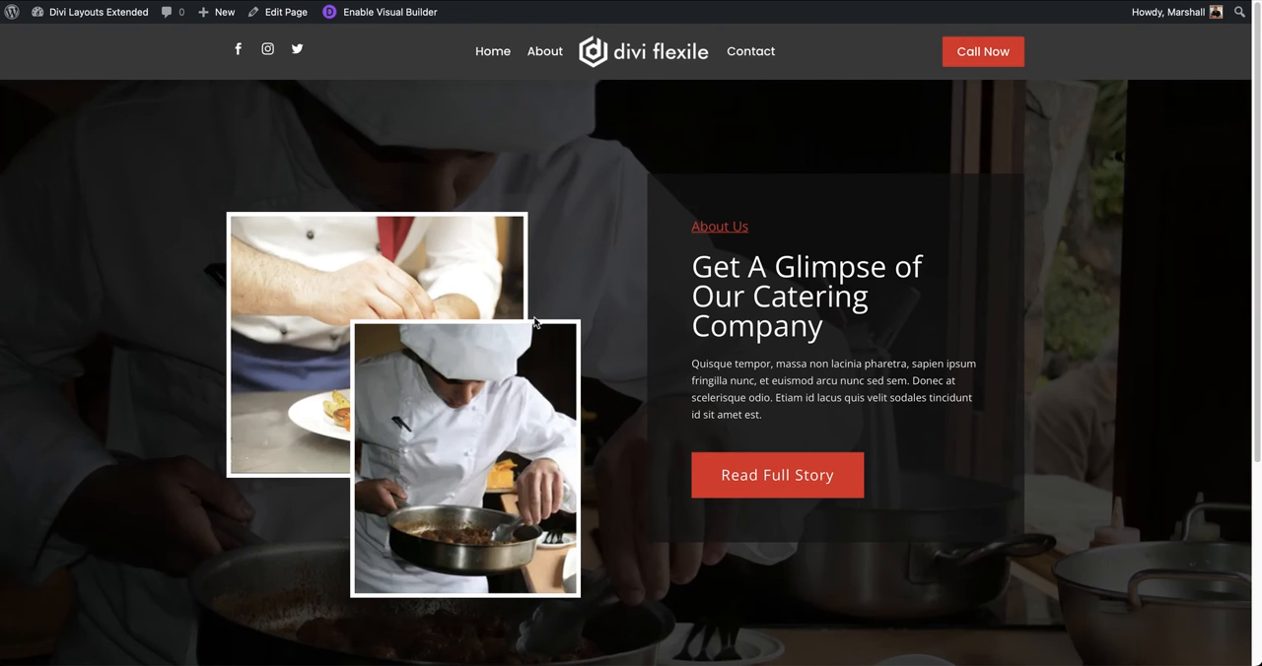
mouse_move(579, 280)
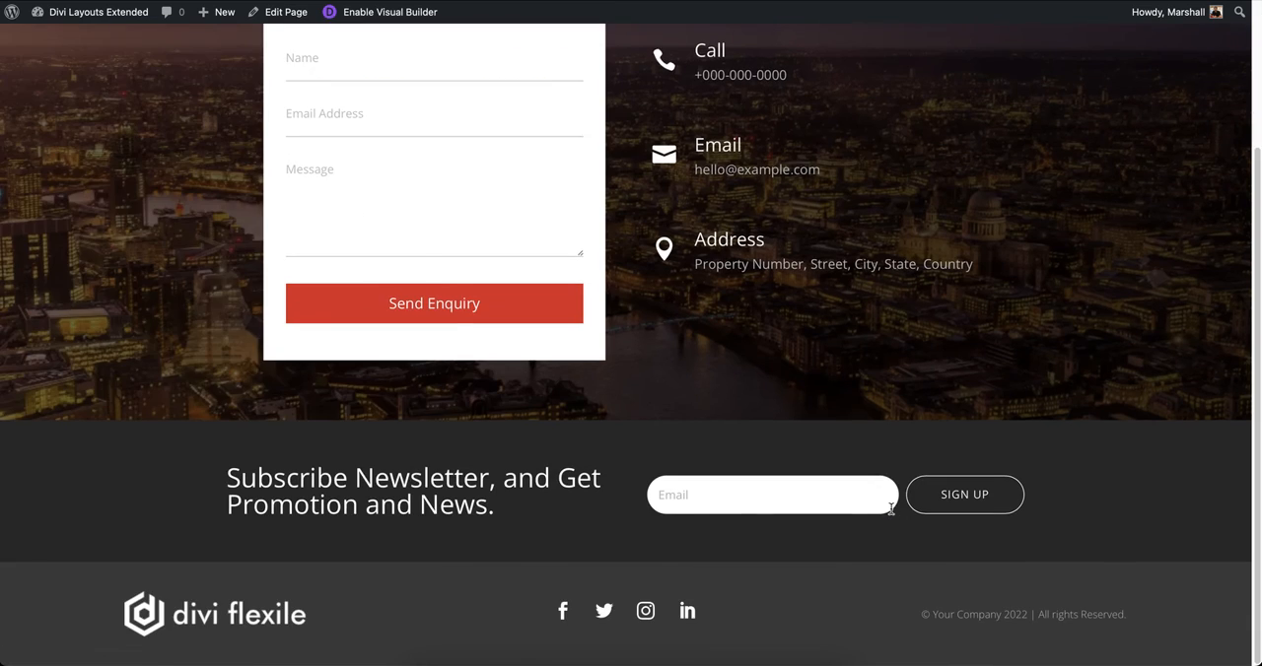
scroll(up, 3)
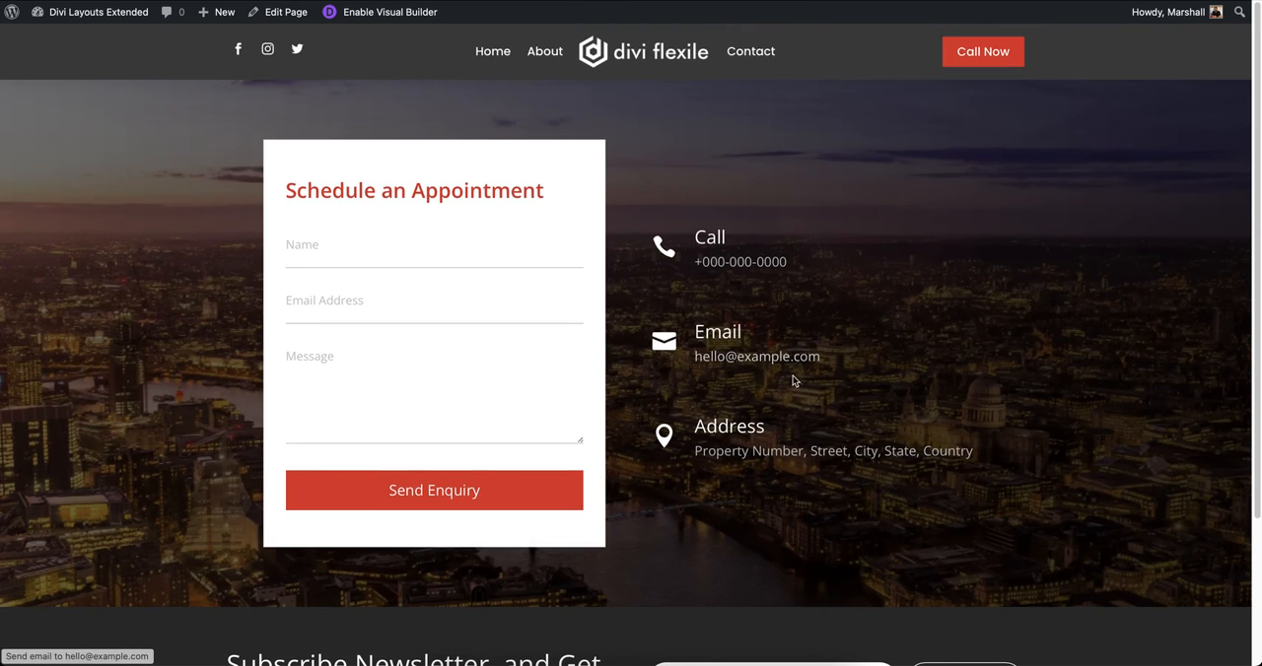
mouse_move(454, 149)
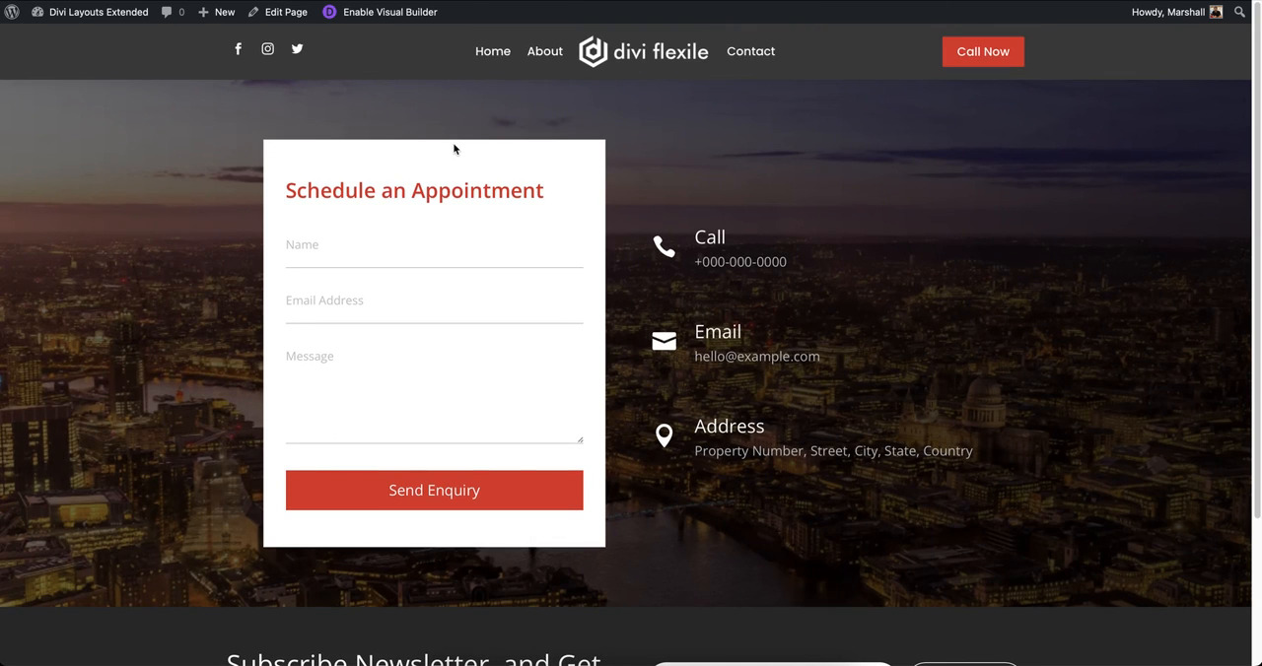
mouse_move(497, 138)
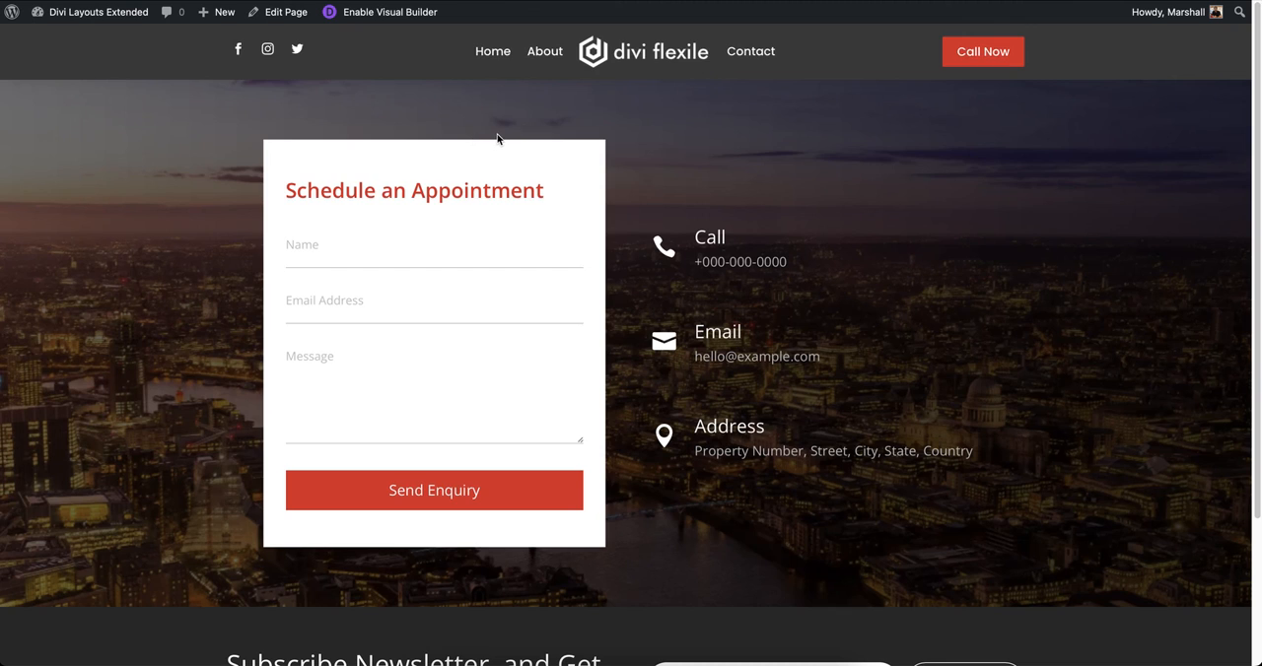
mouse_move(178, 272)
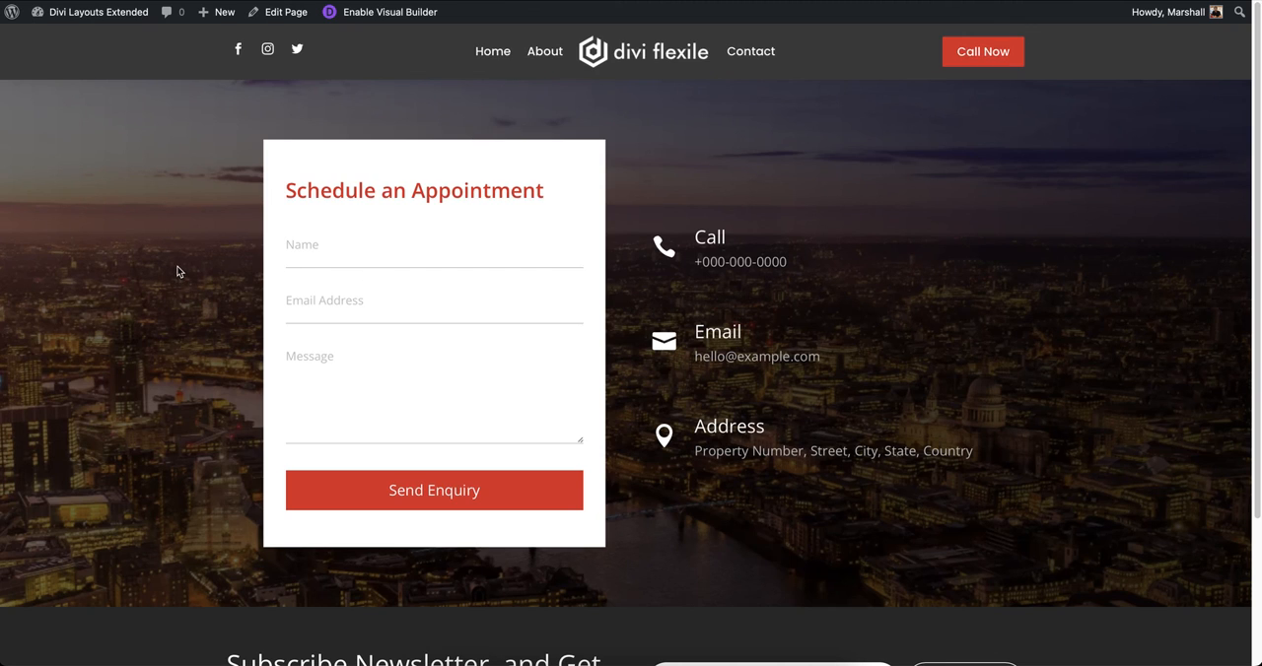
mouse_move(492, 51)
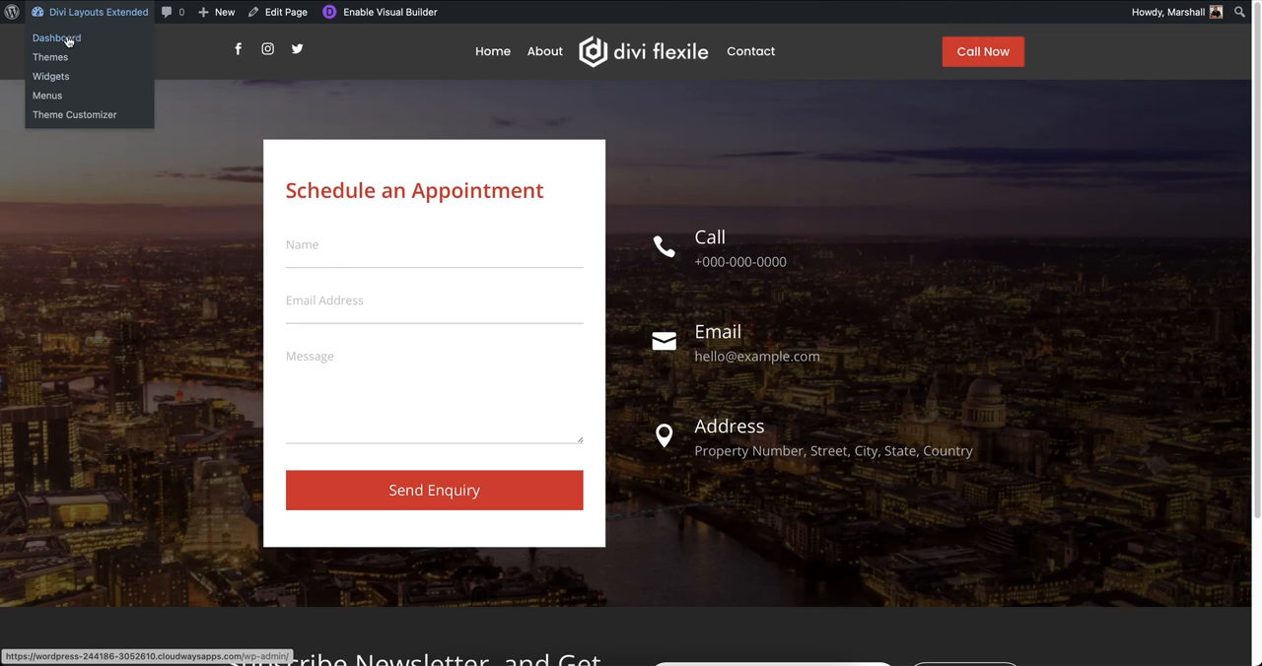
Step: Return to the dashboard and browse the Divi Layouts Extended Blog layouts grid
click(55, 38)
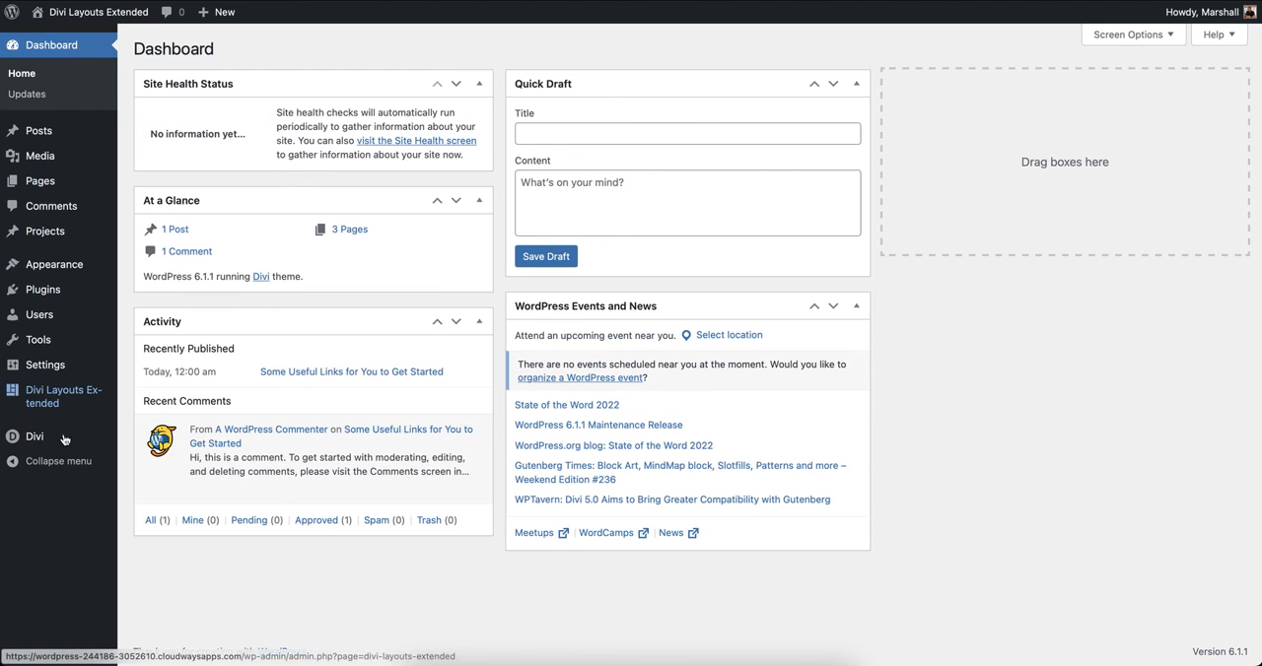
click(63, 396)
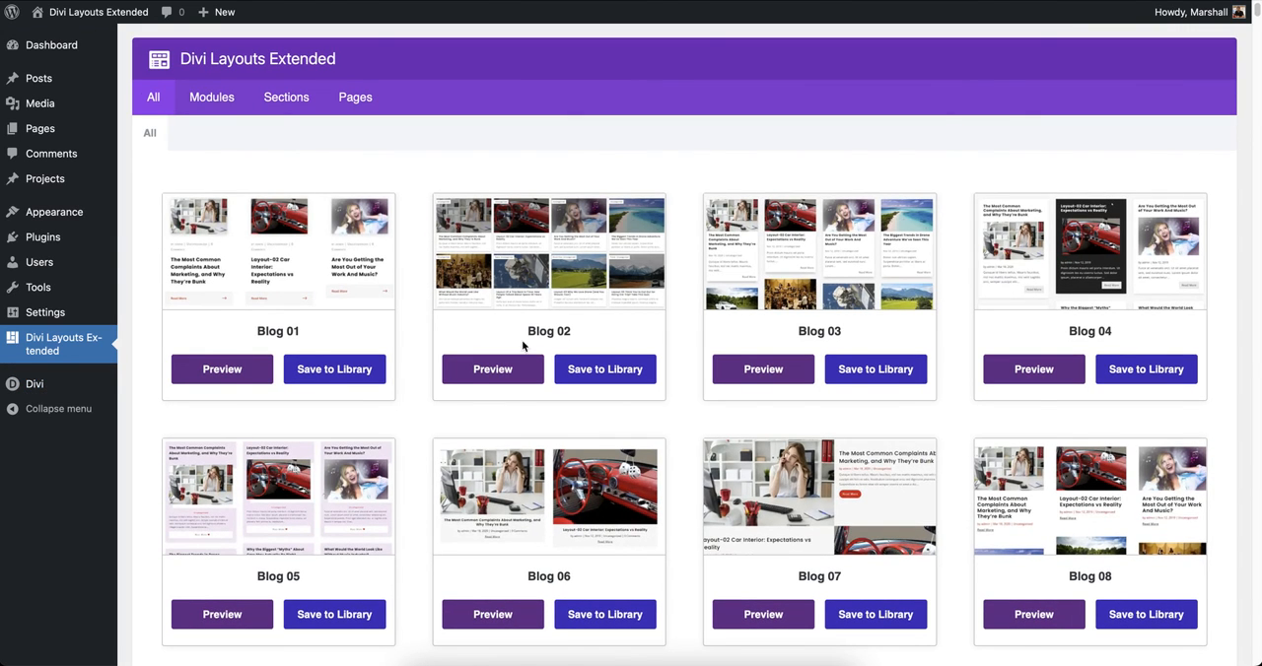
scroll(down, 3)
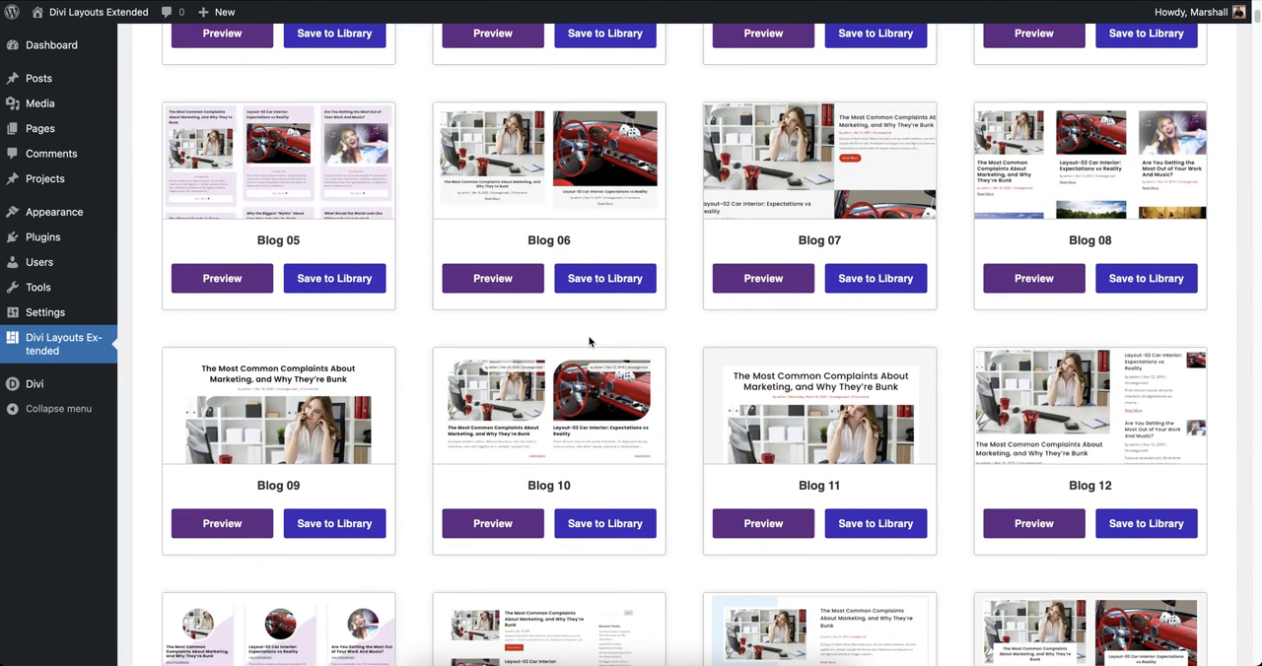
scroll(up, 3)
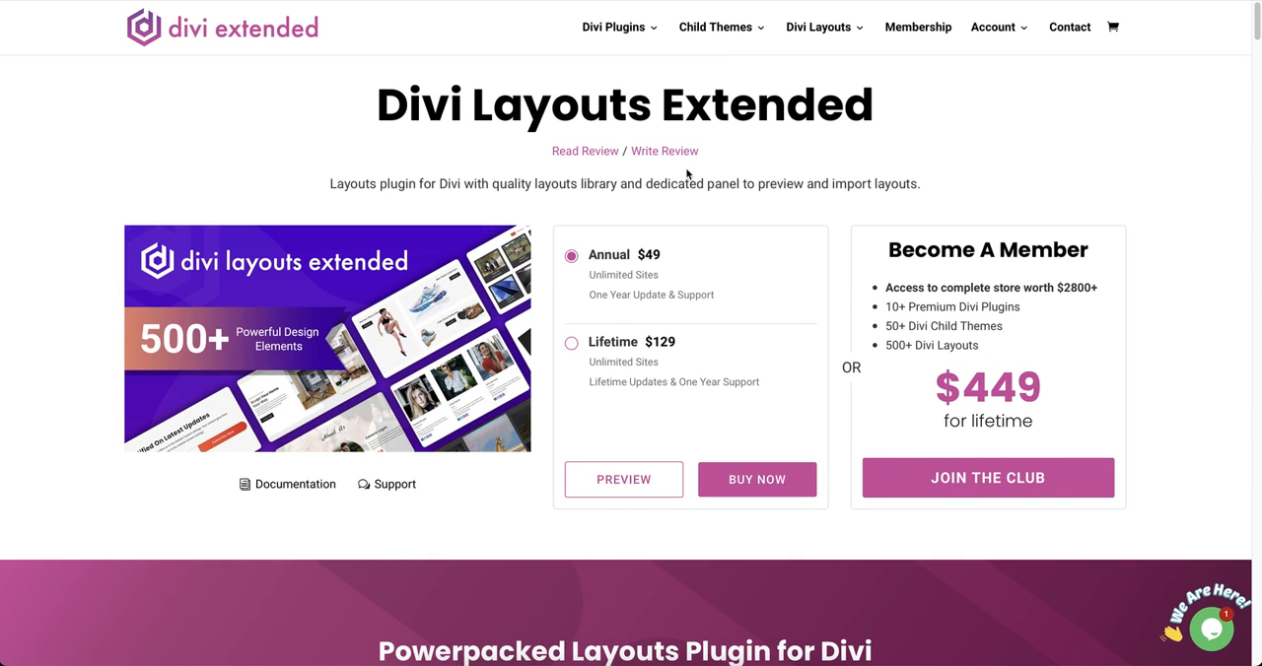
mouse_move(528, 189)
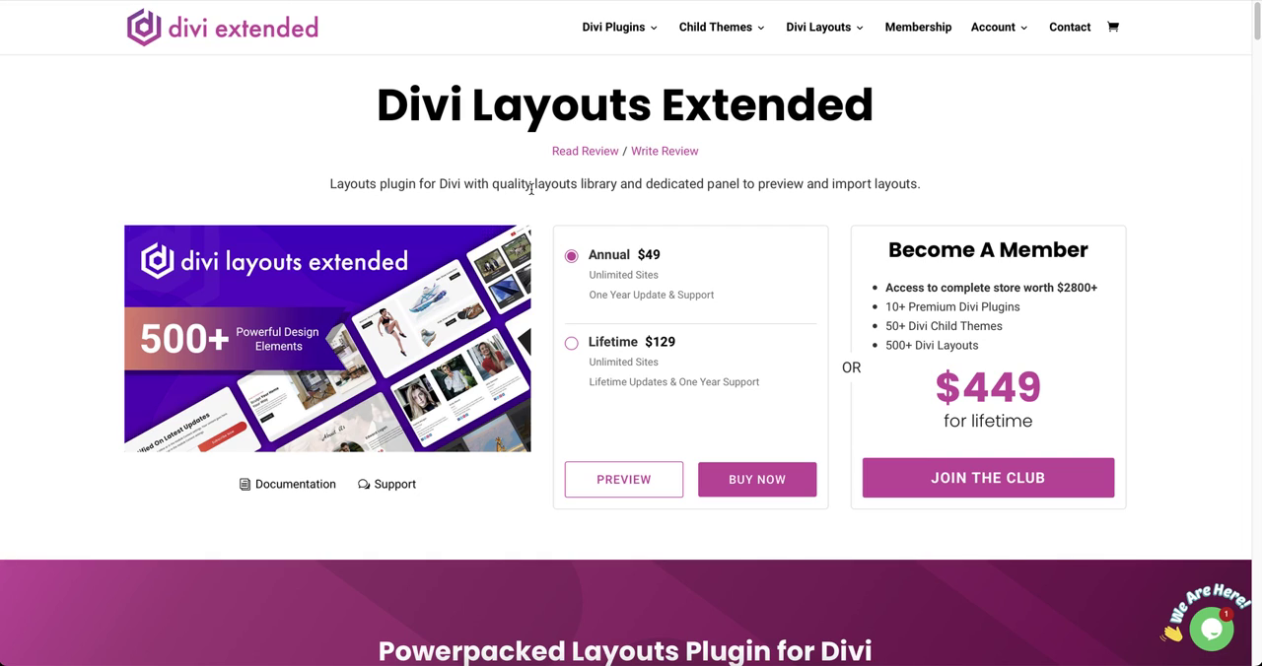